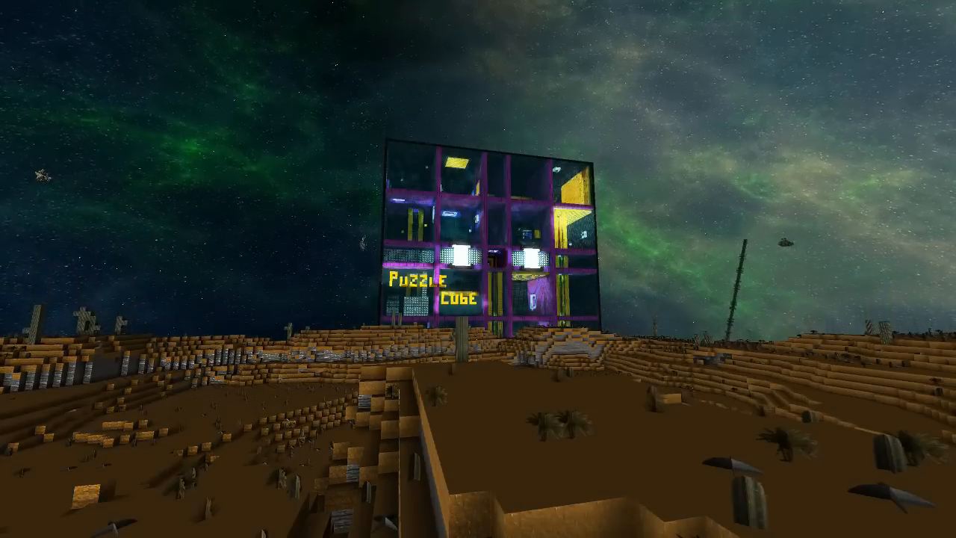
{"action": "mouse_move", "coordinate": [478, 269]}
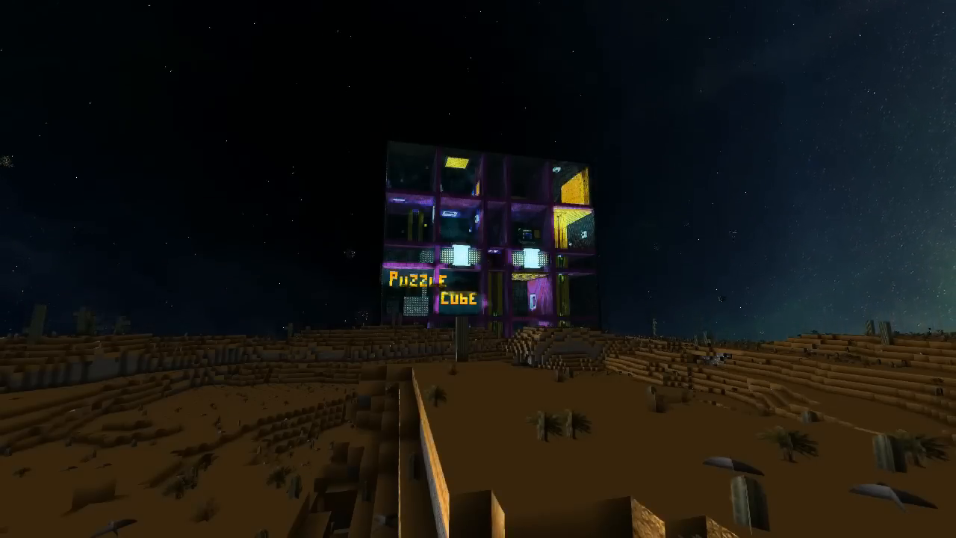
{"action": "mouse_move", "coordinate": [478, 269]}
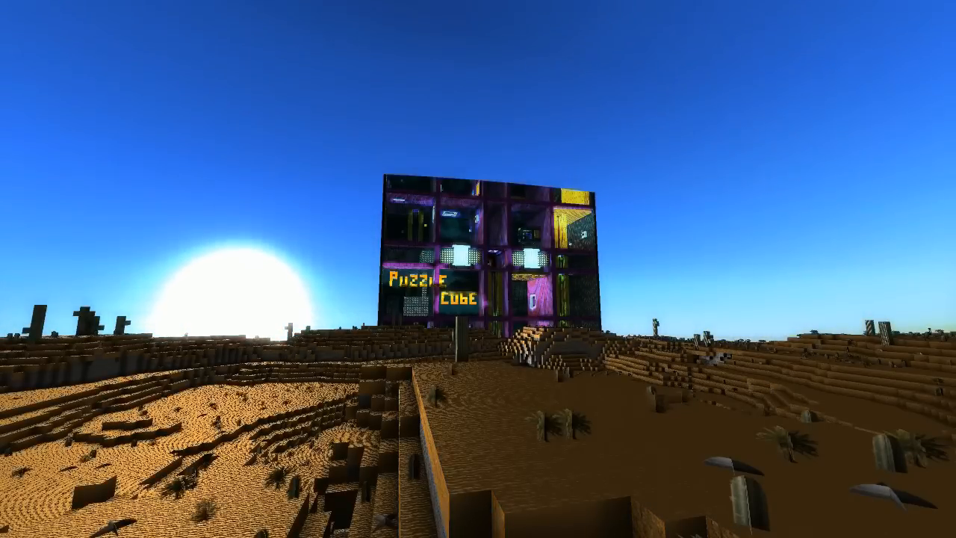
{"action": "mouse_move", "coordinate": [478, 269]}
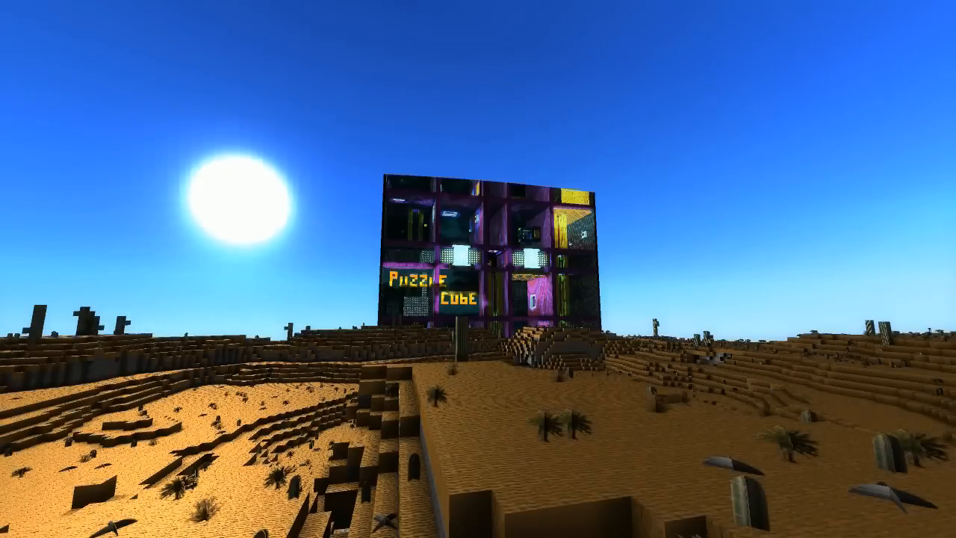
{"action": "mouse_move", "coordinate": [478, 269]}
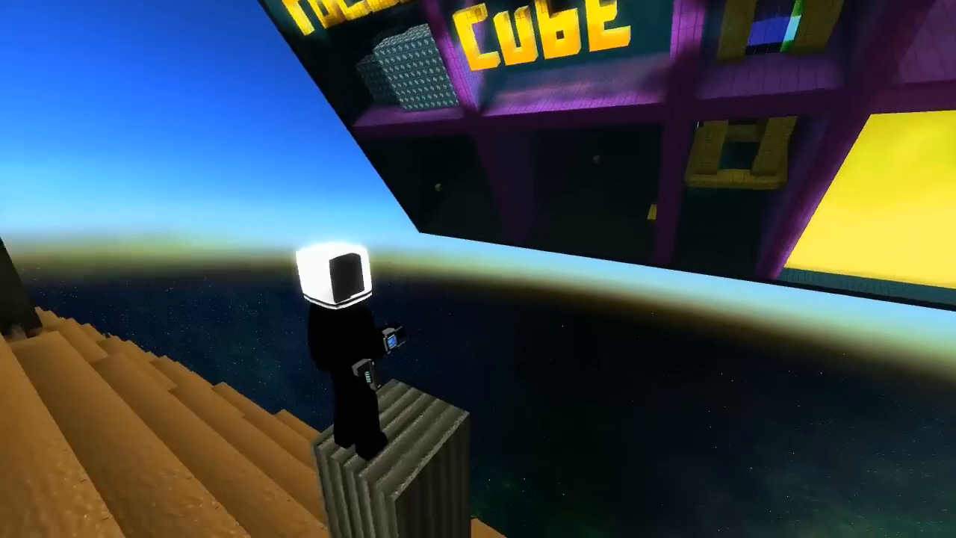
{"action": "mouse_move", "coordinate": [478, 269]}
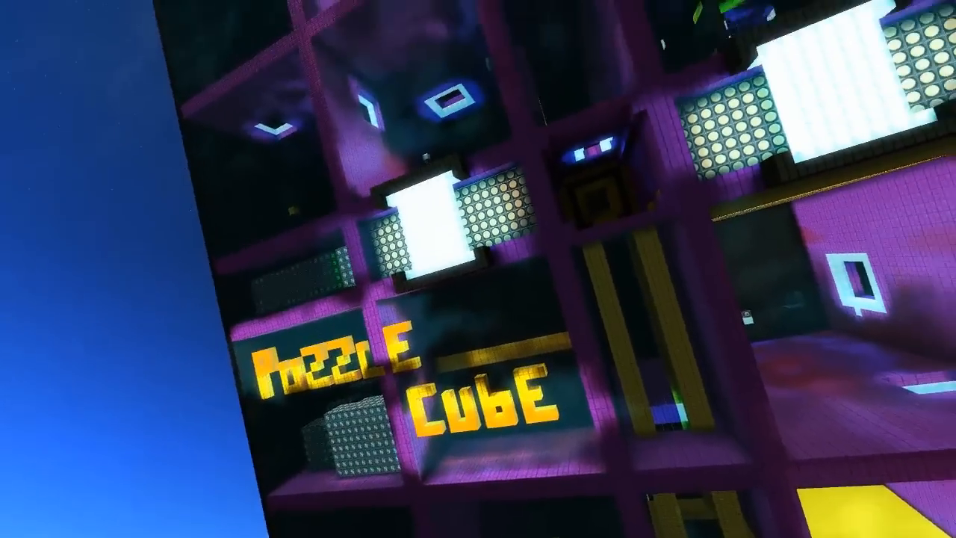
{"action": "mouse_move", "coordinate": [478, 269]}
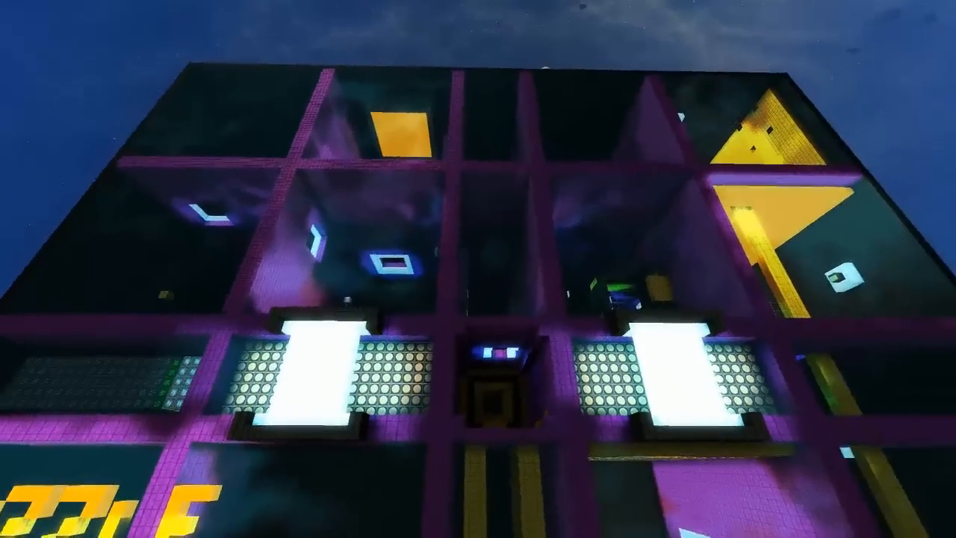
{"action": "mouse_move", "coordinate": [478, 269]}
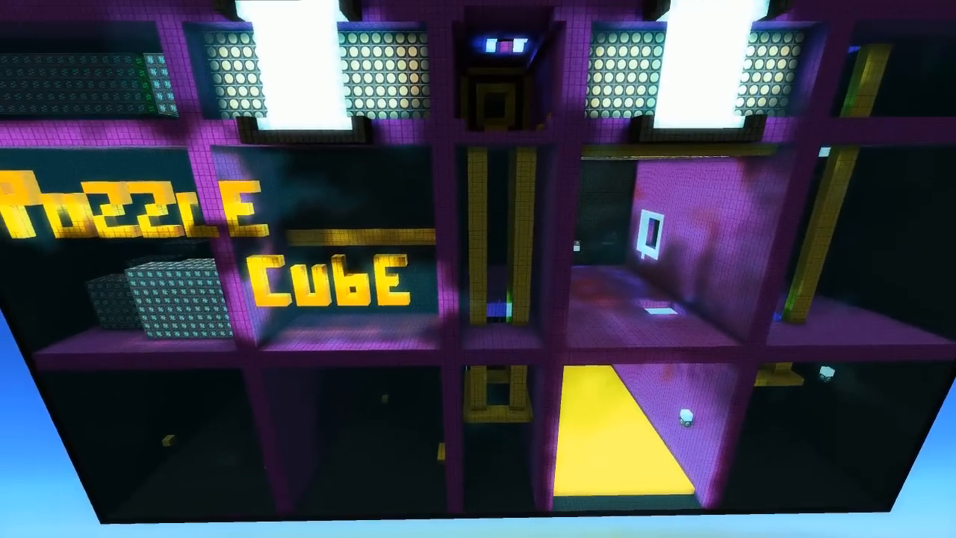
{"action": "mouse_move", "coordinate": [478, 269]}
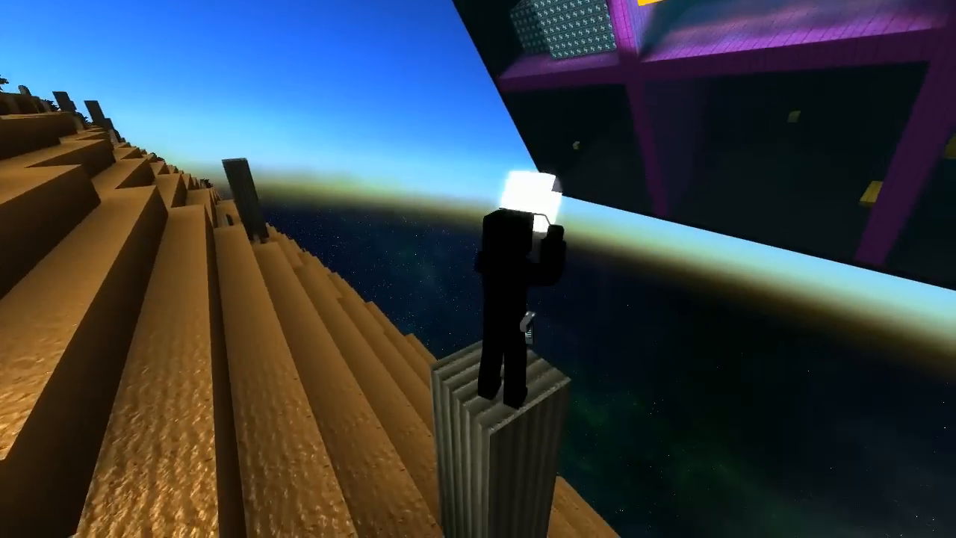
{"action": "mouse_move", "coordinate": [478, 269]}
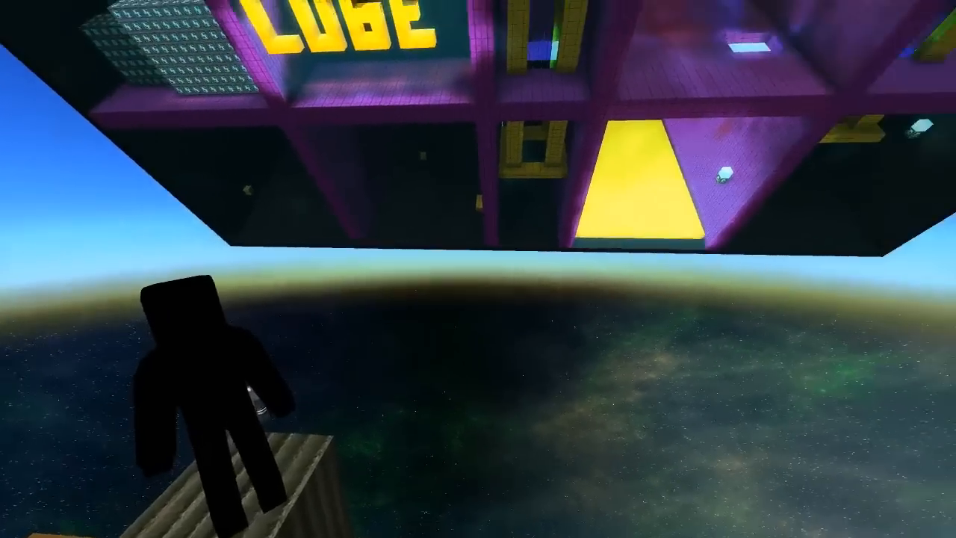
{"action": "mouse_move", "coordinate": [479, 269]}
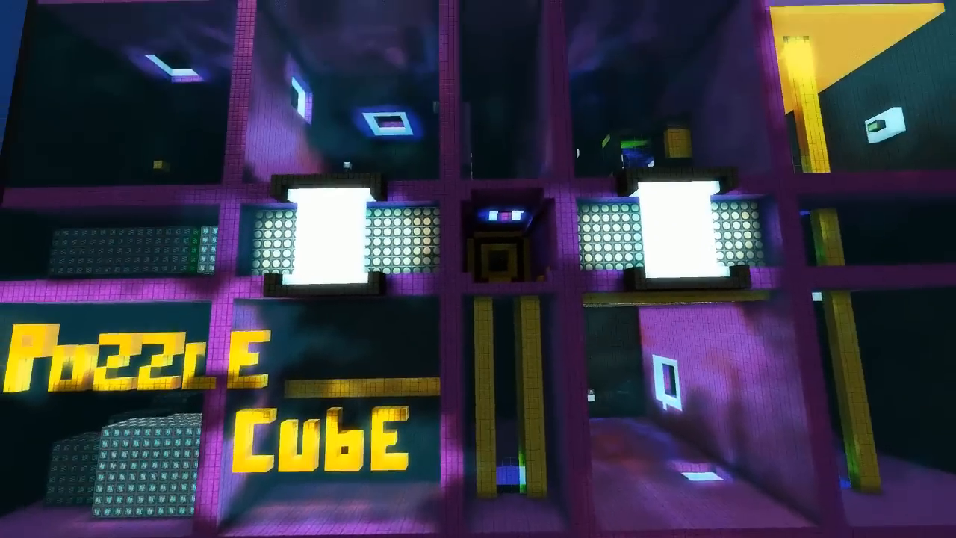
{"action": "mouse_move", "coordinate": [478, 269]}
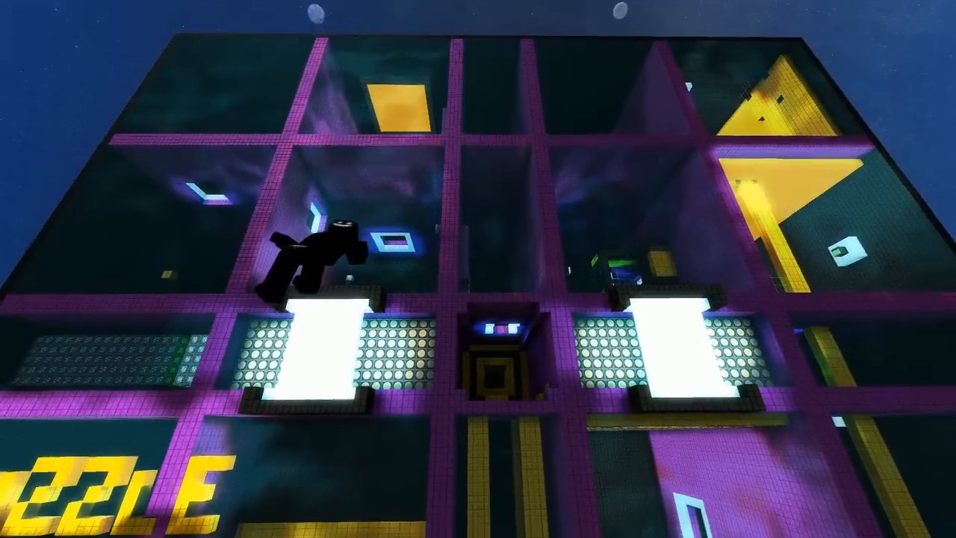
{"action": "mouse_move", "coordinate": [478, 269]}
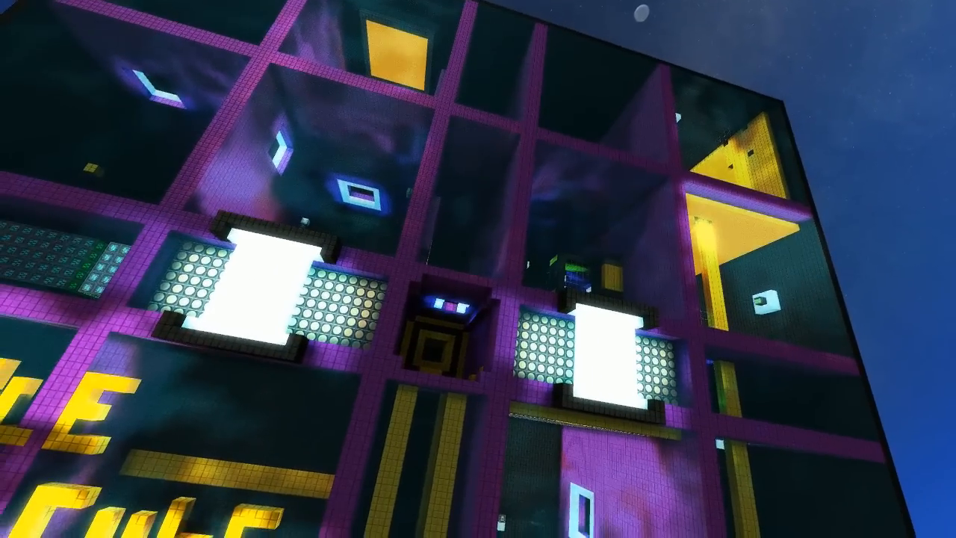
{"action": "mouse_move", "coordinate": [478, 269]}
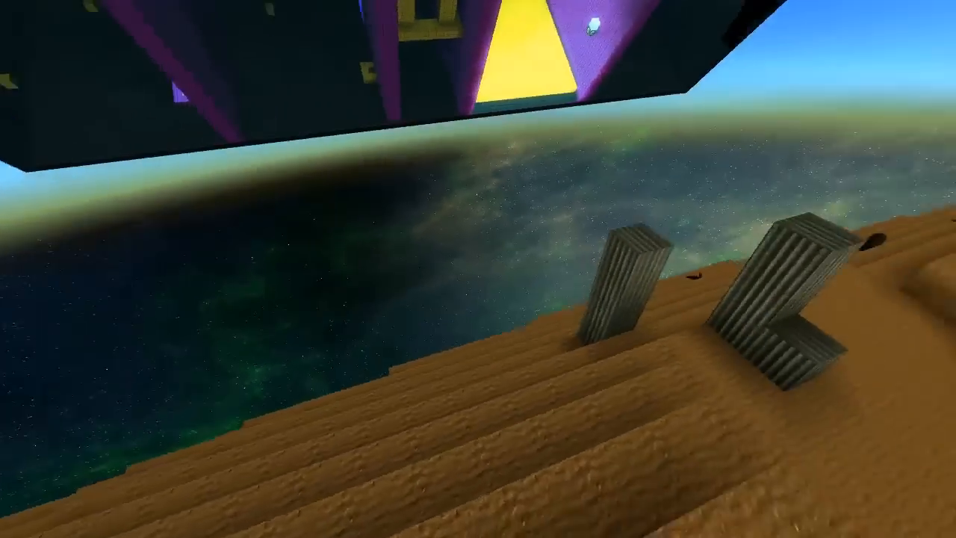
{"action": "mouse_move", "coordinate": [479, 268]}
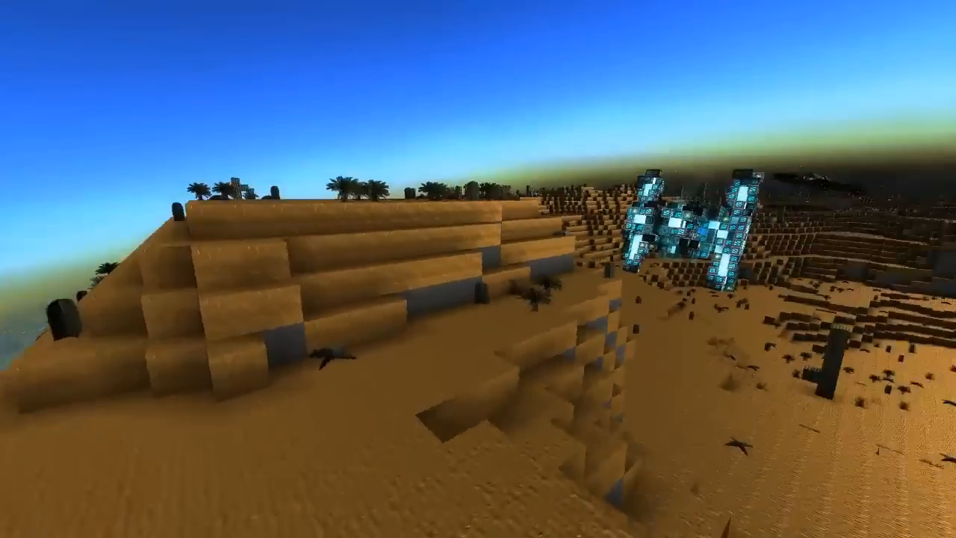
{"action": "mouse_move", "coordinate": [478, 269]}
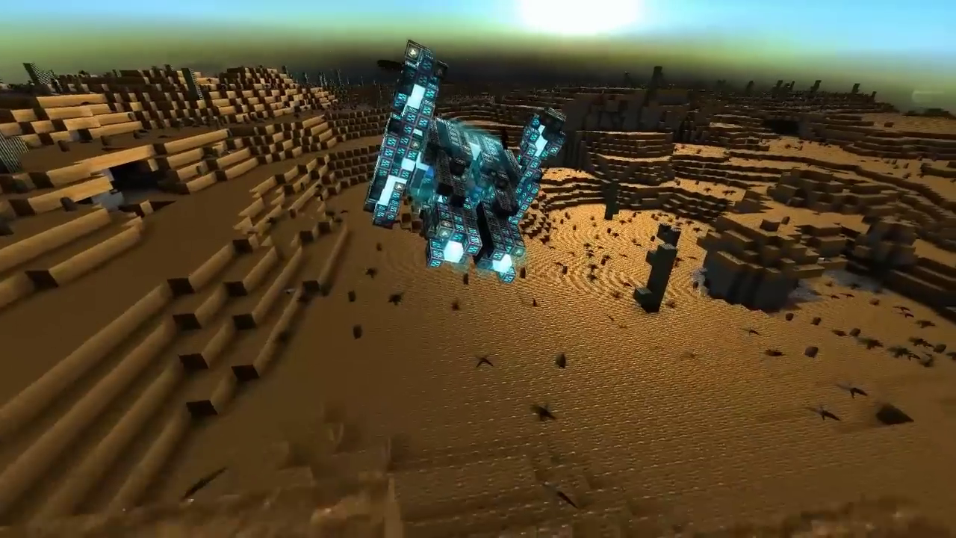
{"action": "mouse_move", "coordinate": [479, 269]}
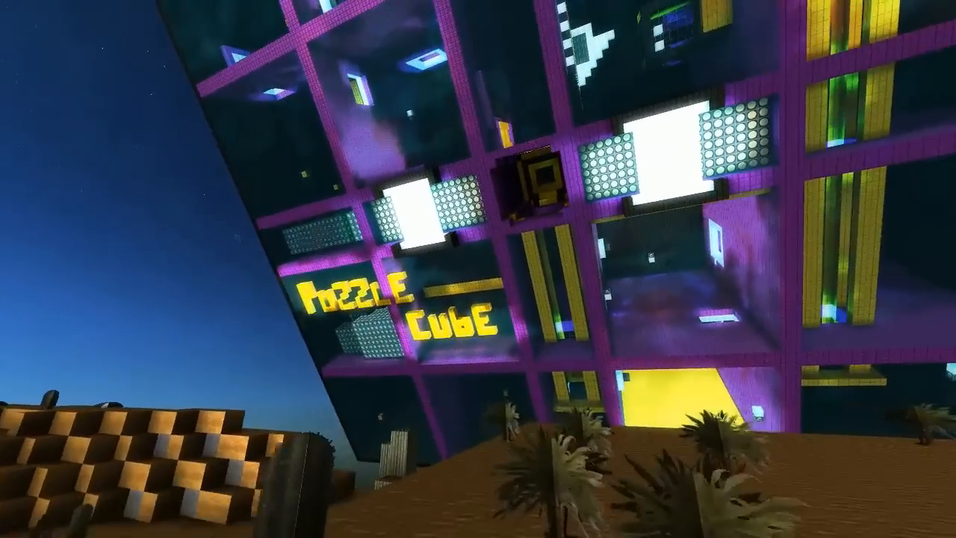
{"action": "mouse_move", "coordinate": [478, 269]}
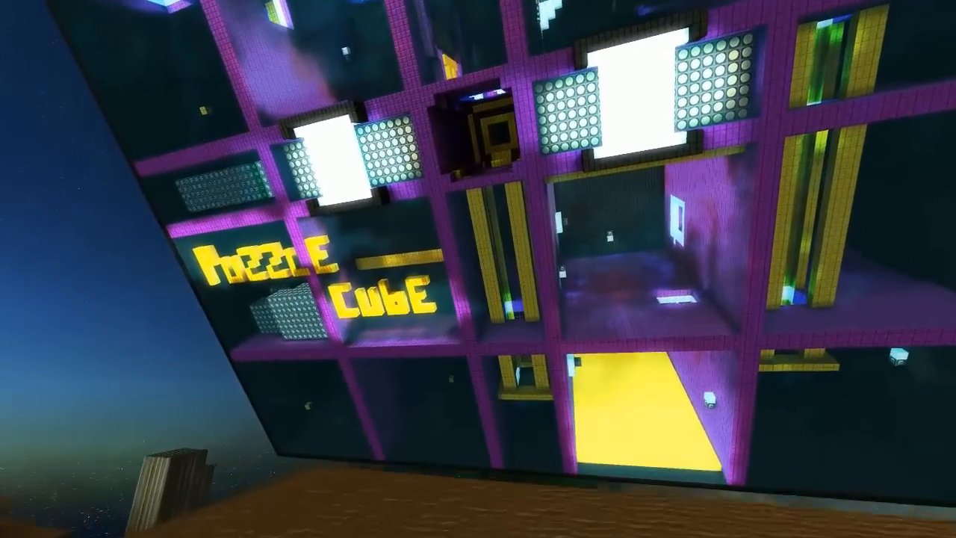
{"action": "mouse_move", "coordinate": [478, 269]}
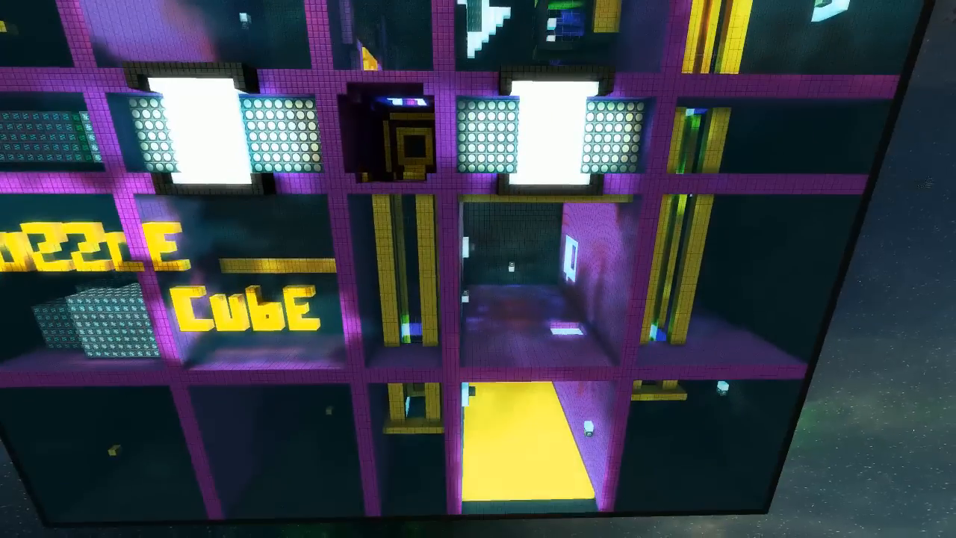
{"action": "mouse_move", "coordinate": [479, 269]}
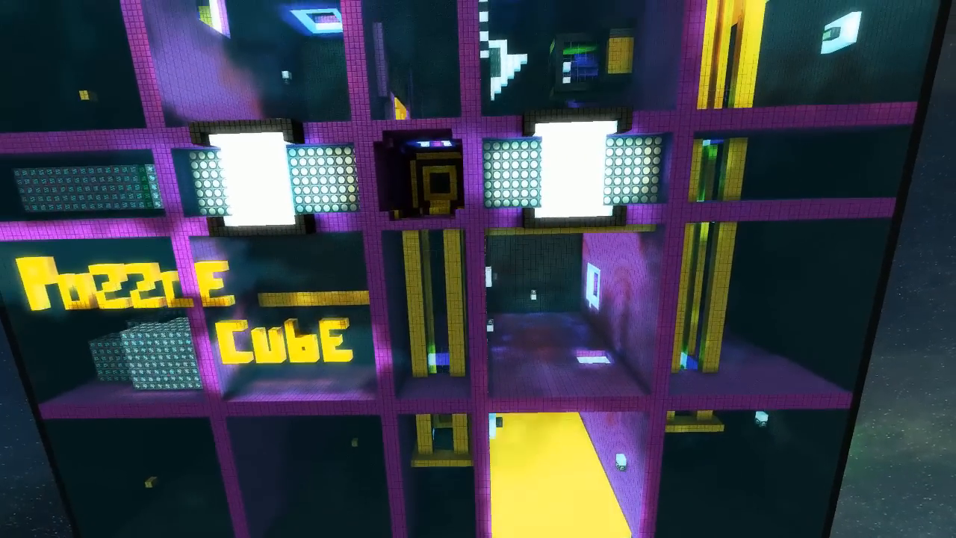
{"action": "mouse_move", "coordinate": [478, 269]}
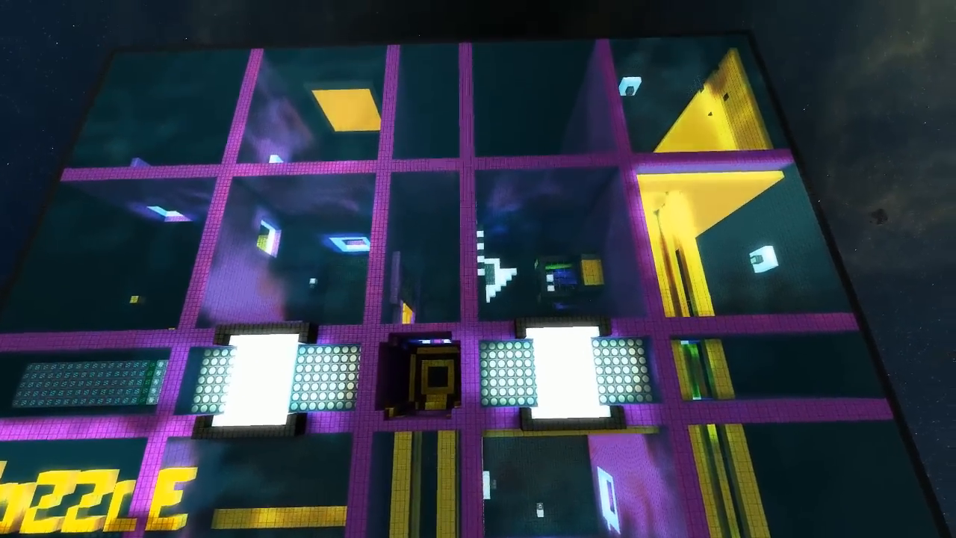
{"action": "mouse_move", "coordinate": [478, 269]}
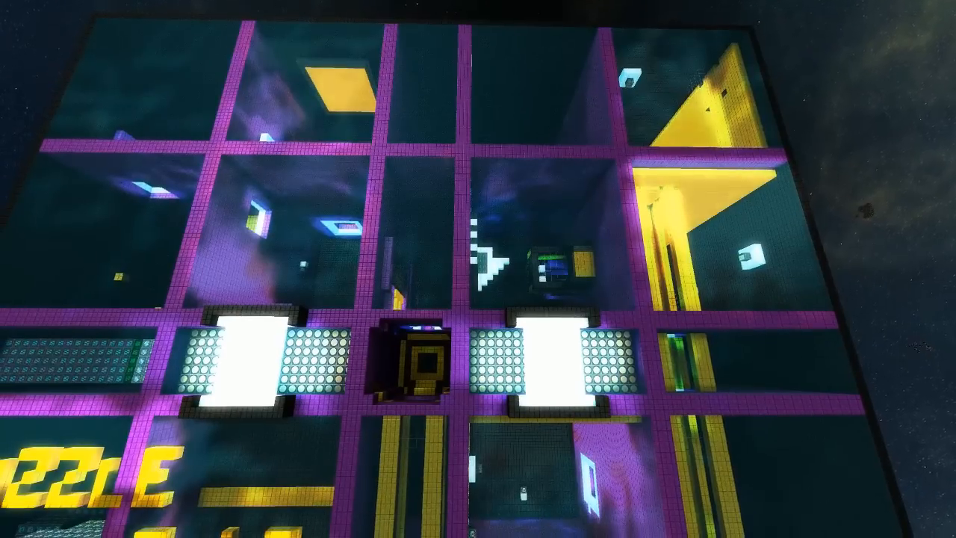
{"action": "mouse_move", "coordinate": [478, 269]}
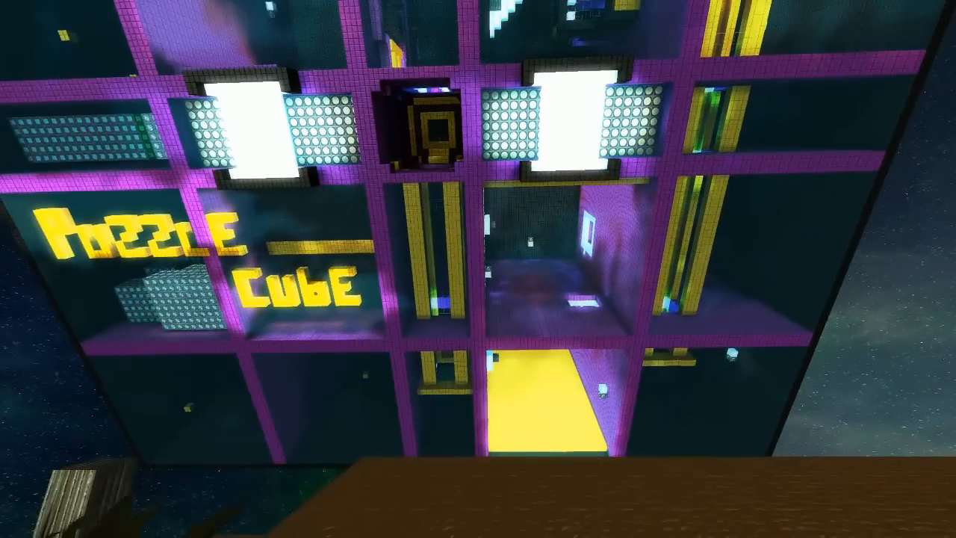
{"action": "mouse_move", "coordinate": [478, 269]}
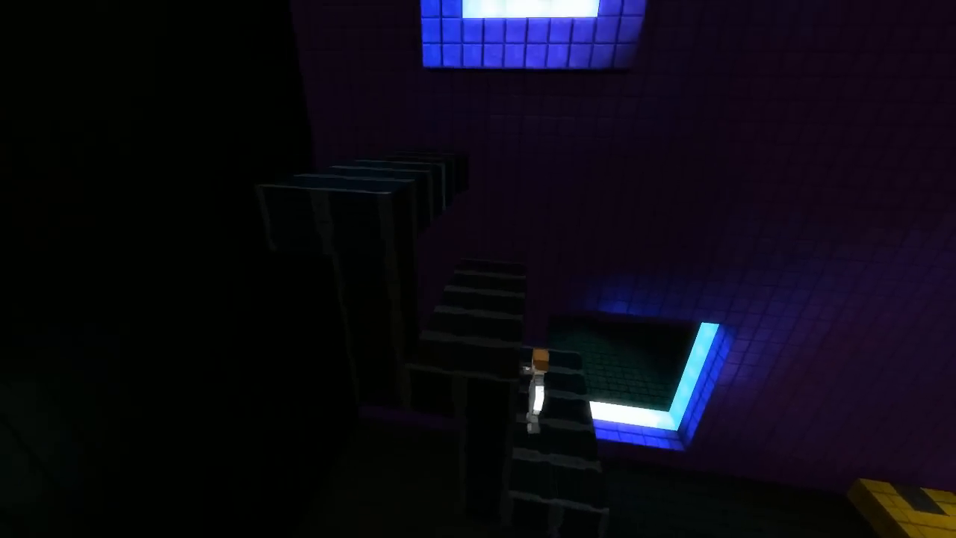
{"action": "mouse_move", "coordinate": [478, 269]}
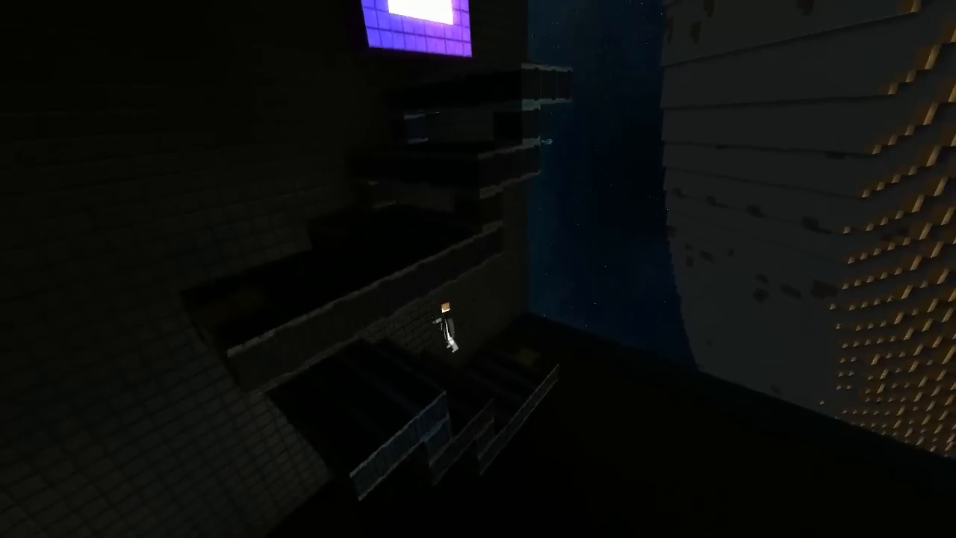
{"action": "mouse_move", "coordinate": [479, 269]}
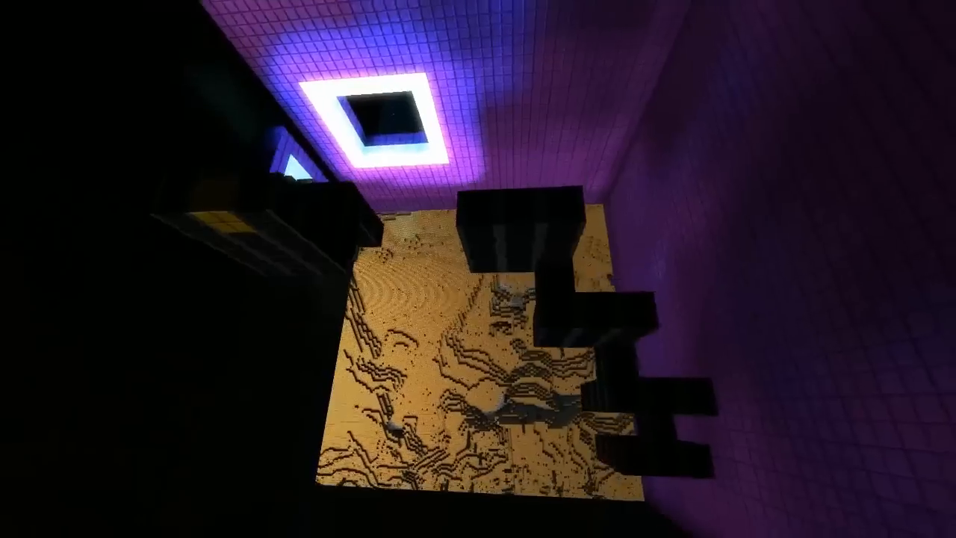
{"action": "mouse_move", "coordinate": [479, 269]}
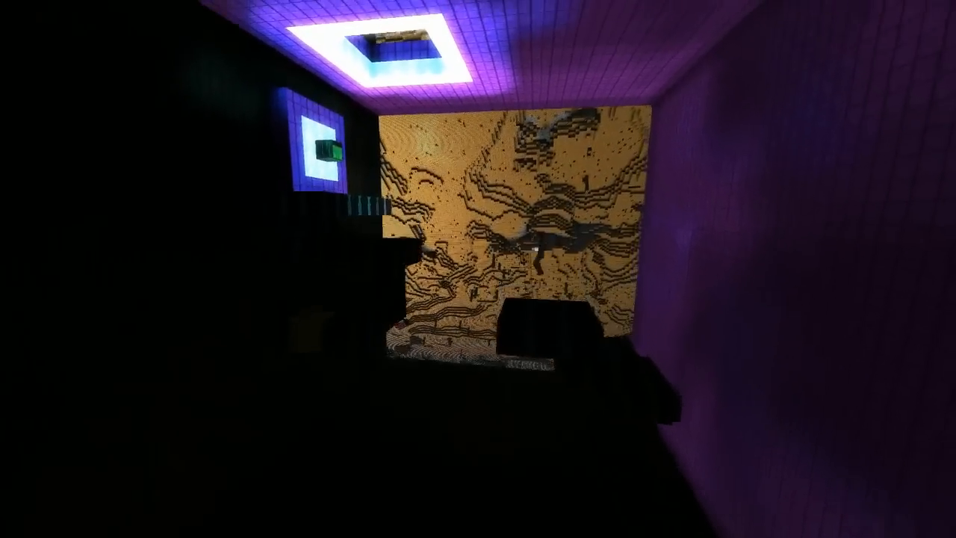
{"action": "mouse_move", "coordinate": [478, 269]}
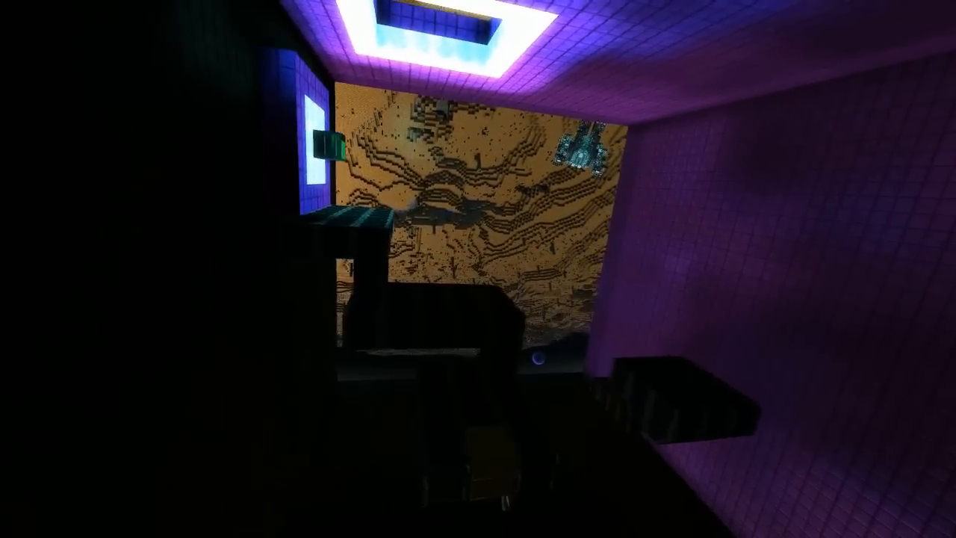
{"action": "mouse_move", "coordinate": [478, 269]}
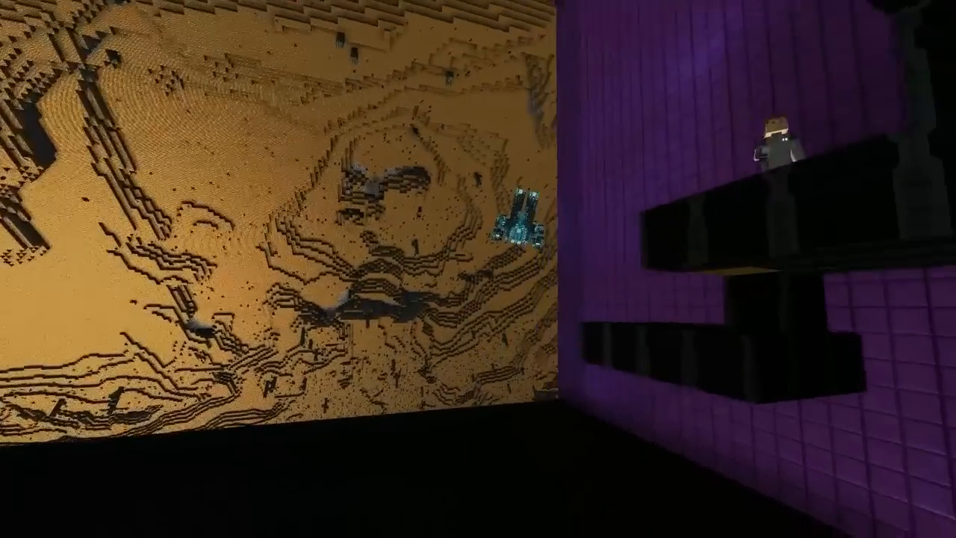
{"action": "mouse_move", "coordinate": [478, 269]}
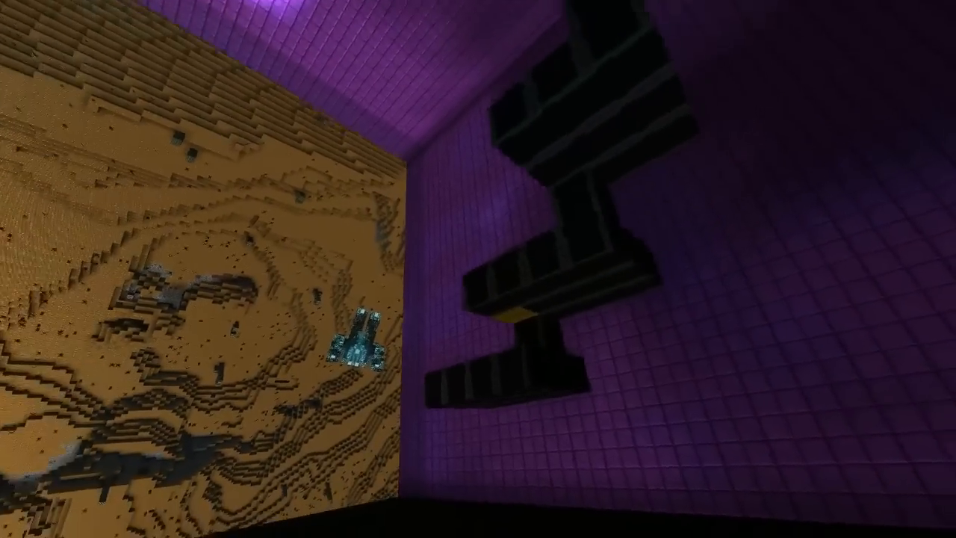
{"action": "mouse_move", "coordinate": [479, 269]}
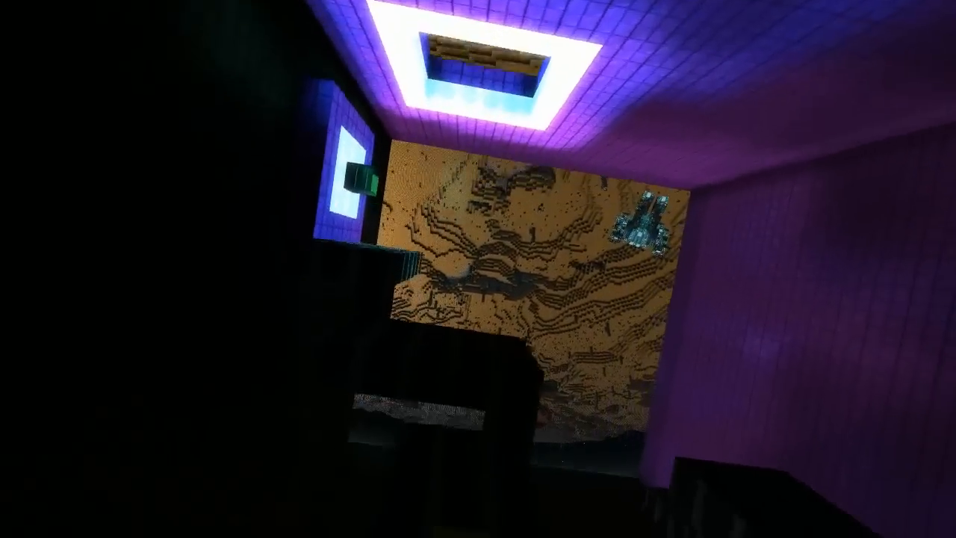
{"action": "mouse_move", "coordinate": [478, 269]}
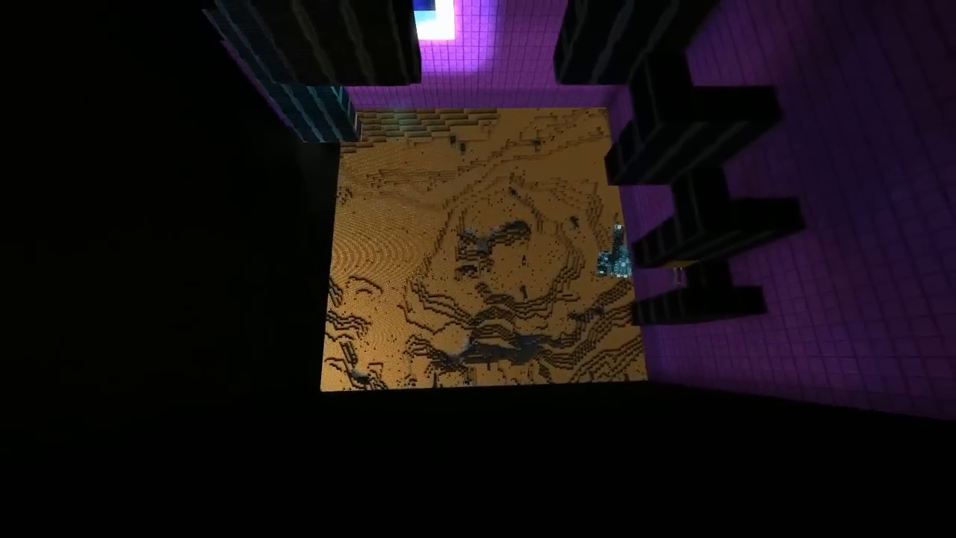
{"action": "mouse_move", "coordinate": [478, 269]}
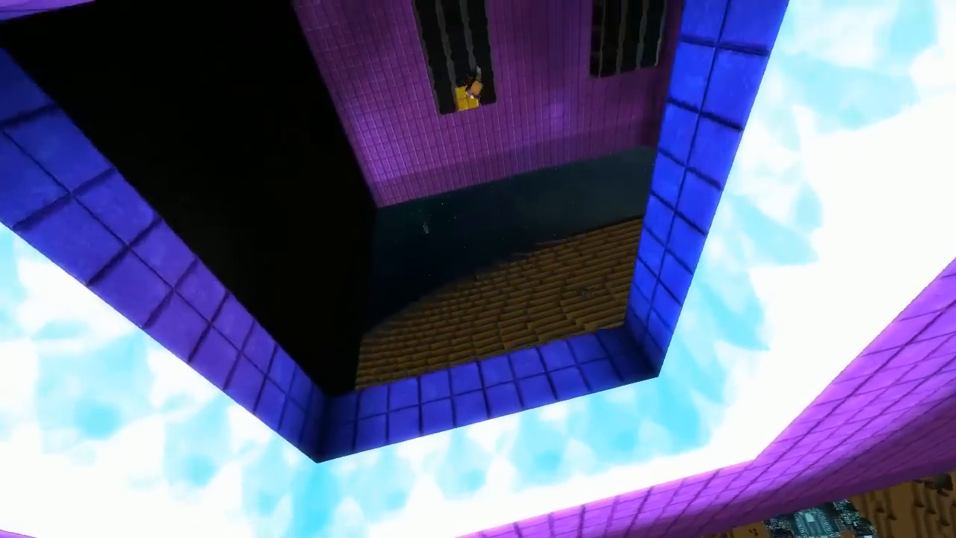
{"action": "mouse_move", "coordinate": [479, 269]}
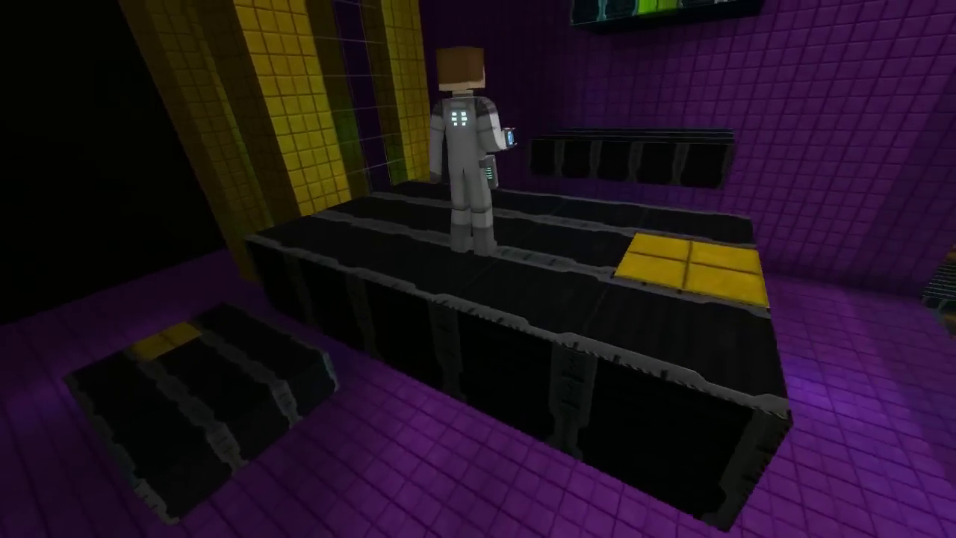
{"action": "mouse_move", "coordinate": [479, 269]}
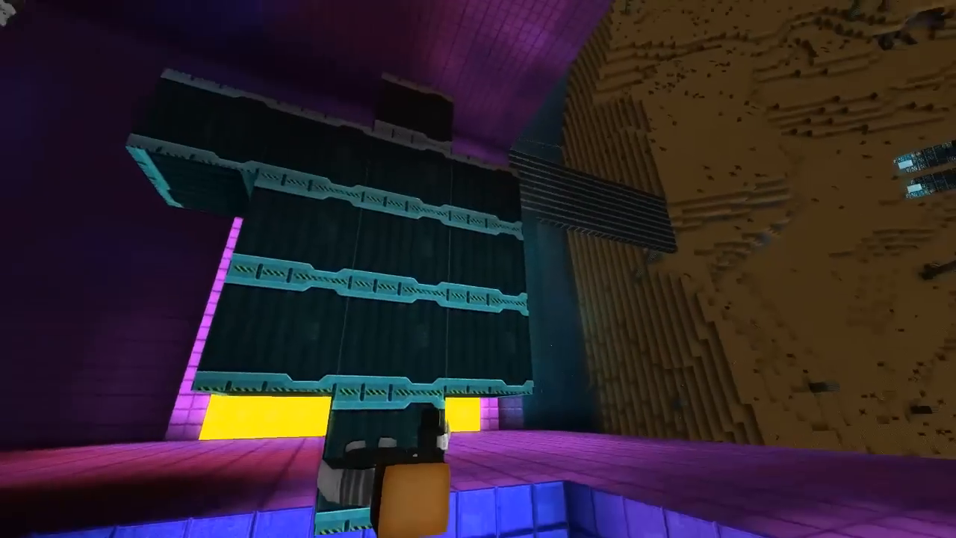
{"action": "mouse_move", "coordinate": [478, 269]}
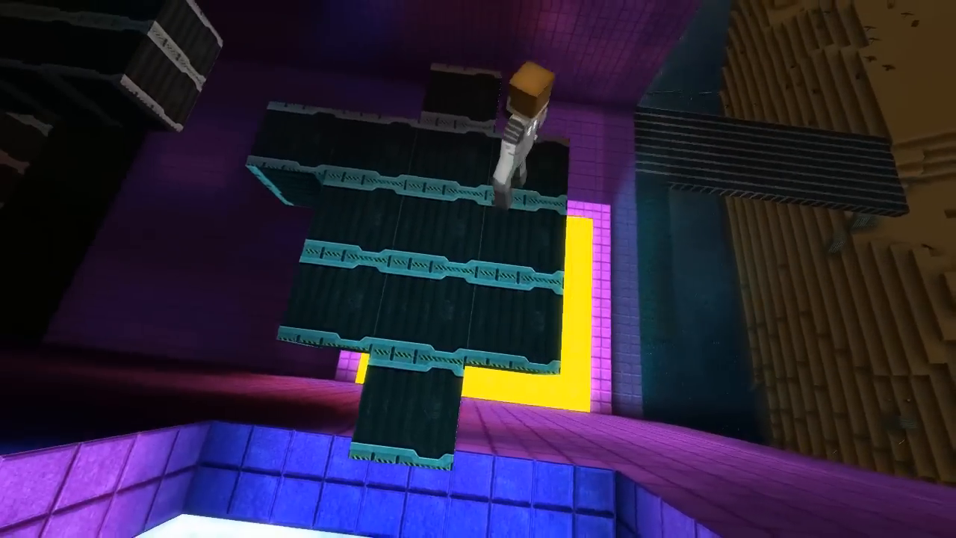
{"action": "mouse_move", "coordinate": [478, 269]}
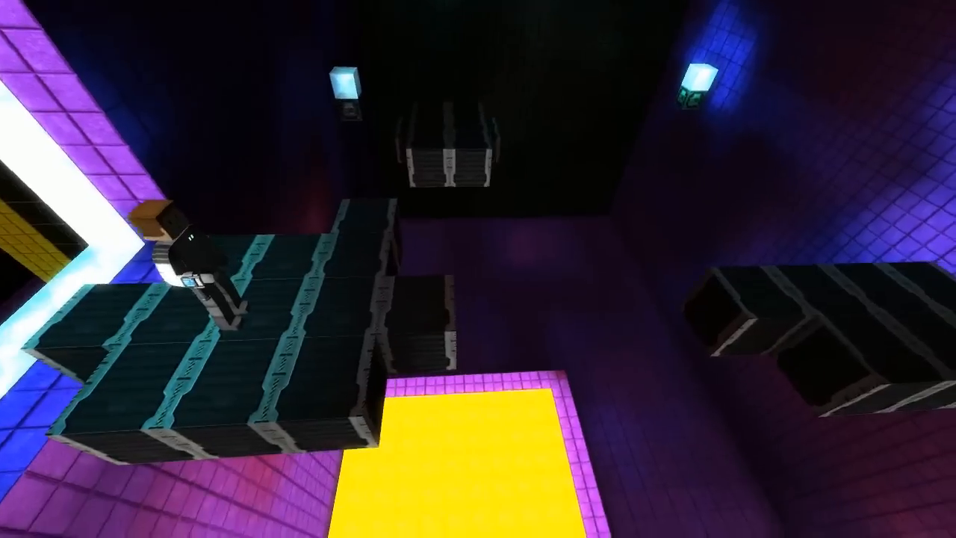
{"action": "mouse_move", "coordinate": [479, 269]}
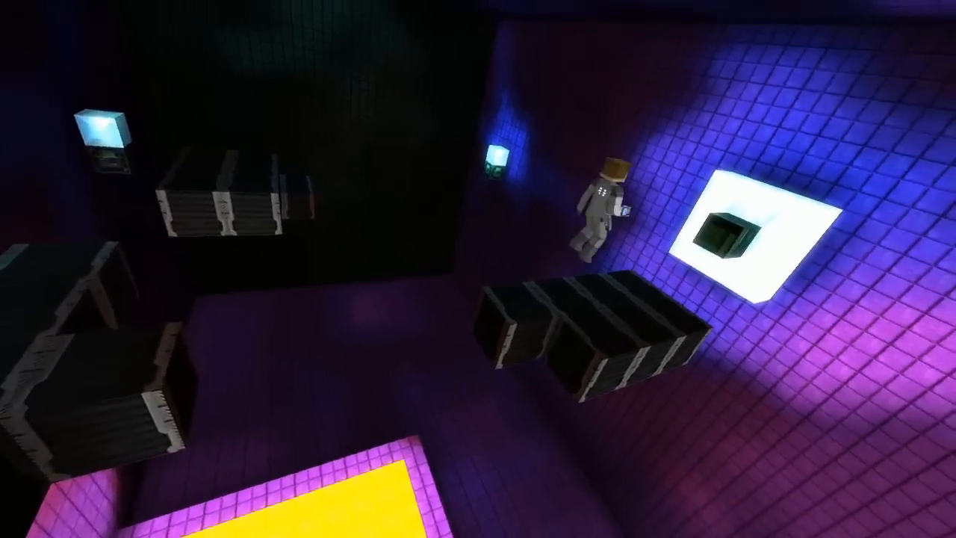
{"action": "mouse_move", "coordinate": [478, 269]}
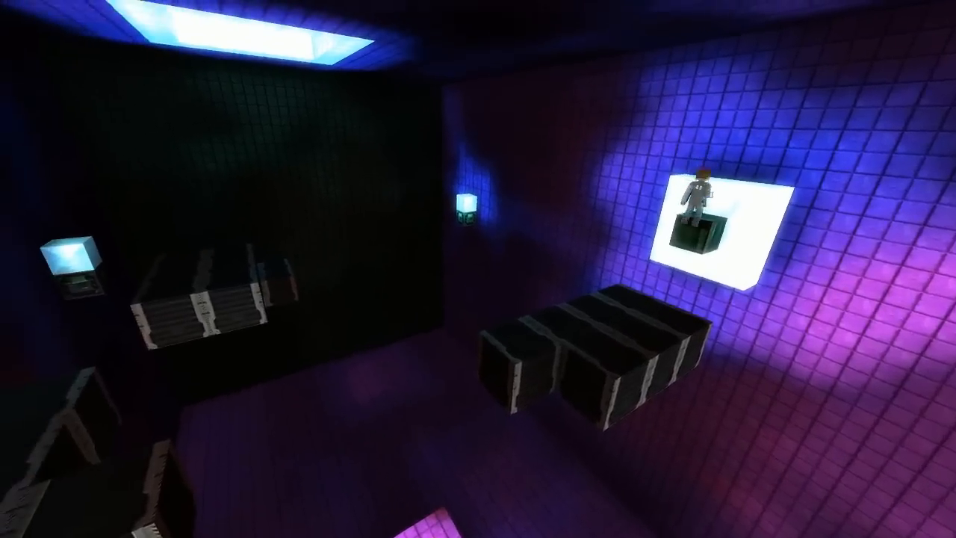
{"action": "mouse_move", "coordinate": [478, 269]}
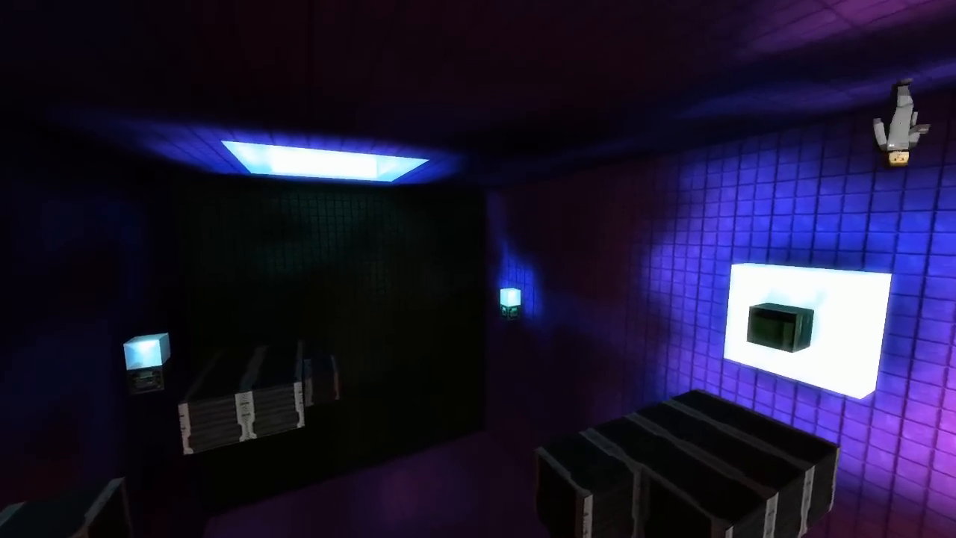
{"action": "mouse_move", "coordinate": [478, 269]}
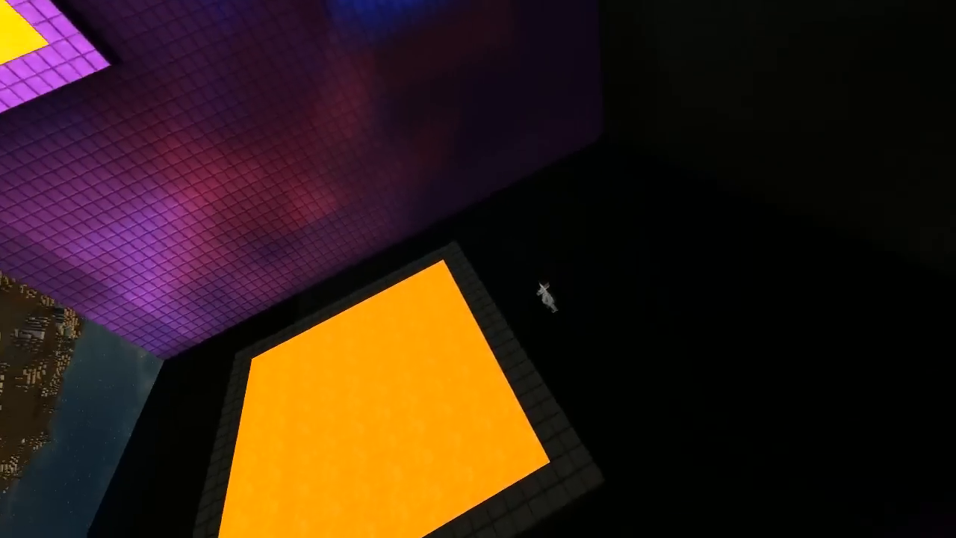
{"action": "mouse_move", "coordinate": [479, 269]}
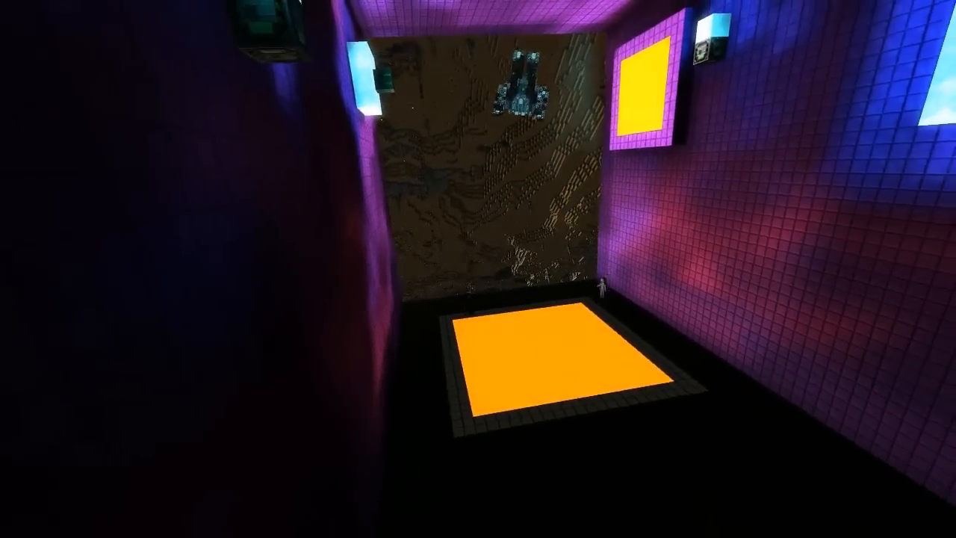
{"action": "mouse_move", "coordinate": [478, 269]}
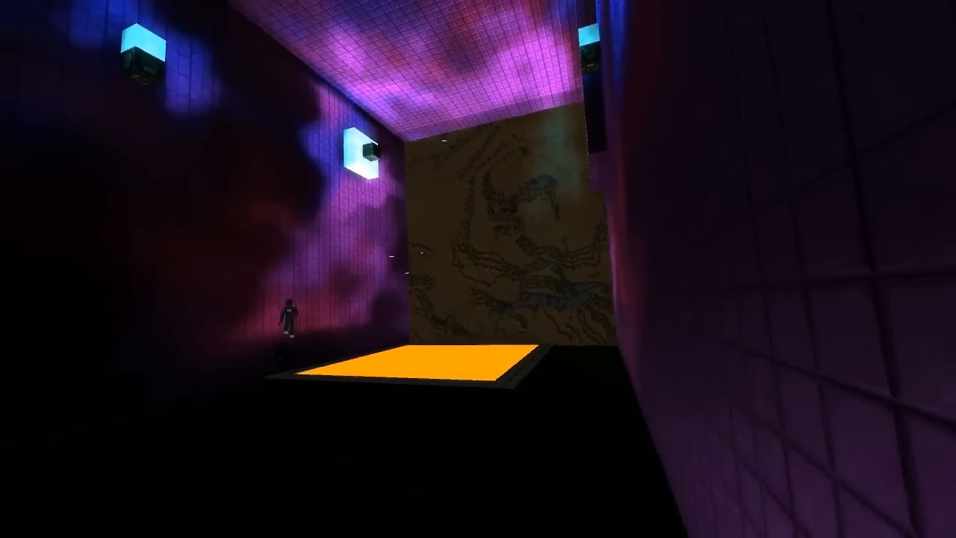
{"action": "mouse_move", "coordinate": [478, 269]}
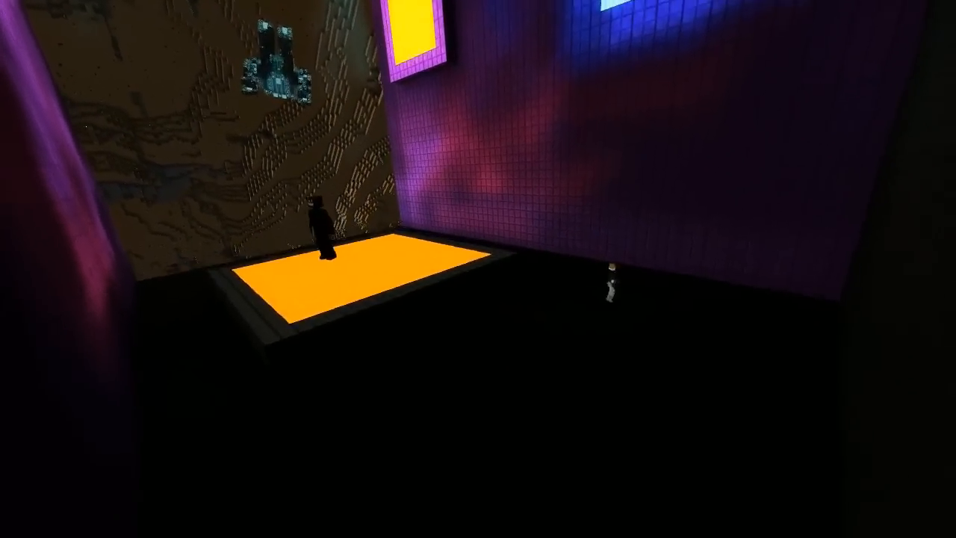
{"action": "mouse_move", "coordinate": [478, 269]}
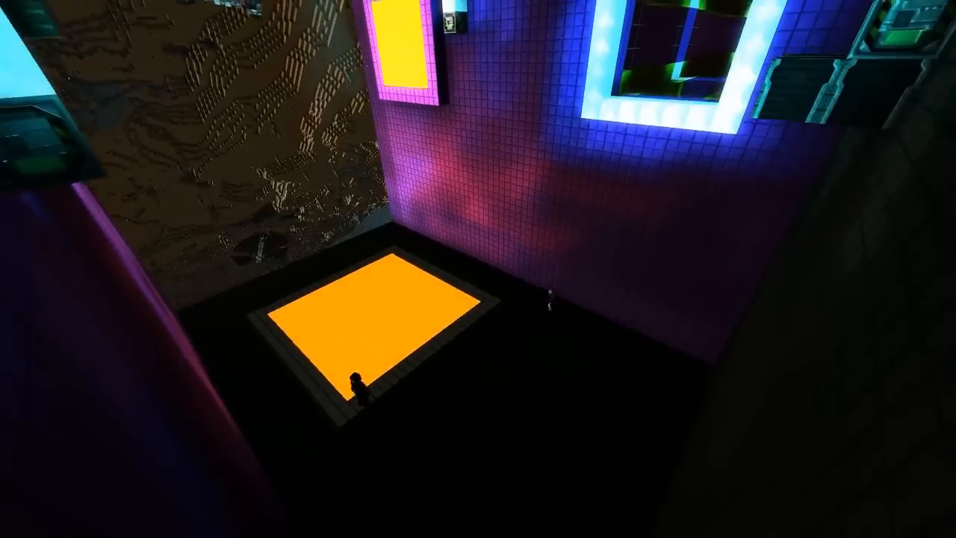
{"action": "mouse_move", "coordinate": [478, 269]}
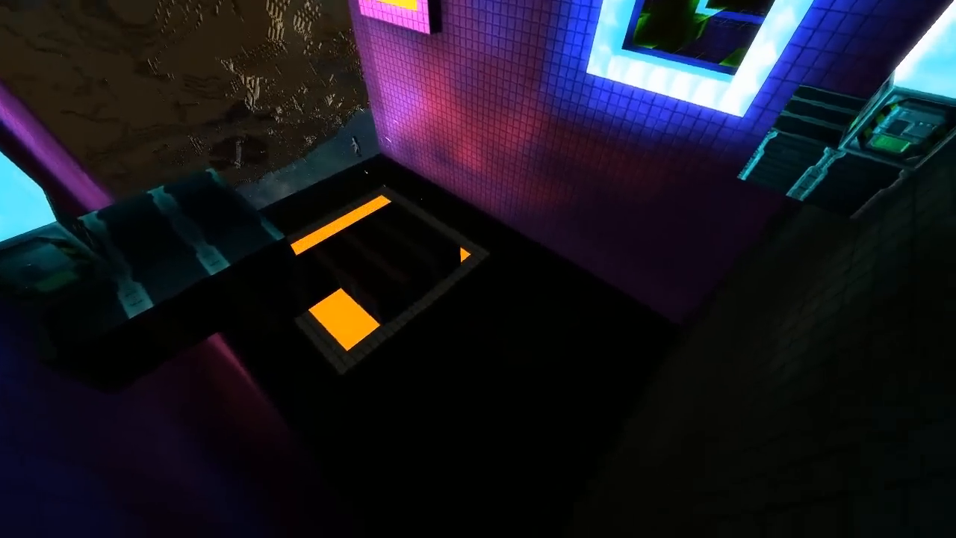
{"action": "mouse_move", "coordinate": [478, 269]}
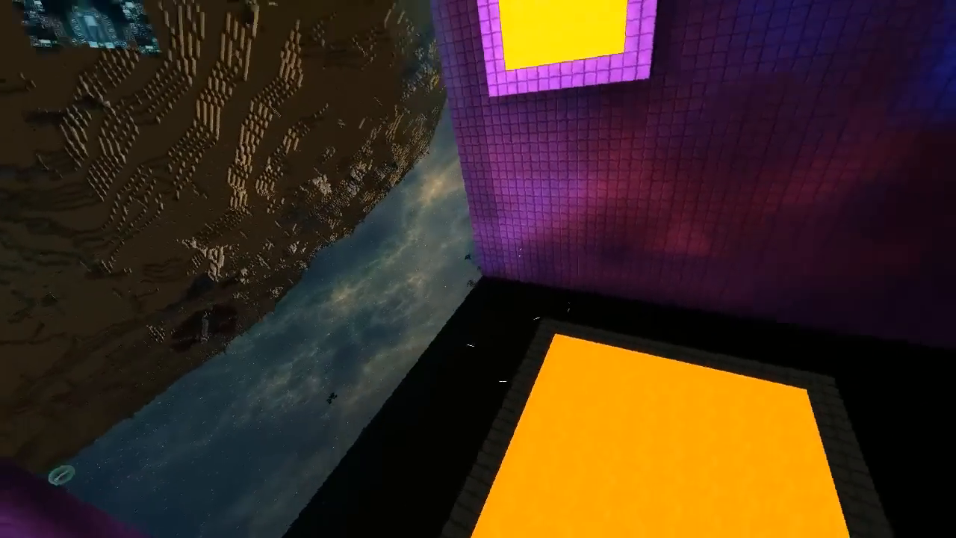
{"action": "mouse_move", "coordinate": [479, 269]}
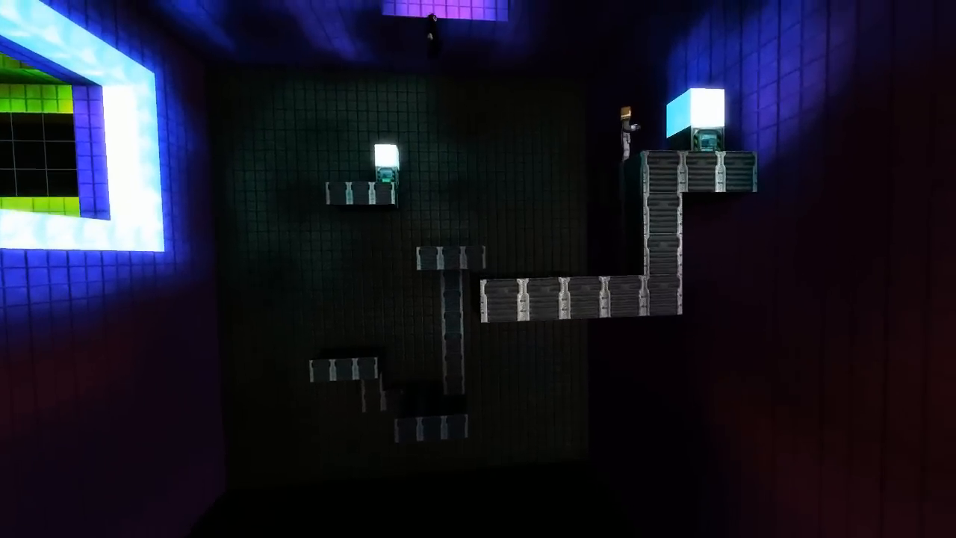
{"action": "mouse_move", "coordinate": [478, 269]}
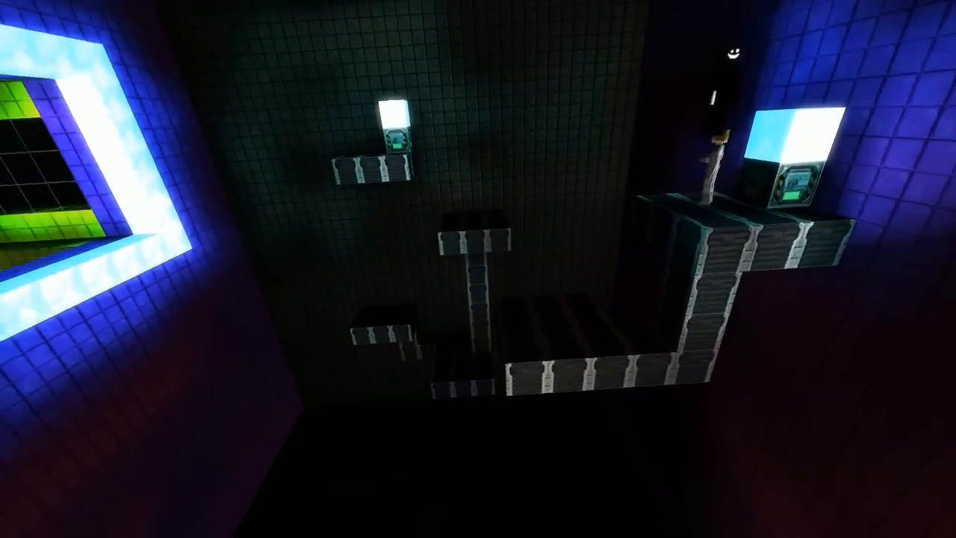
{"action": "mouse_move", "coordinate": [478, 269]}
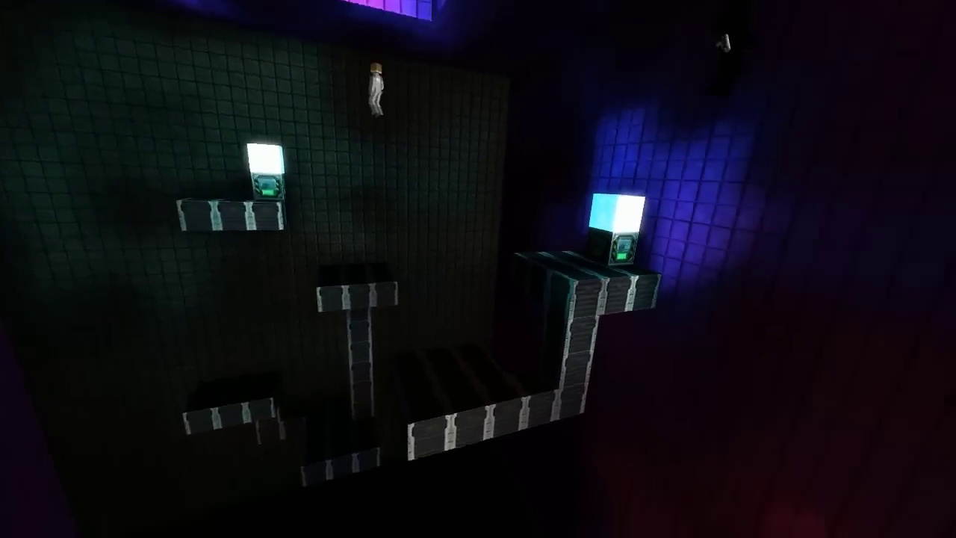
{"action": "mouse_move", "coordinate": [478, 269]}
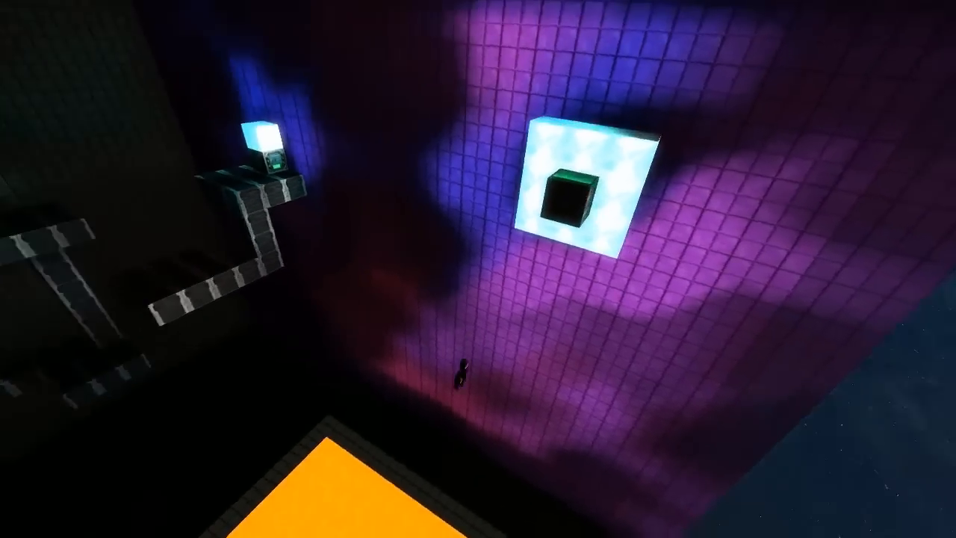
{"action": "mouse_move", "coordinate": [478, 269]}
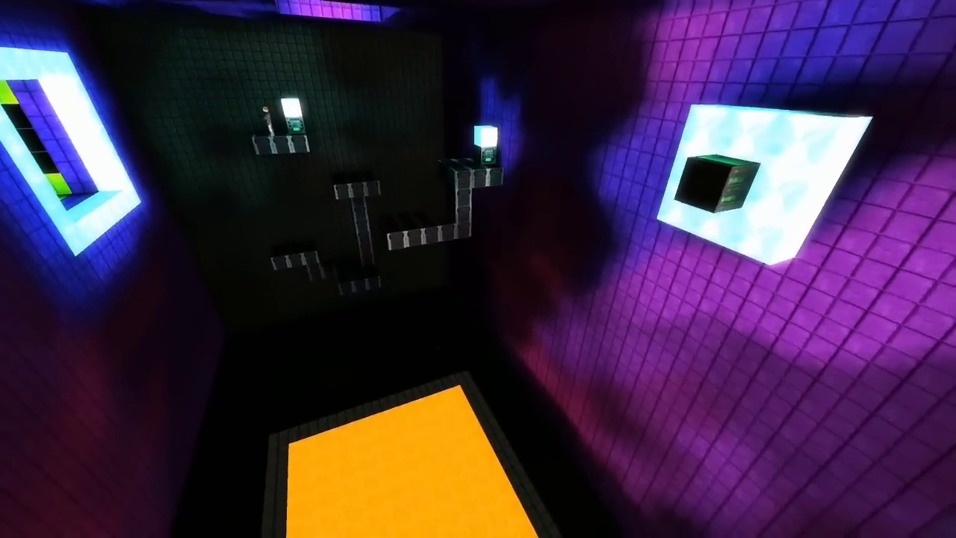
{"action": "mouse_move", "coordinate": [478, 269]}
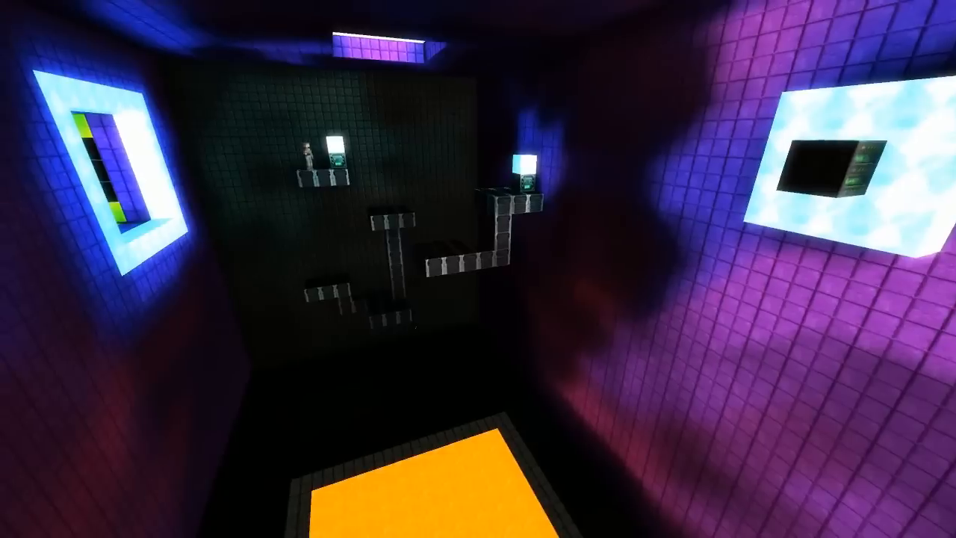
{"action": "mouse_move", "coordinate": [478, 269]}
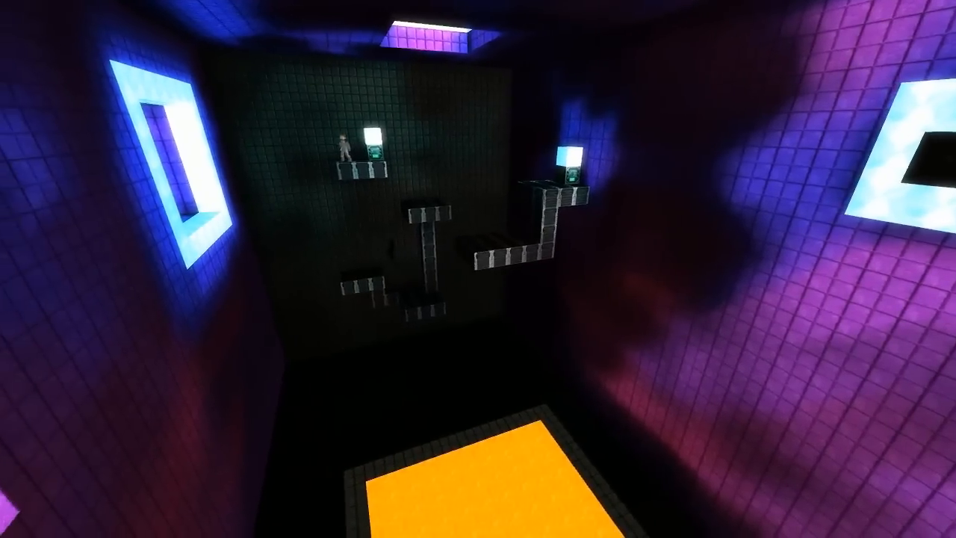
{"action": "mouse_move", "coordinate": [478, 269]}
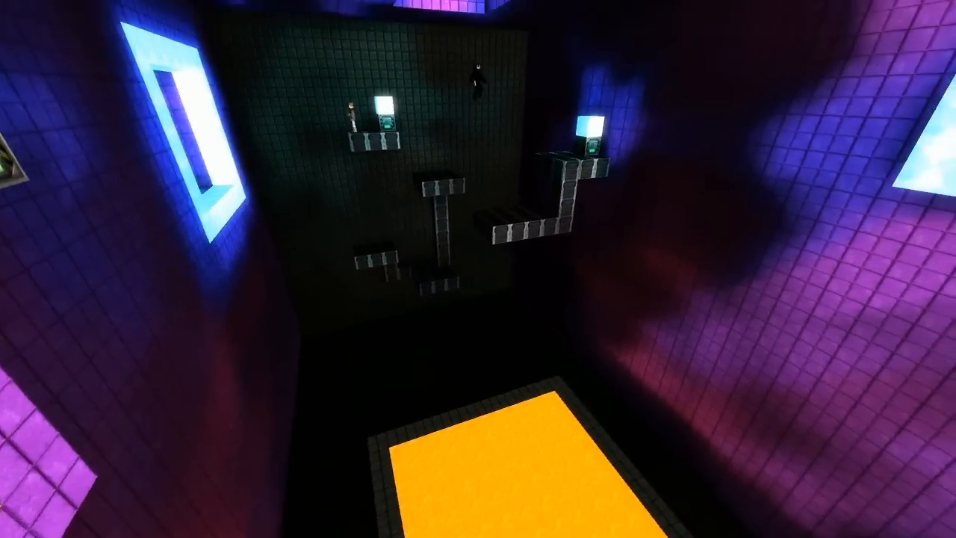
{"action": "mouse_move", "coordinate": [478, 269]}
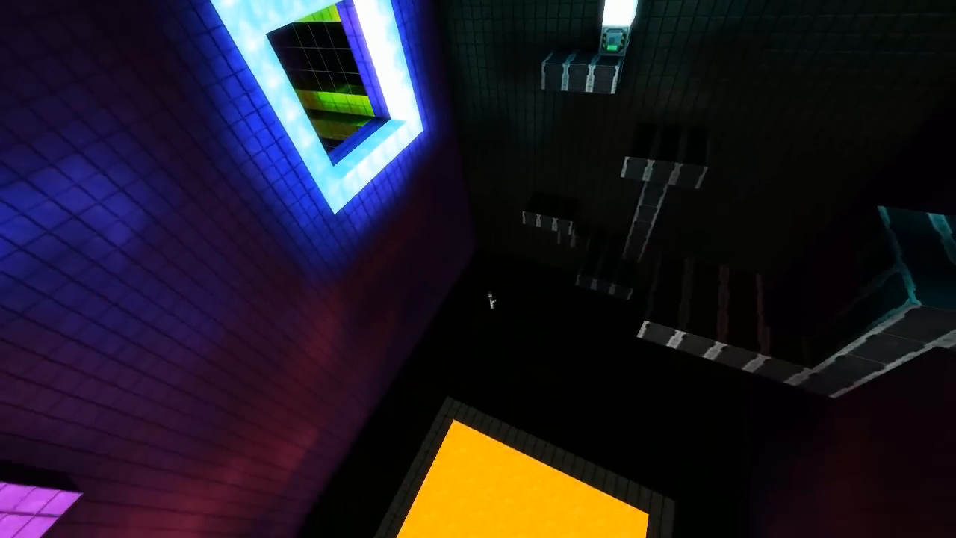
{"action": "mouse_move", "coordinate": [479, 269]}
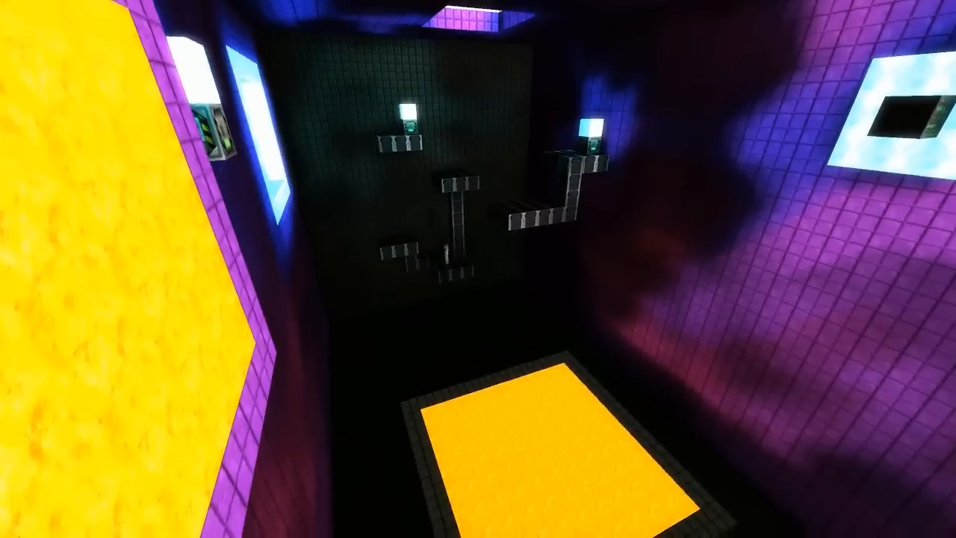
{"action": "mouse_move", "coordinate": [478, 269]}
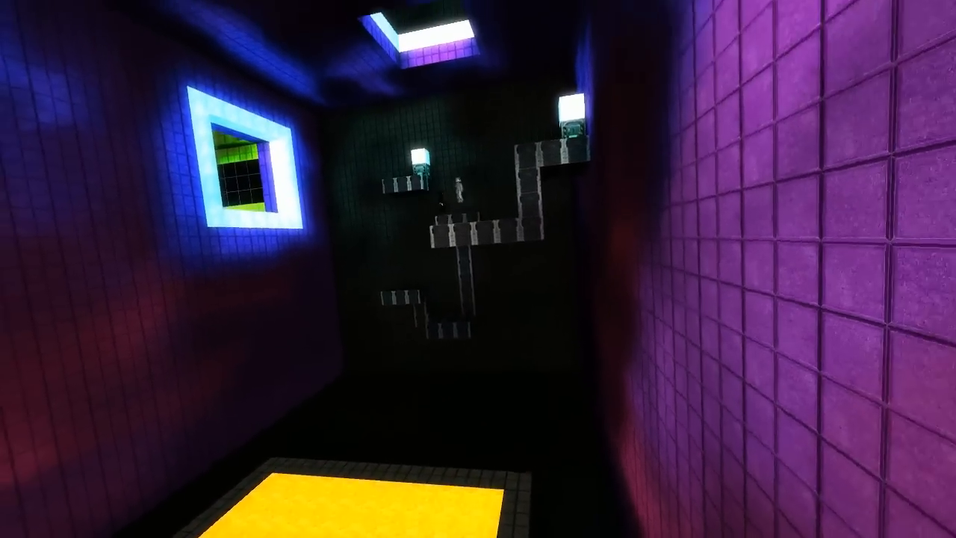
{"action": "mouse_move", "coordinate": [478, 269]}
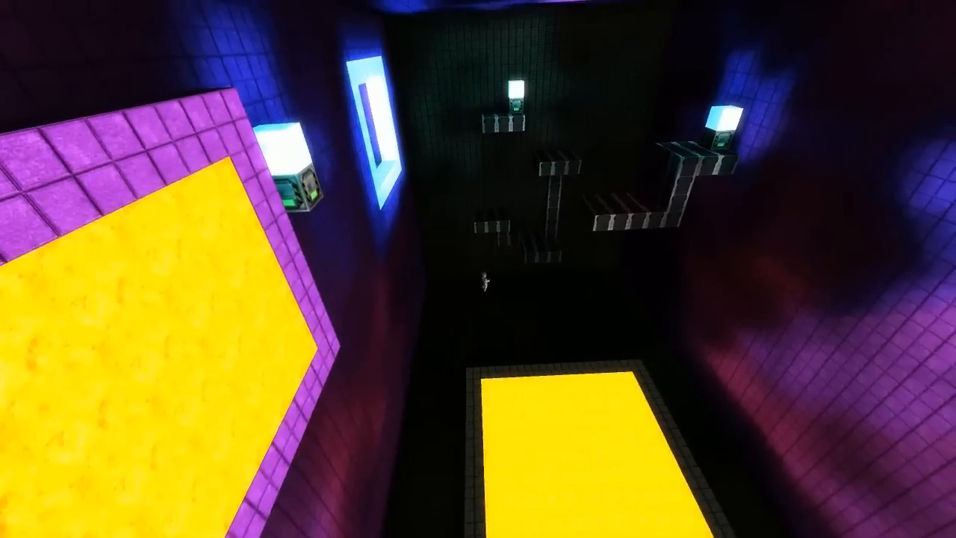
{"action": "mouse_move", "coordinate": [479, 269]}
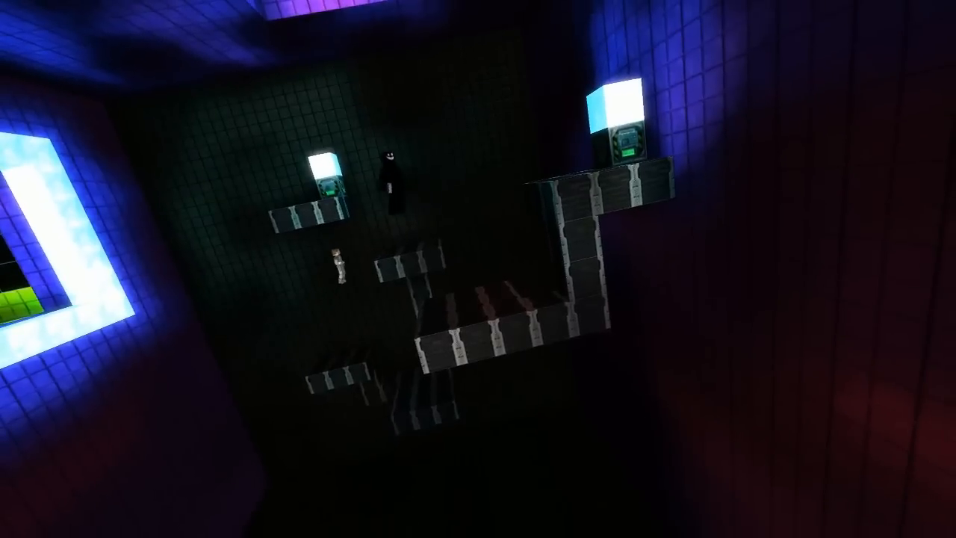
{"action": "mouse_move", "coordinate": [478, 269]}
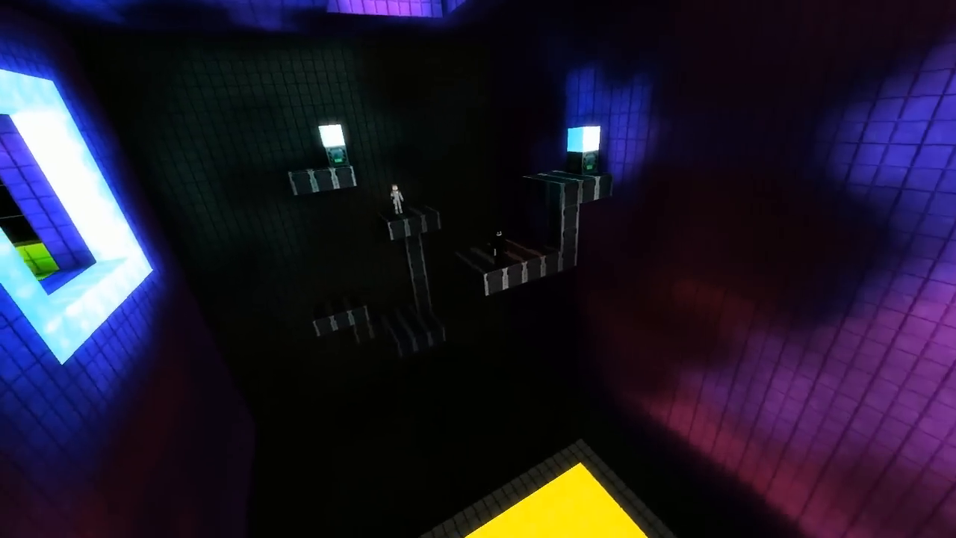
{"action": "mouse_move", "coordinate": [478, 269]}
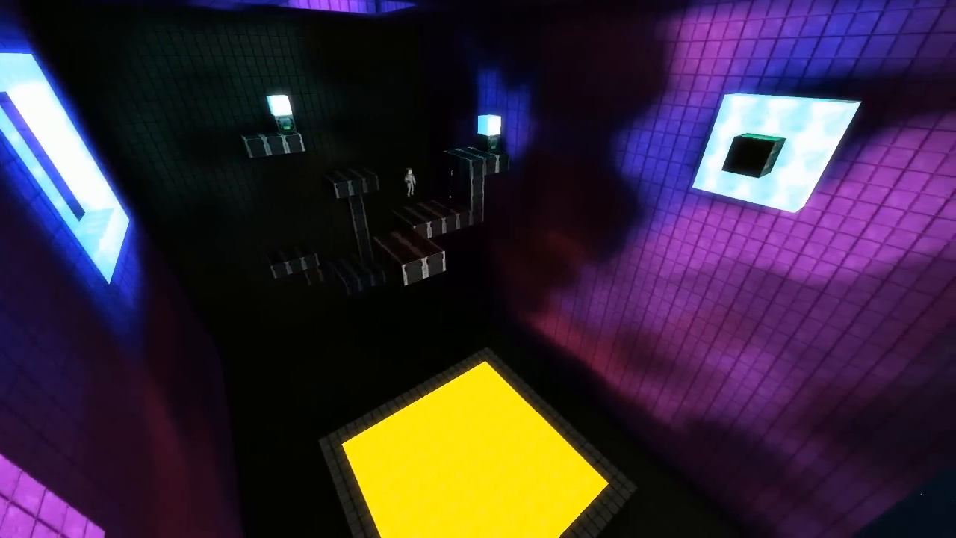
{"action": "mouse_move", "coordinate": [478, 269]}
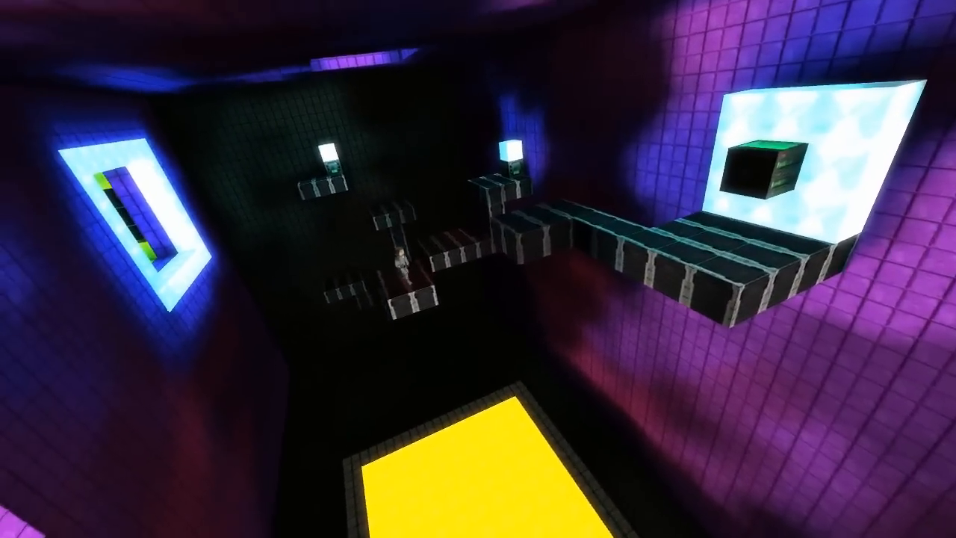
{"action": "mouse_move", "coordinate": [478, 269]}
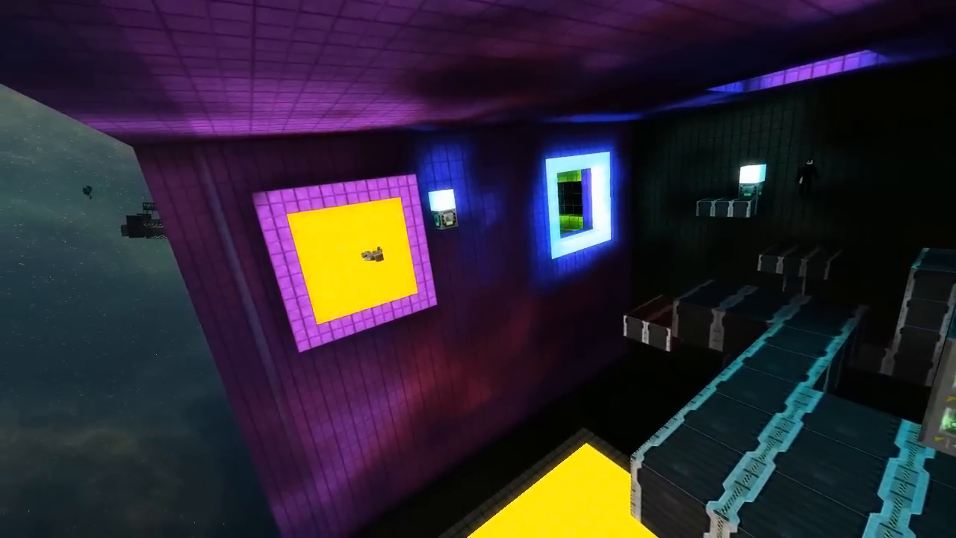
{"action": "mouse_move", "coordinate": [478, 269]}
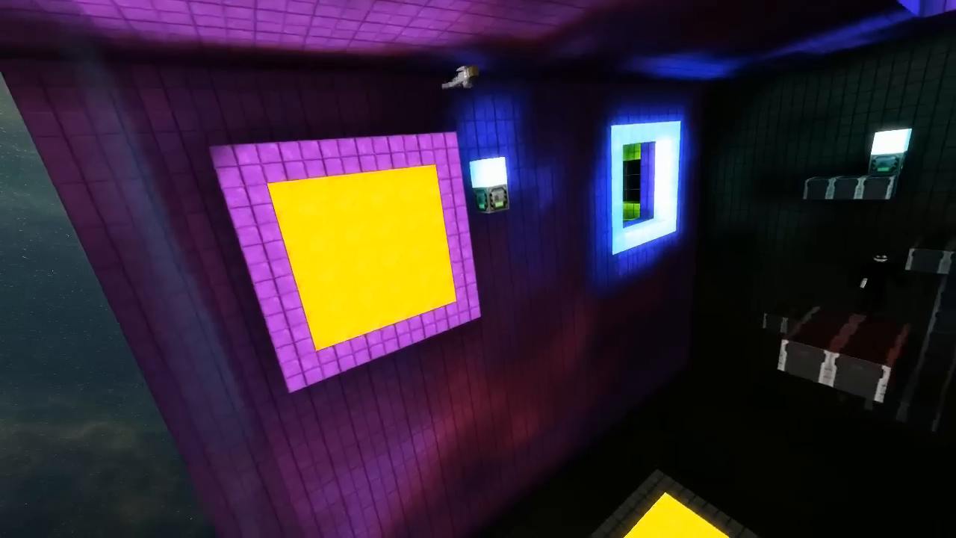
{"action": "mouse_move", "coordinate": [479, 269]}
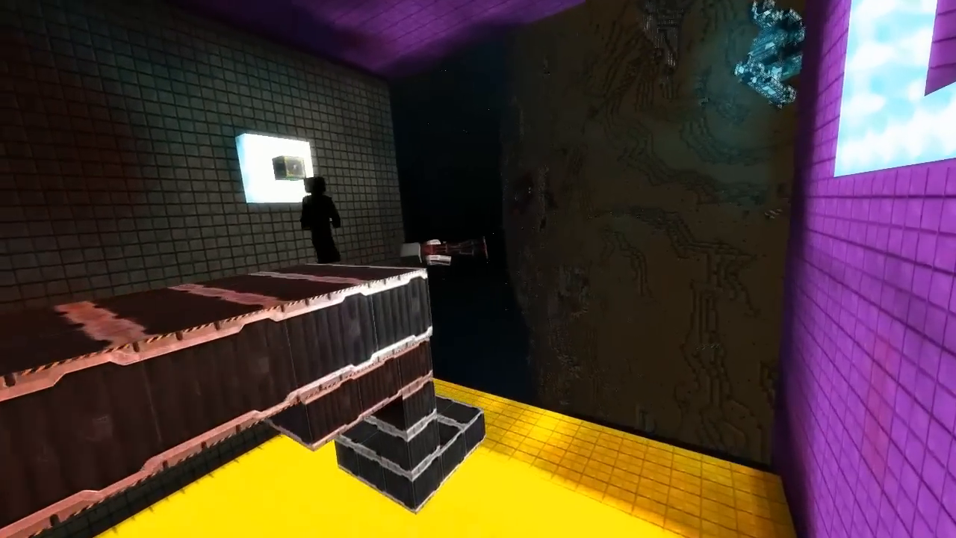
{"action": "mouse_move", "coordinate": [478, 269]}
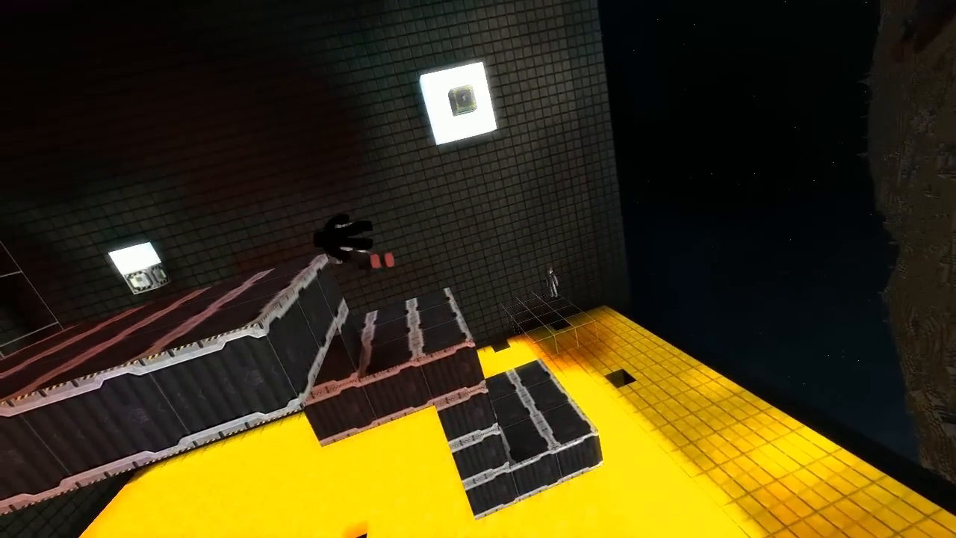
{"action": "mouse_move", "coordinate": [478, 269]}
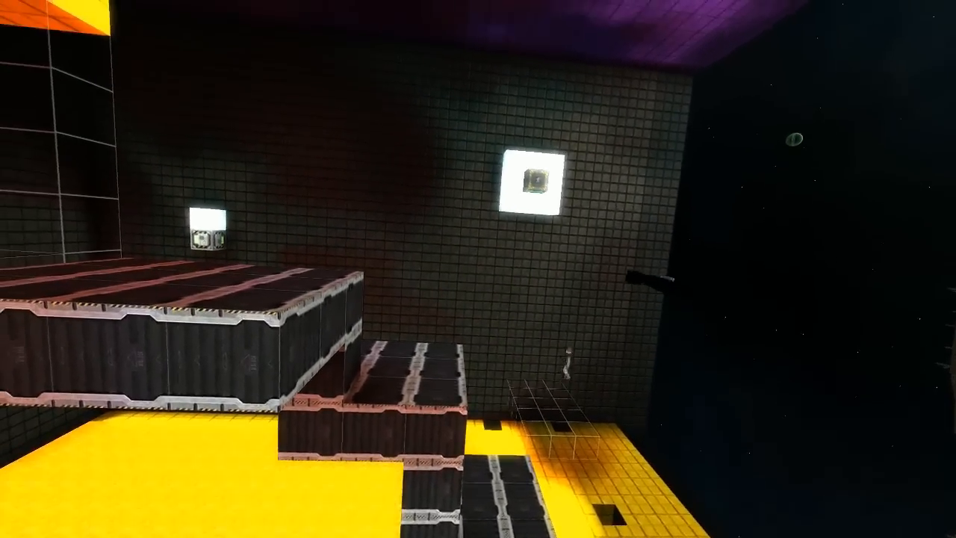
{"action": "mouse_move", "coordinate": [479, 269]}
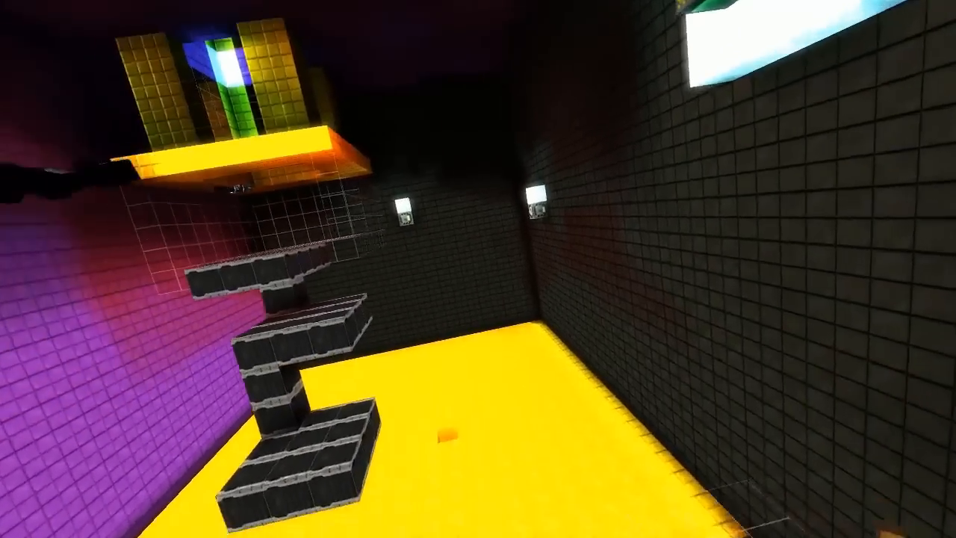
{"action": "mouse_move", "coordinate": [478, 269]}
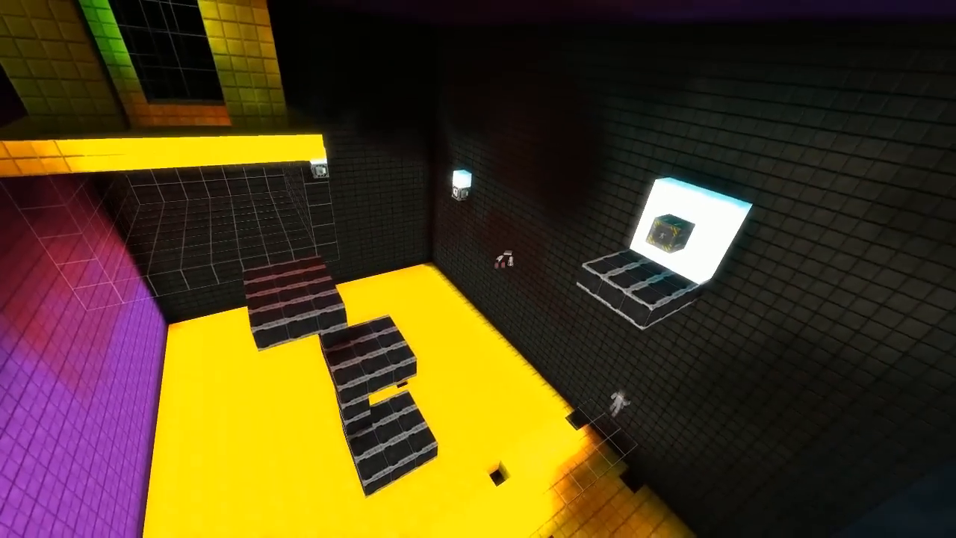
{"action": "mouse_move", "coordinate": [478, 269]}
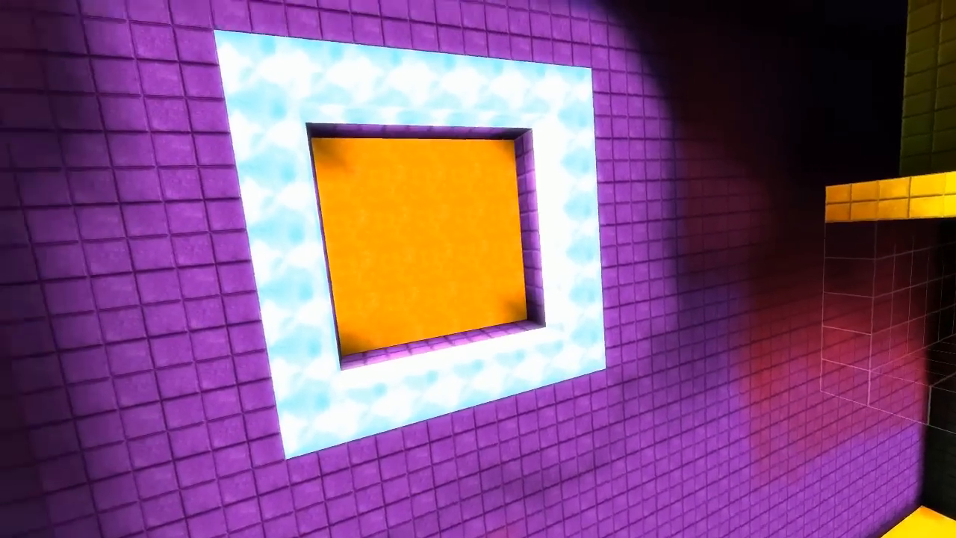
{"action": "mouse_move", "coordinate": [478, 269]}
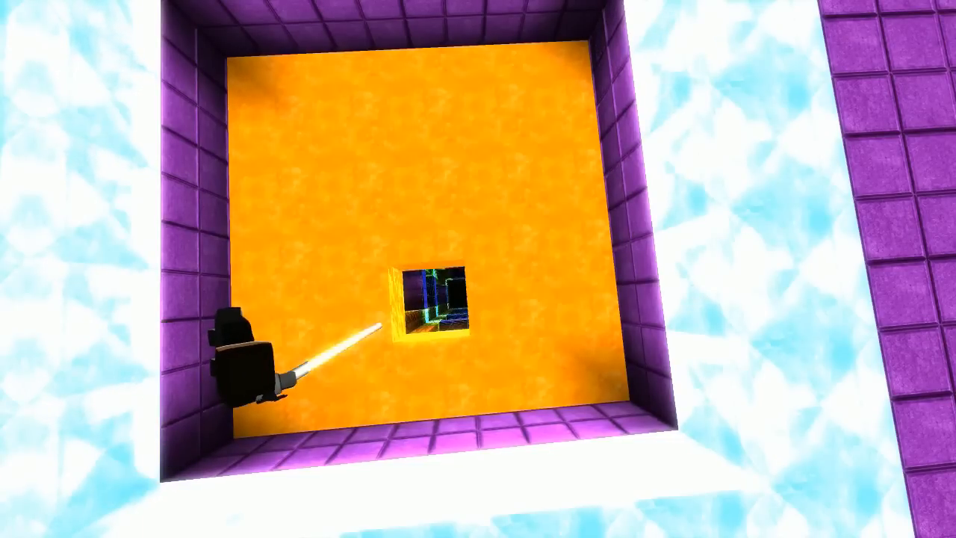
{"action": "mouse_move", "coordinate": [478, 269]}
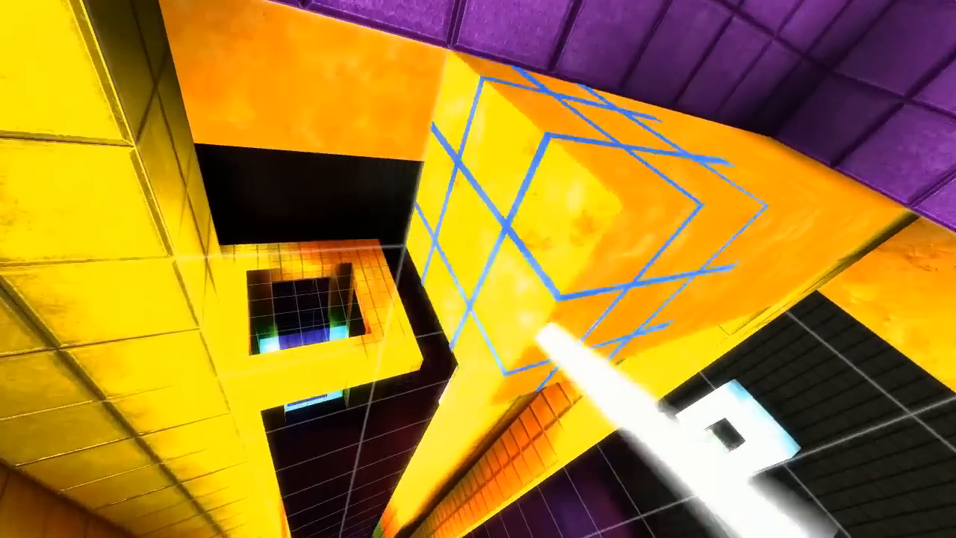
{"action": "mouse_move", "coordinate": [479, 269]}
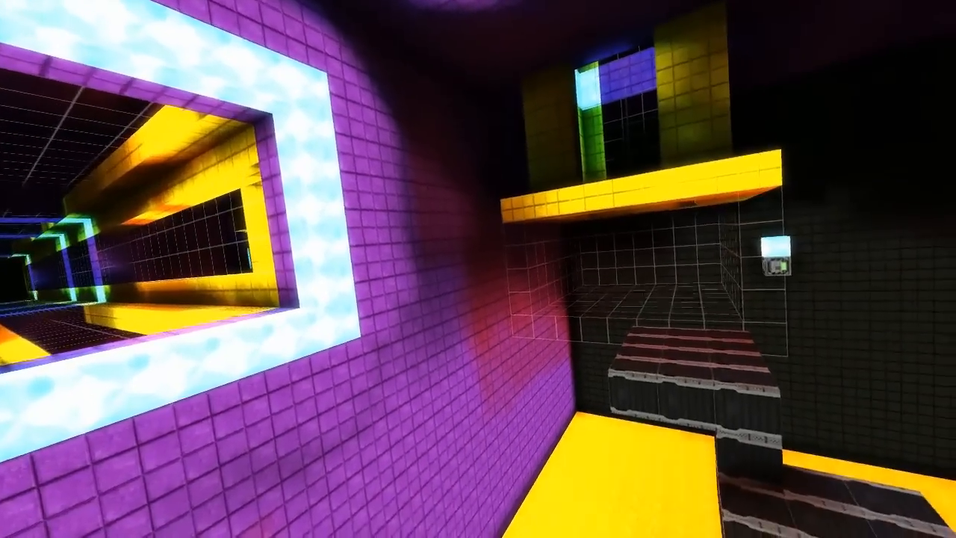
{"action": "mouse_move", "coordinate": [478, 269]}
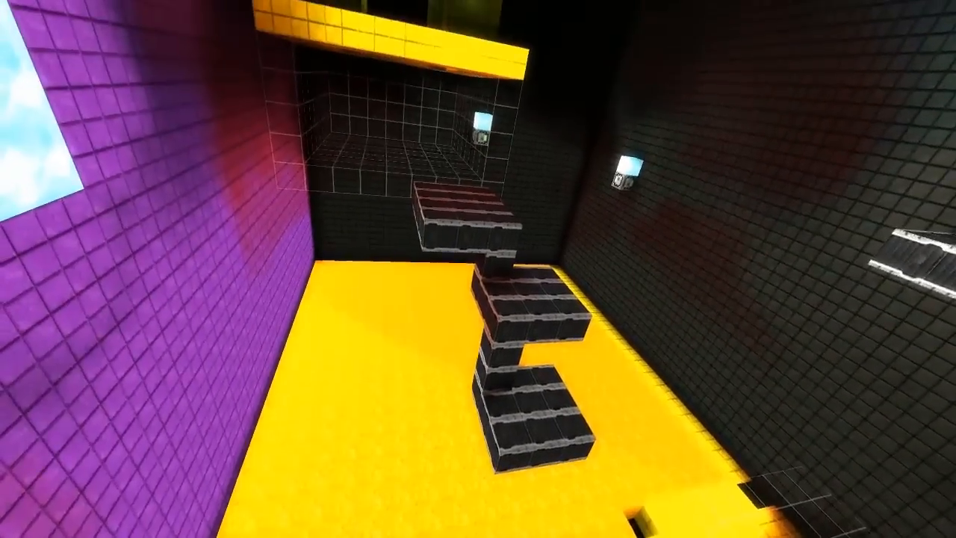
{"action": "mouse_move", "coordinate": [478, 269]}
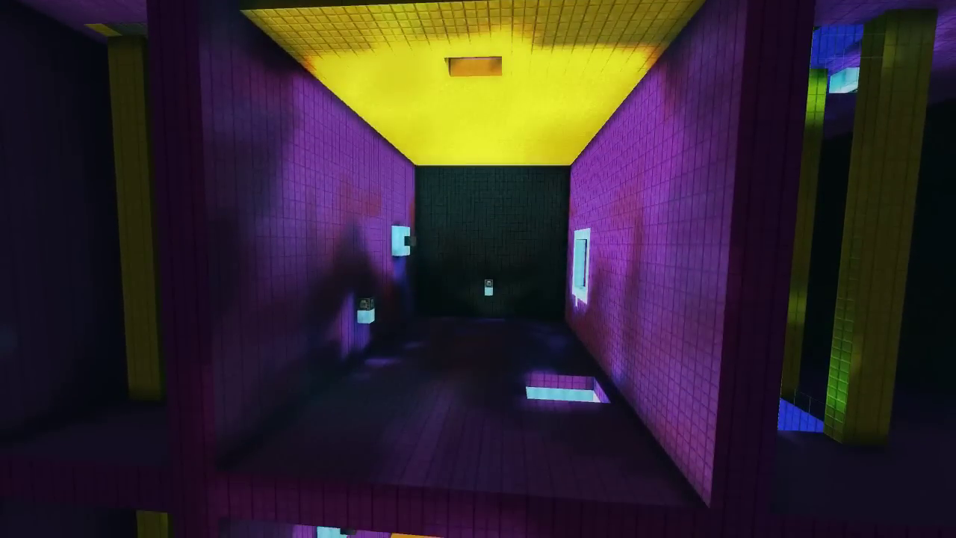
{"action": "mouse_move", "coordinate": [478, 269]}
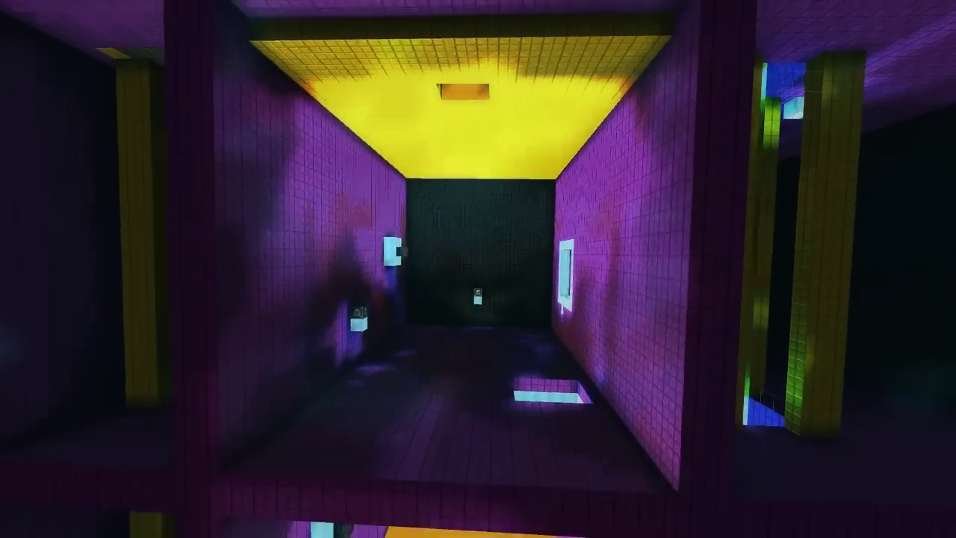
{"action": "mouse_move", "coordinate": [478, 269]}
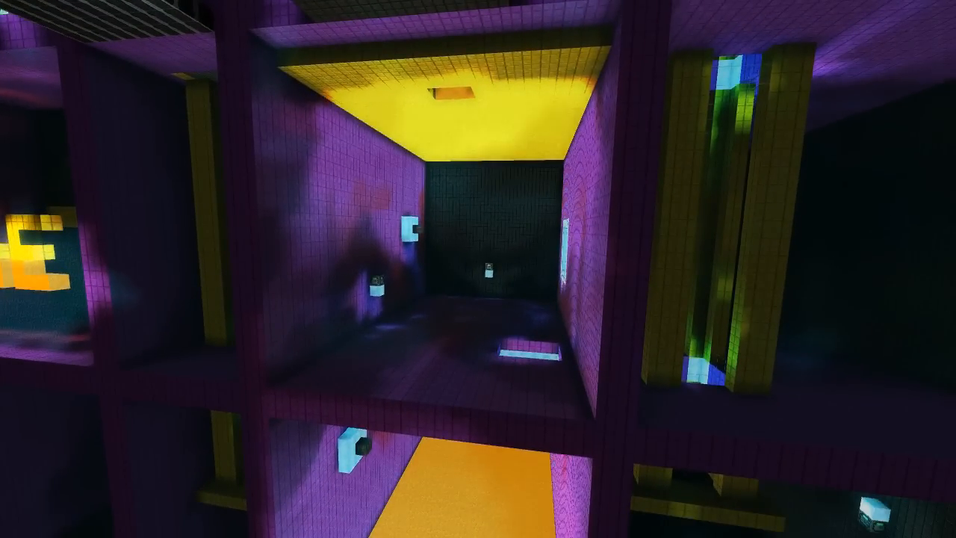
{"action": "mouse_move", "coordinate": [478, 269]}
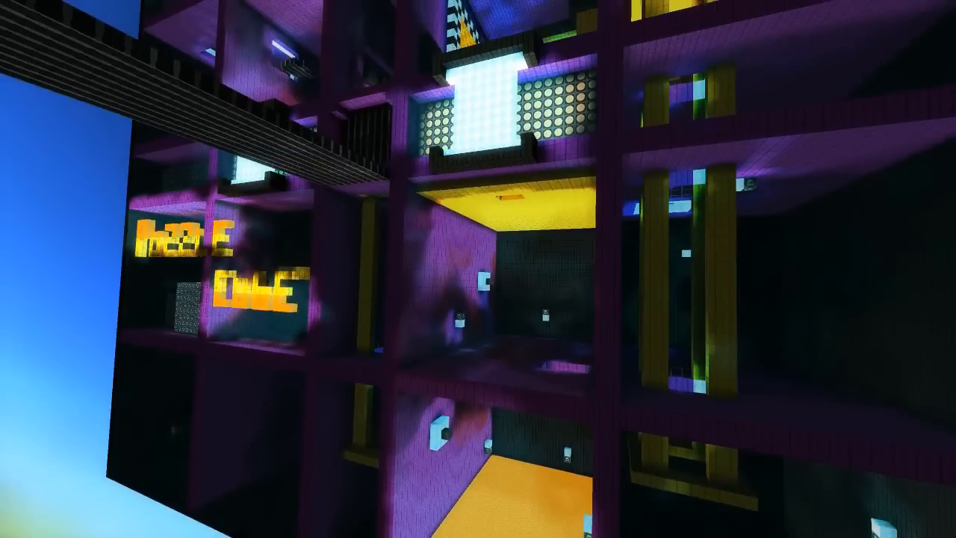
{"action": "mouse_move", "coordinate": [478, 269]}
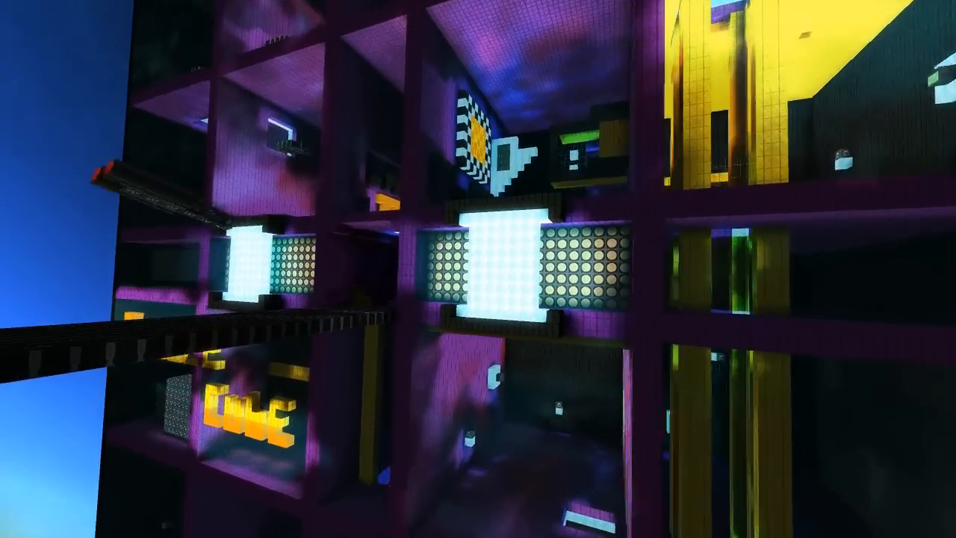
{"action": "mouse_move", "coordinate": [478, 269]}
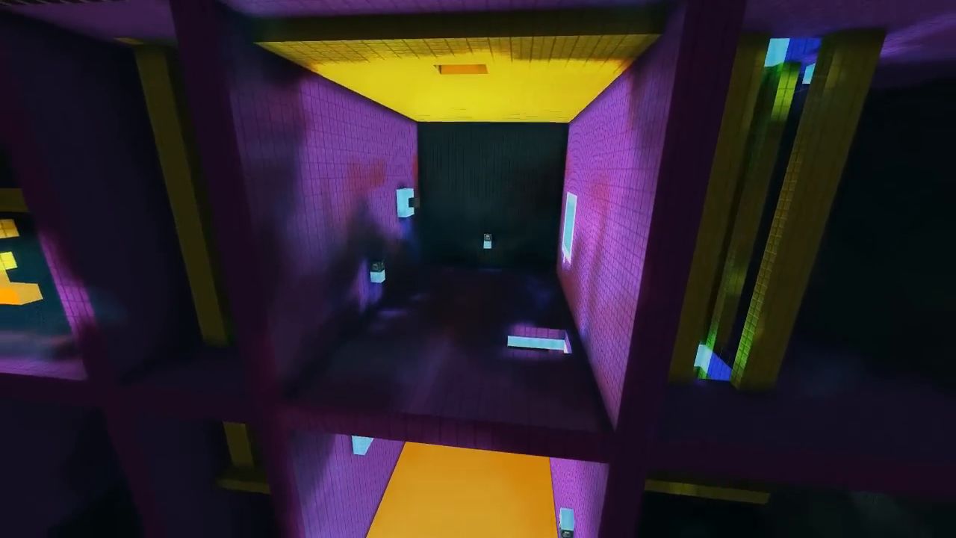
{"action": "mouse_move", "coordinate": [478, 269]}
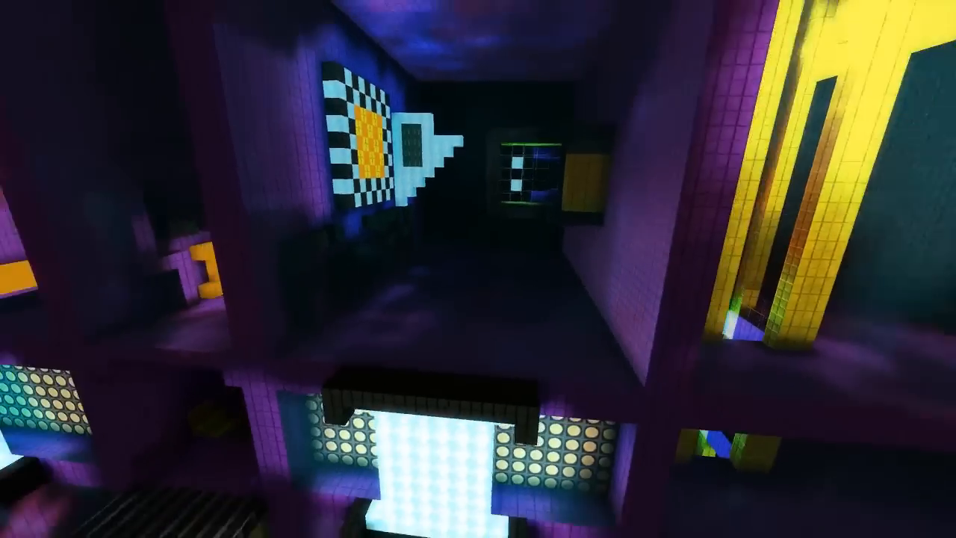
{"action": "mouse_move", "coordinate": [478, 268]}
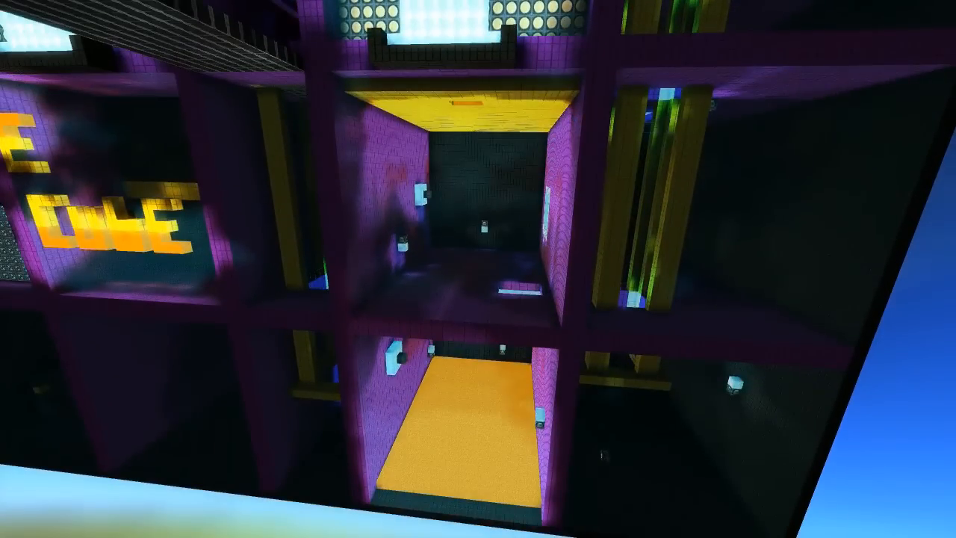
{"action": "mouse_move", "coordinate": [479, 269]}
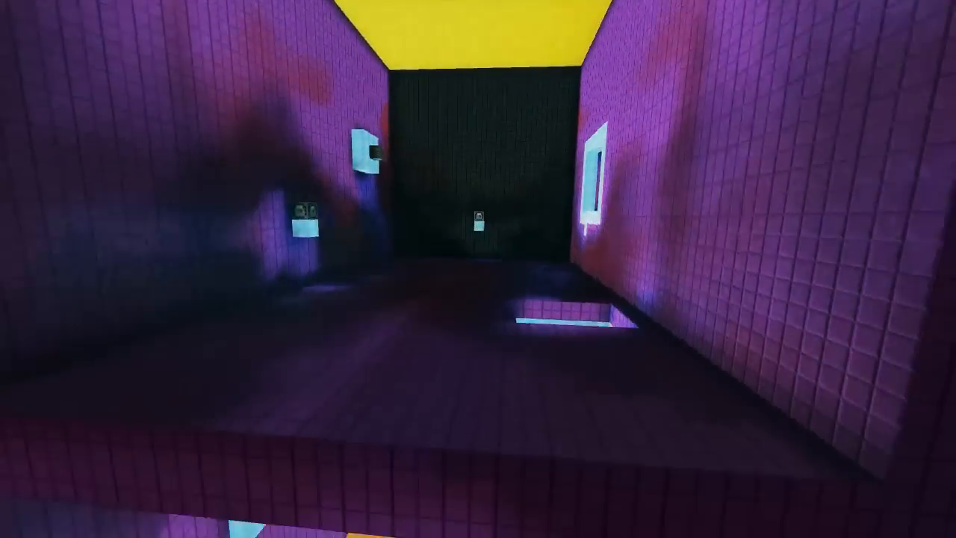
{"action": "mouse_move", "coordinate": [478, 269]}
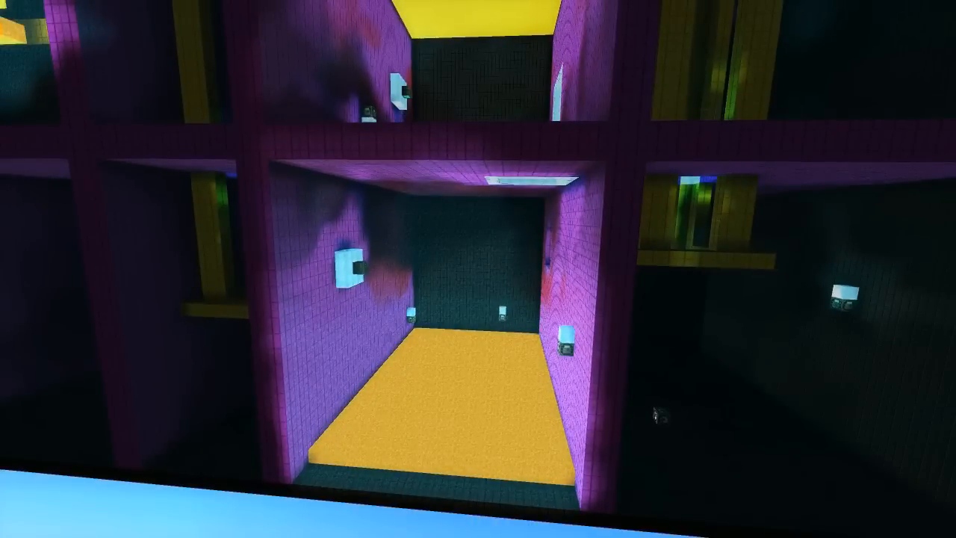
{"action": "mouse_move", "coordinate": [478, 269]}
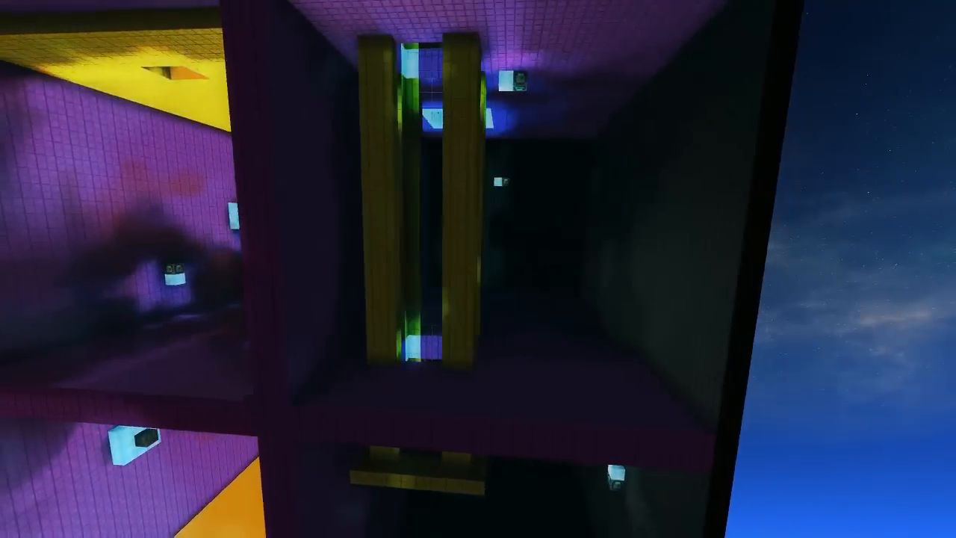
{"action": "mouse_move", "coordinate": [478, 269]}
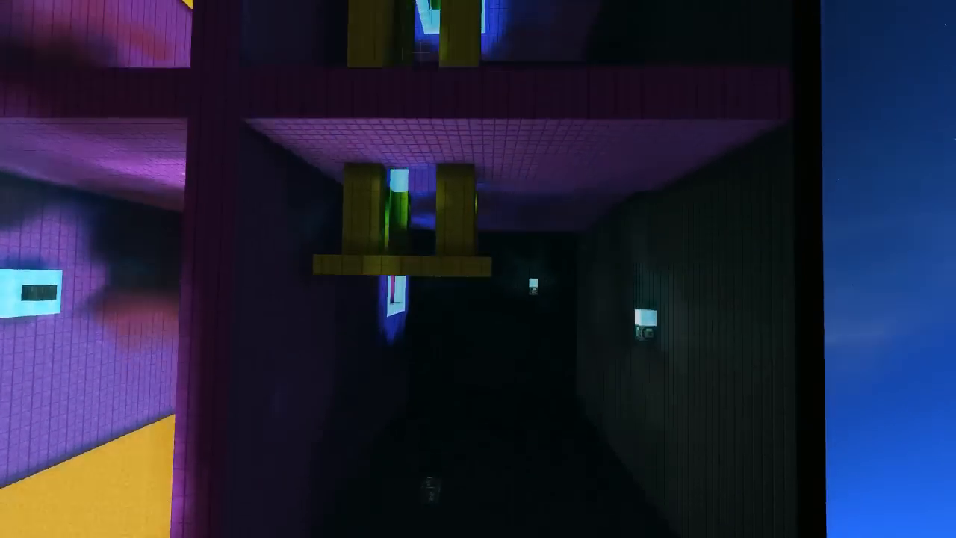
{"action": "mouse_move", "coordinate": [479, 269]}
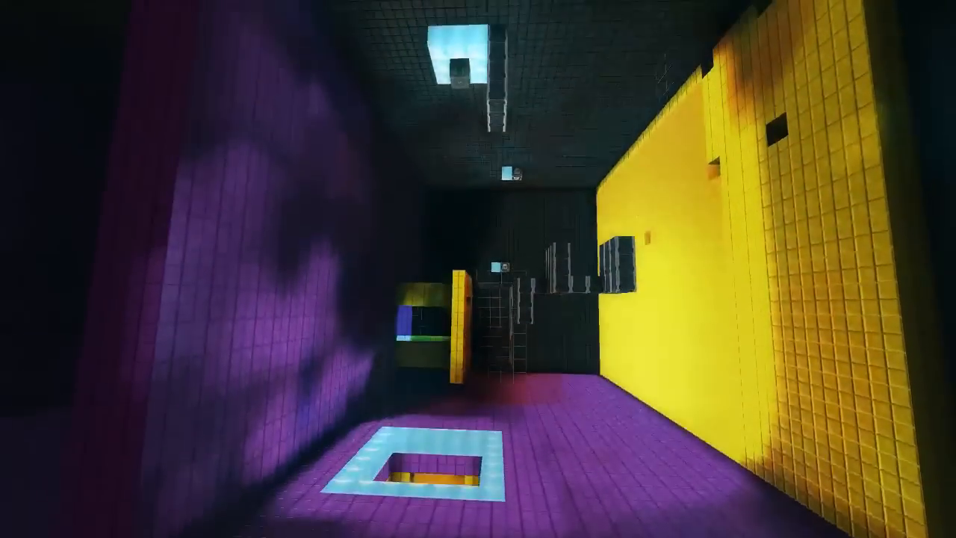
{"action": "mouse_move", "coordinate": [478, 269]}
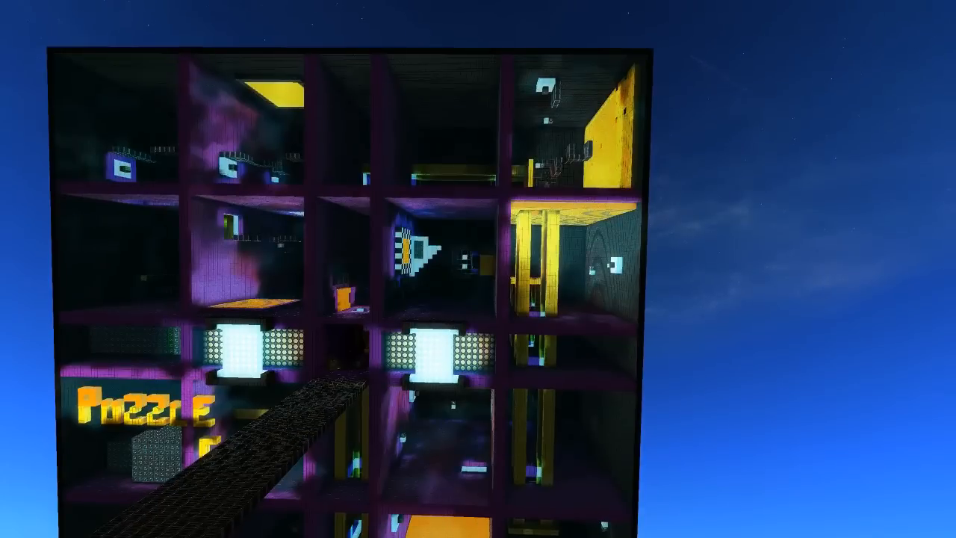
{"action": "mouse_move", "coordinate": [479, 269]}
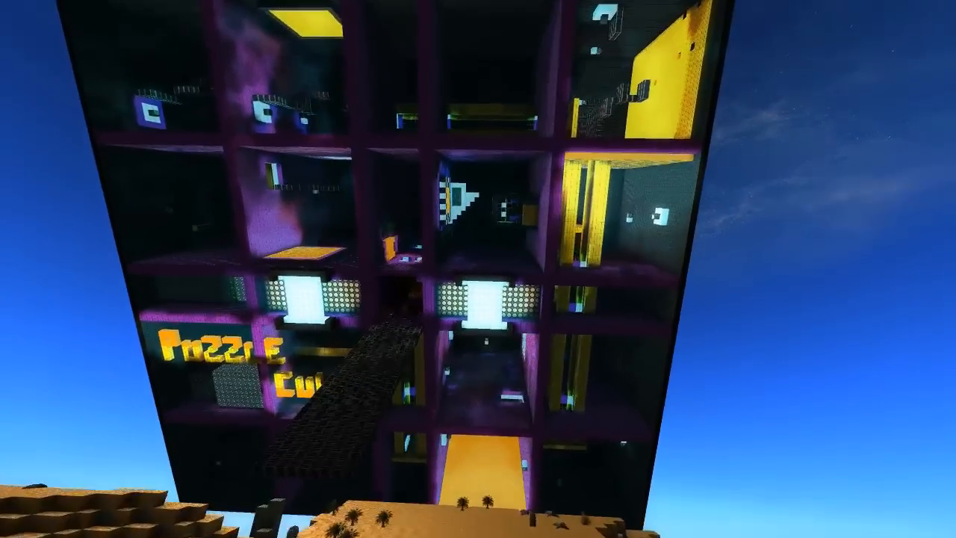
{"action": "mouse_move", "coordinate": [478, 269]}
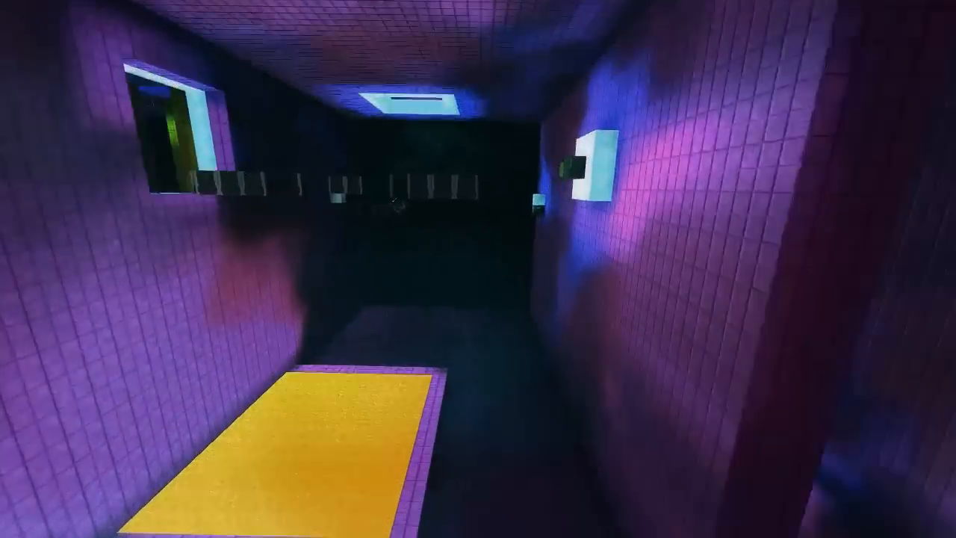
{"action": "mouse_move", "coordinate": [479, 269]}
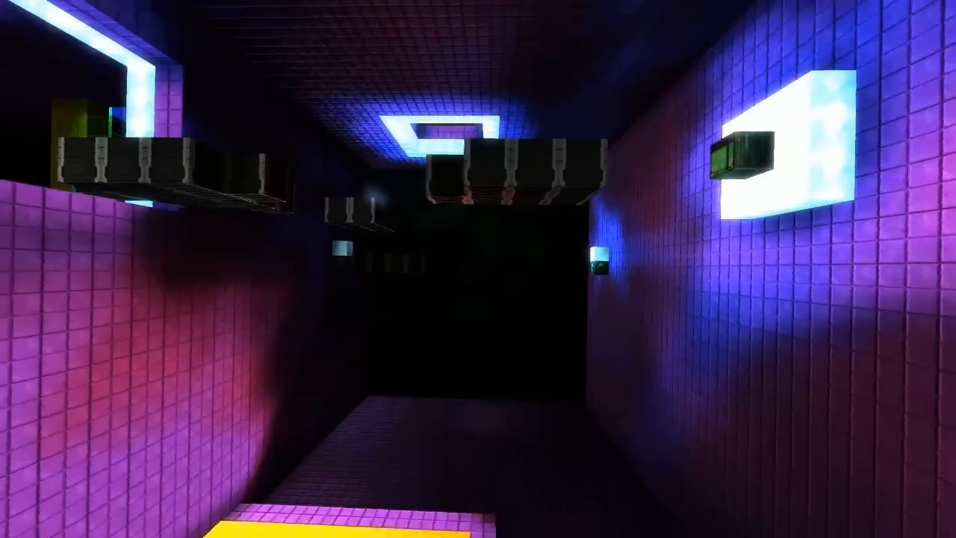
{"action": "mouse_move", "coordinate": [478, 269]}
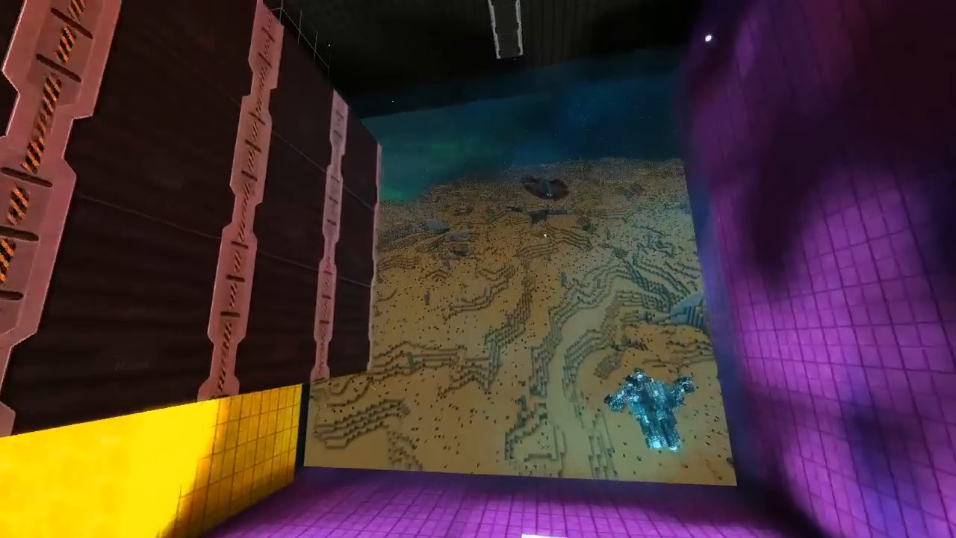
{"action": "mouse_move", "coordinate": [478, 269]}
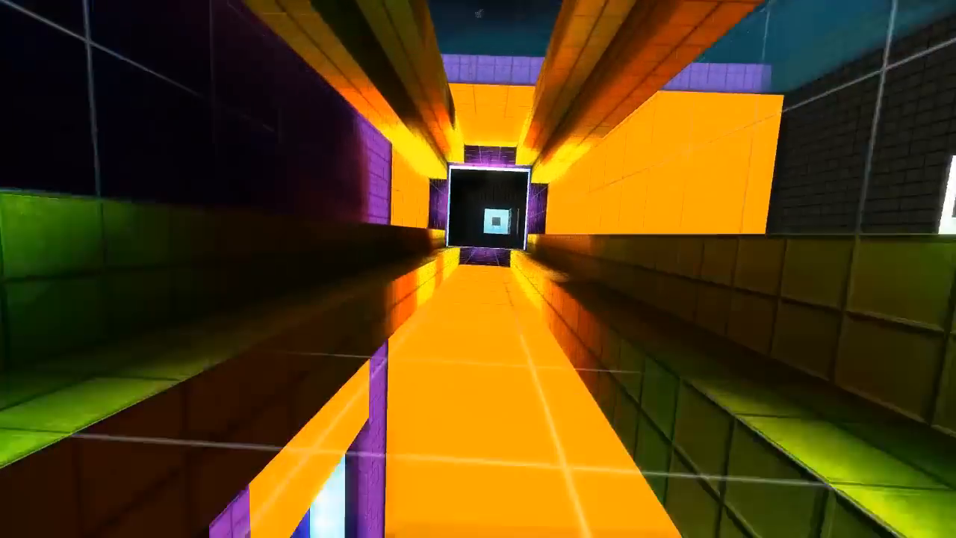
{"action": "mouse_move", "coordinate": [479, 269]}
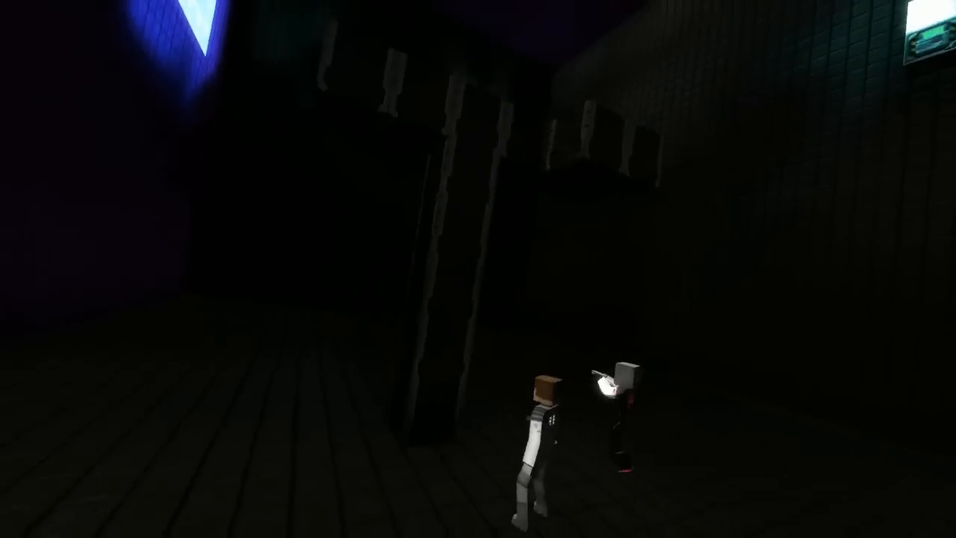
{"action": "mouse_move", "coordinate": [478, 269]}
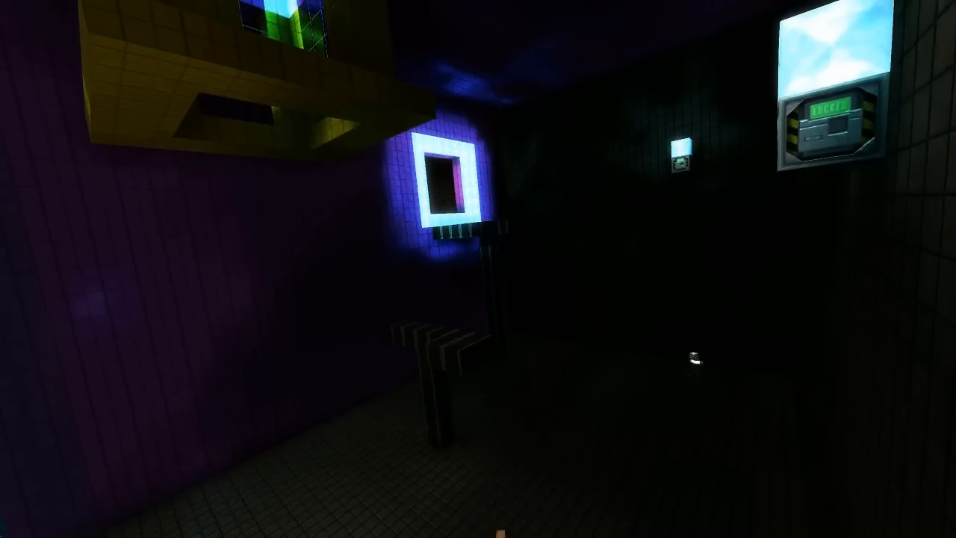
{"action": "mouse_move", "coordinate": [478, 269]}
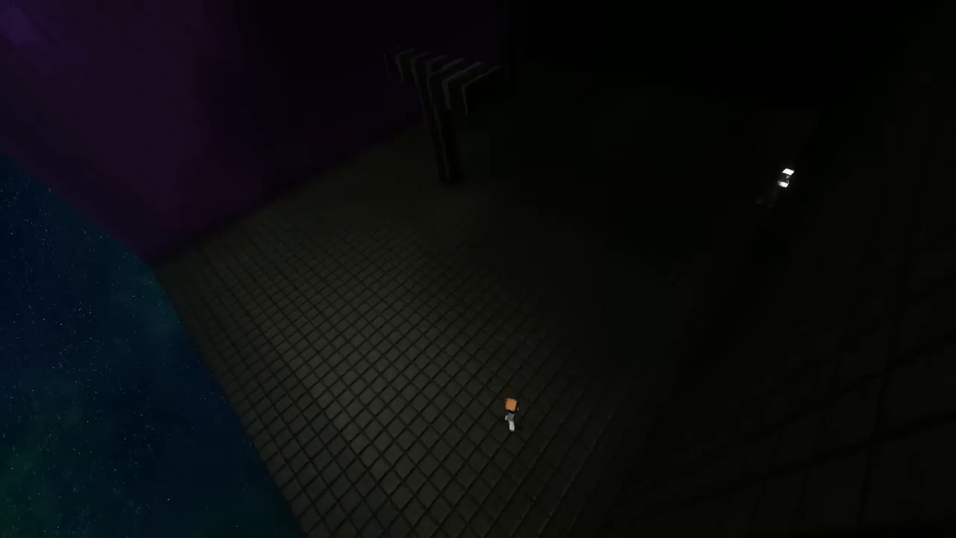
{"action": "mouse_move", "coordinate": [478, 269]}
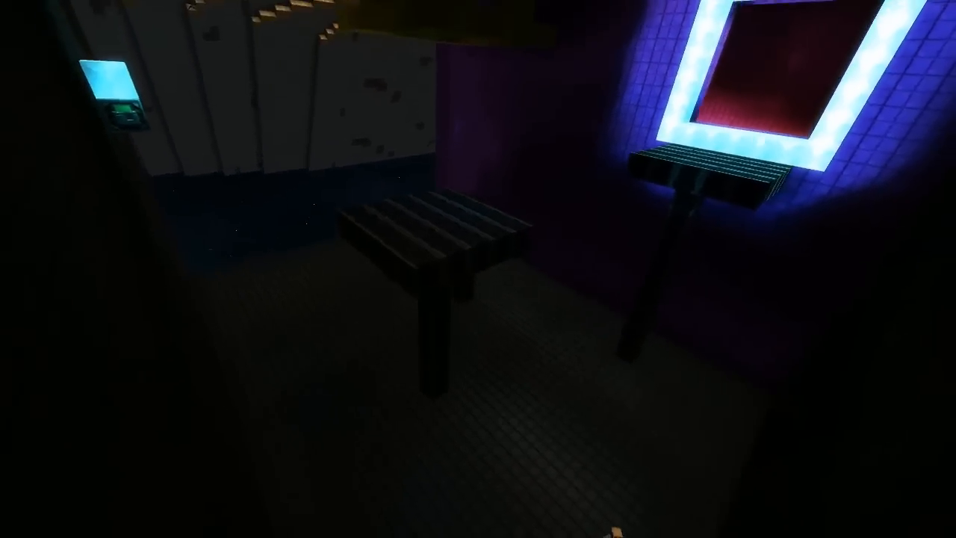
{"action": "mouse_move", "coordinate": [478, 269]}
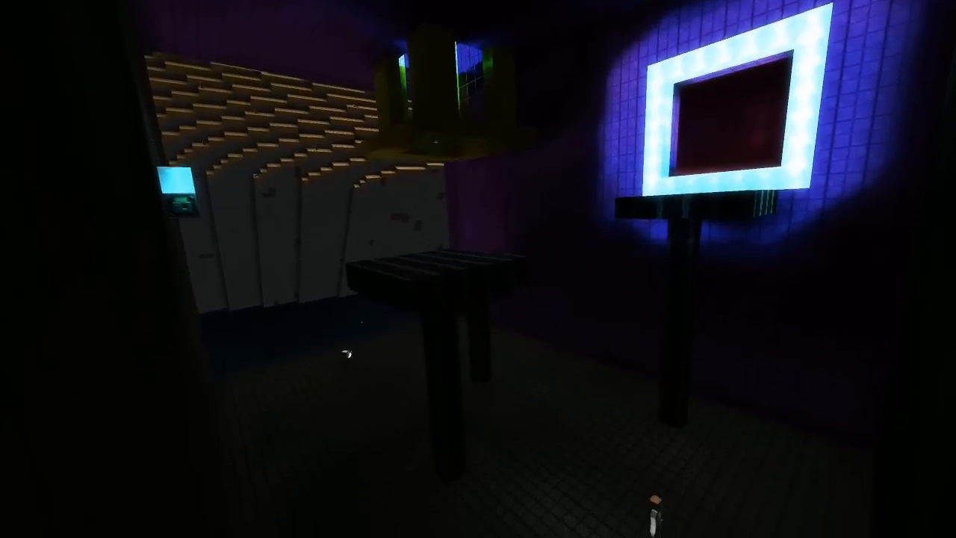
{"action": "mouse_move", "coordinate": [478, 269]}
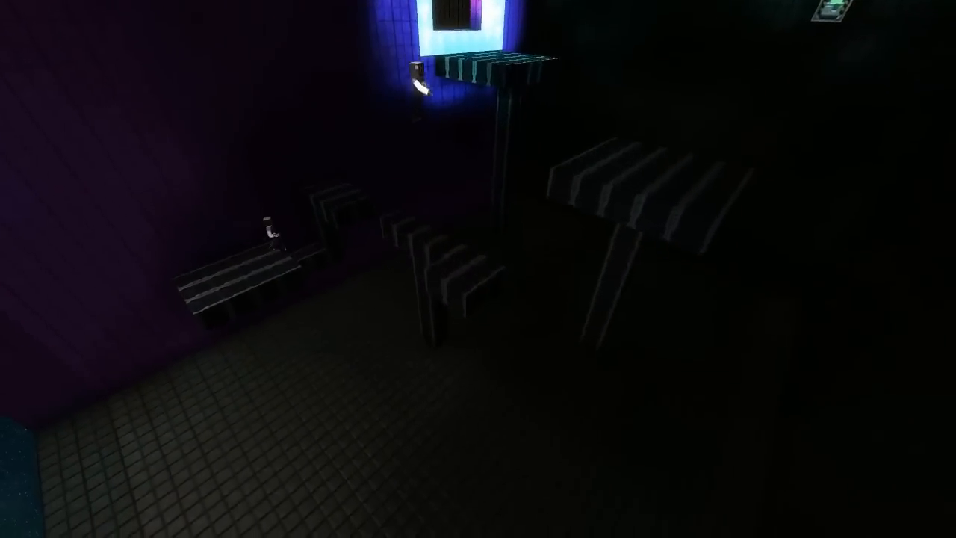
{"action": "mouse_move", "coordinate": [478, 269]}
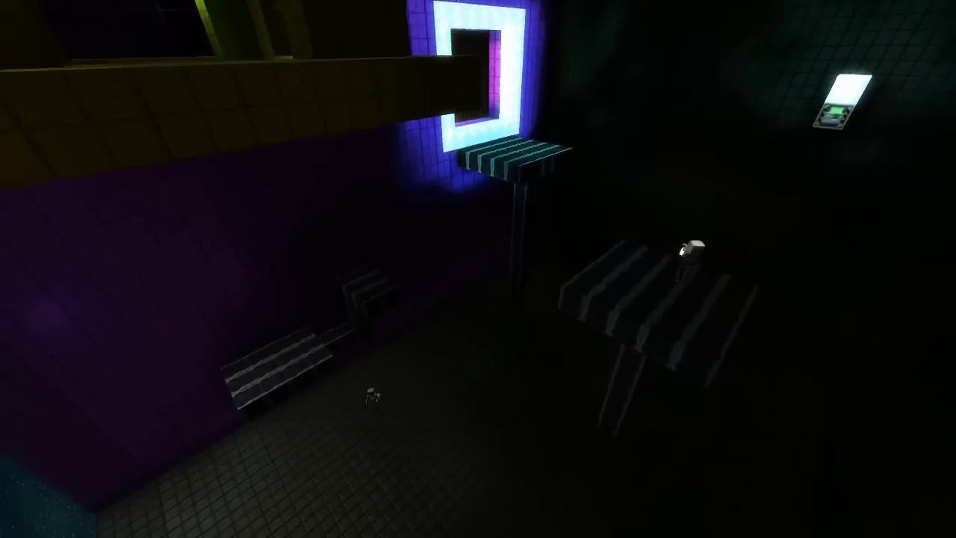
{"action": "mouse_move", "coordinate": [478, 269]}
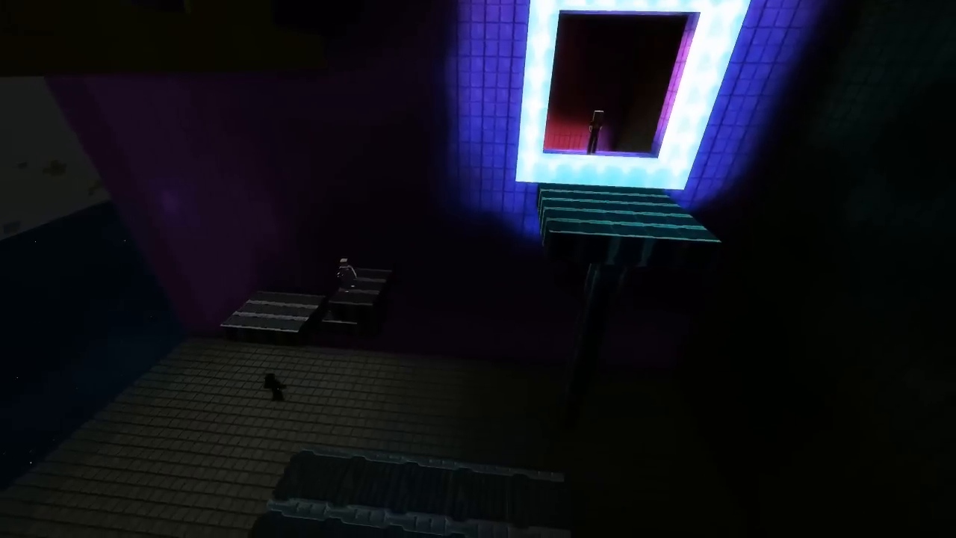
{"action": "mouse_move", "coordinate": [478, 269]}
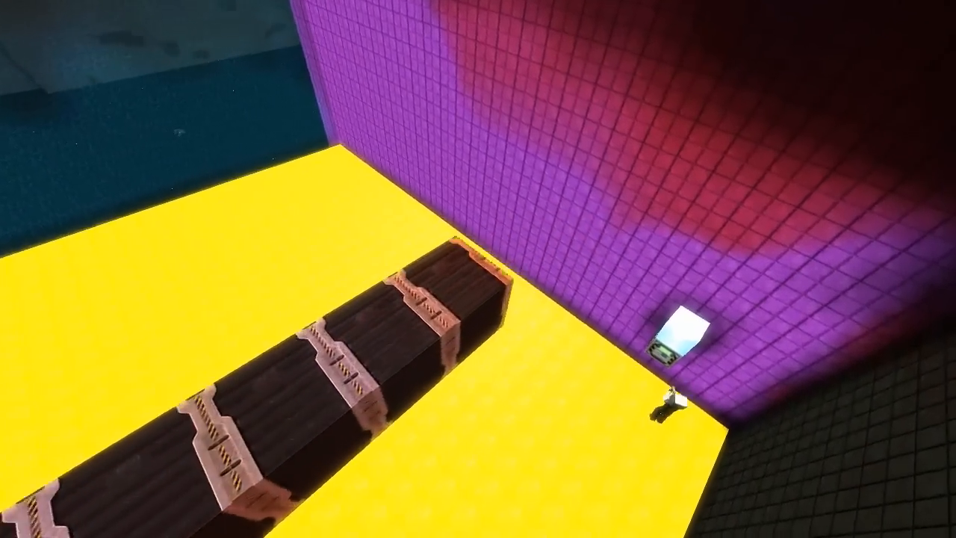
{"action": "mouse_move", "coordinate": [478, 269]}
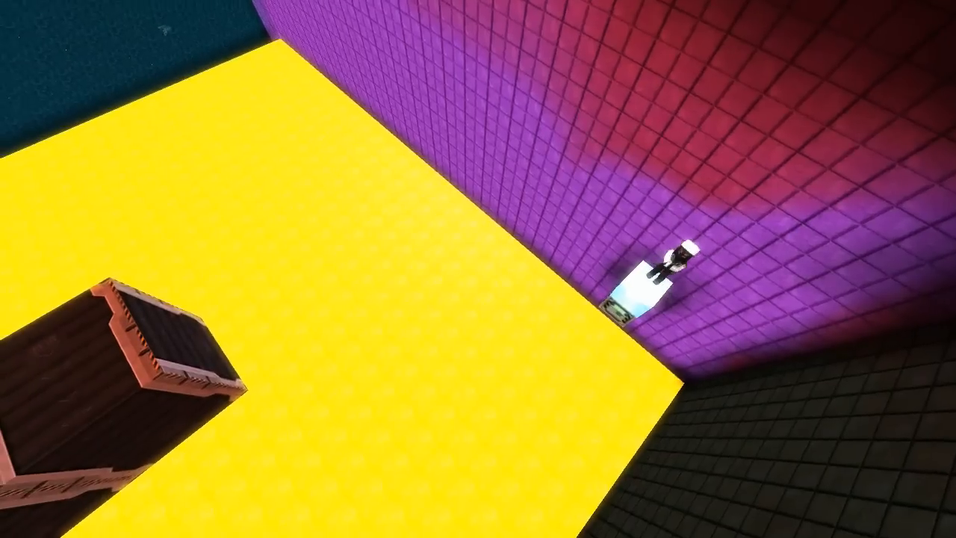
{"action": "mouse_move", "coordinate": [478, 269]}
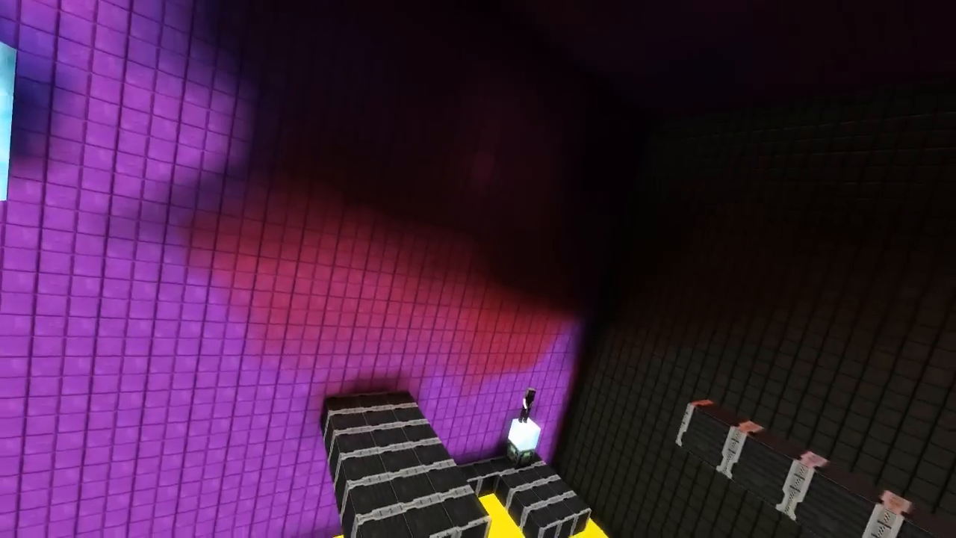
{"action": "mouse_move", "coordinate": [478, 269]}
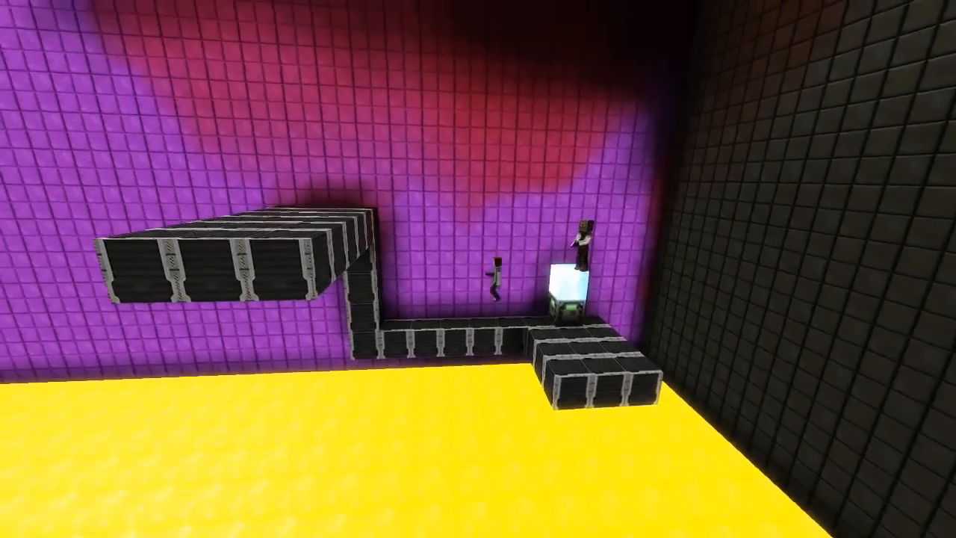
{"action": "mouse_move", "coordinate": [478, 269]}
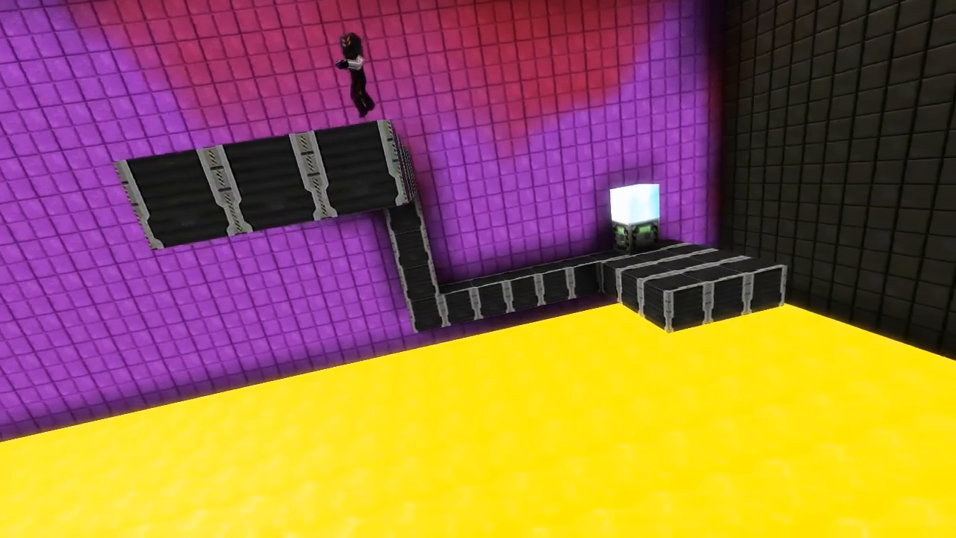
{"action": "mouse_move", "coordinate": [479, 269]}
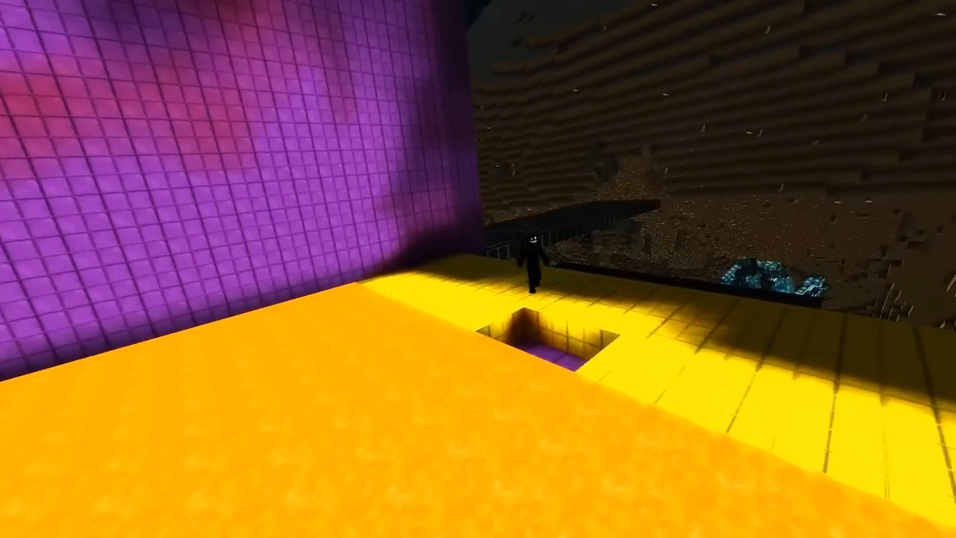
{"action": "mouse_move", "coordinate": [478, 269]}
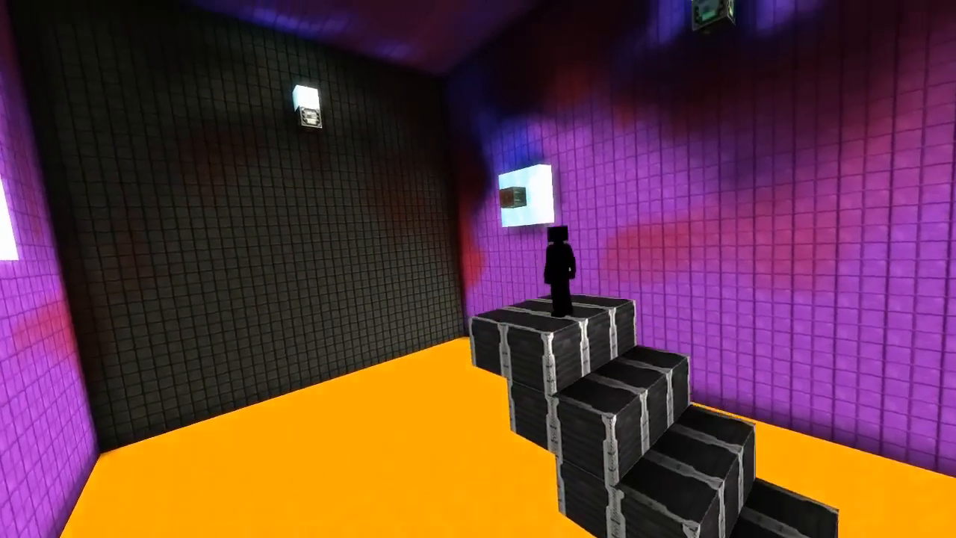
{"action": "mouse_move", "coordinate": [478, 269]}
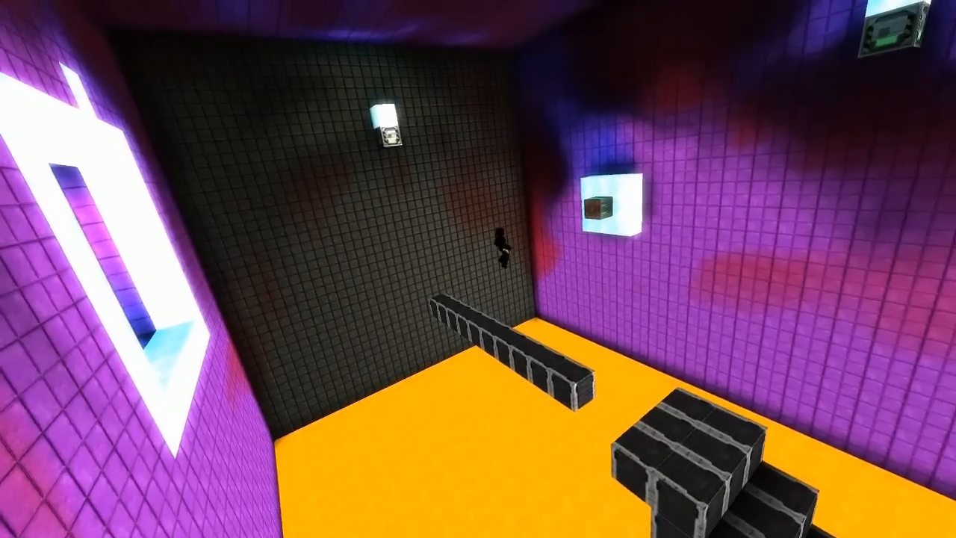
{"action": "mouse_move", "coordinate": [478, 269]}
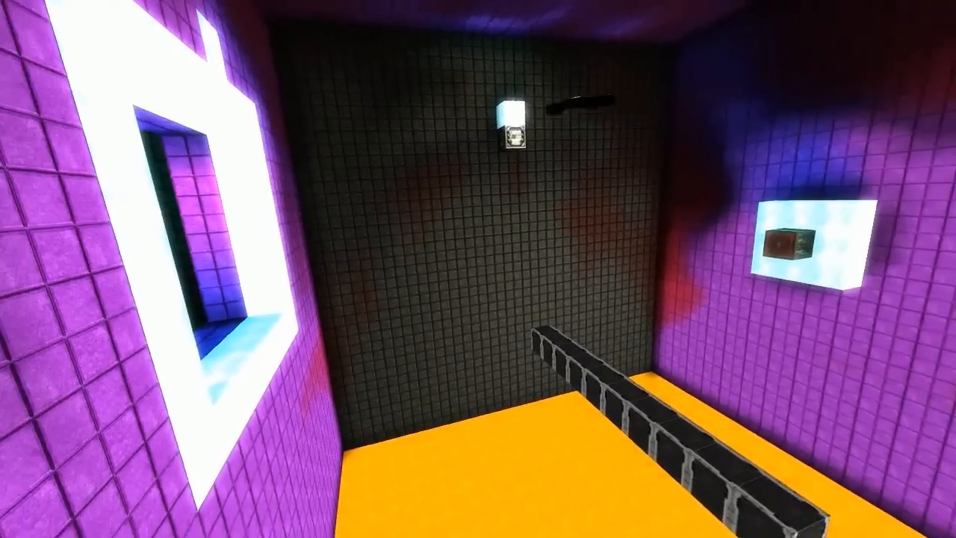
{"action": "mouse_move", "coordinate": [478, 269]}
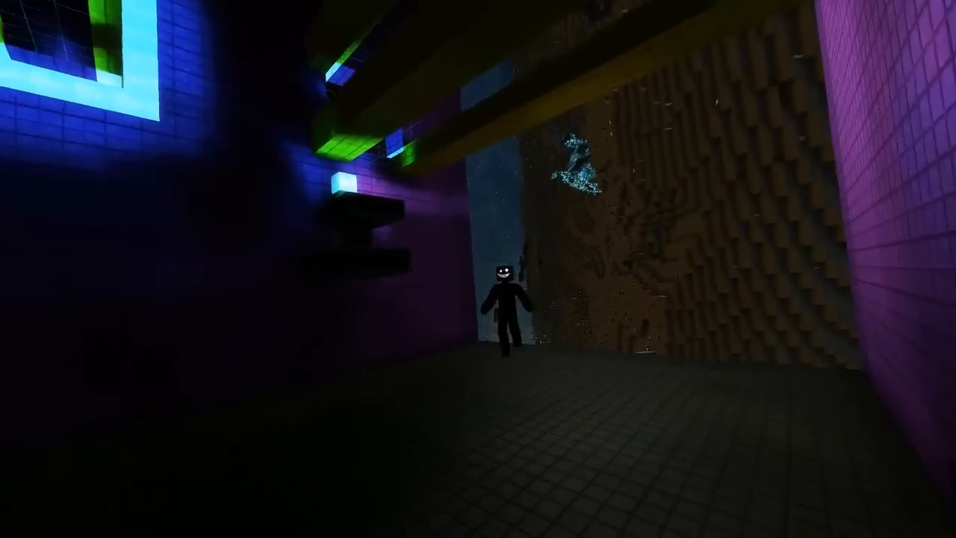
{"action": "mouse_move", "coordinate": [478, 269]}
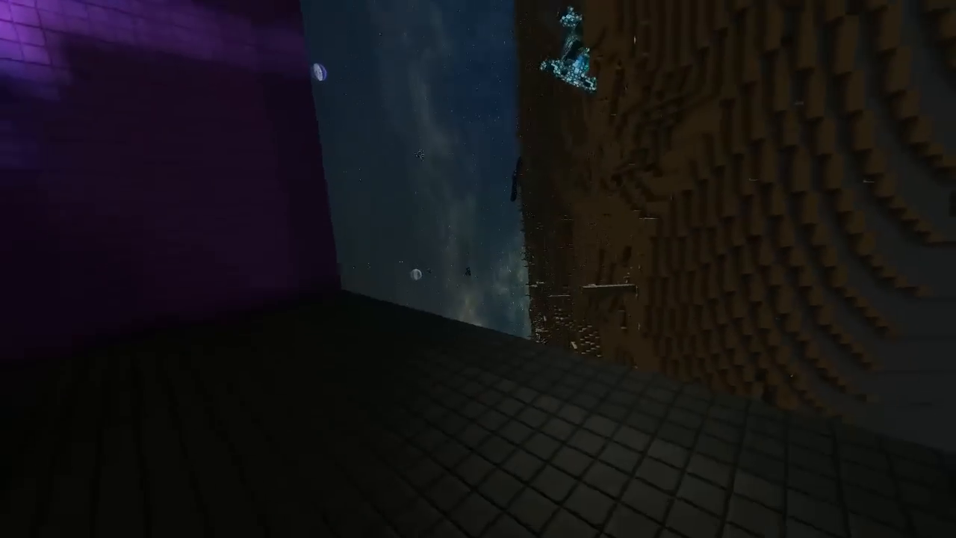
{"action": "mouse_move", "coordinate": [479, 269]}
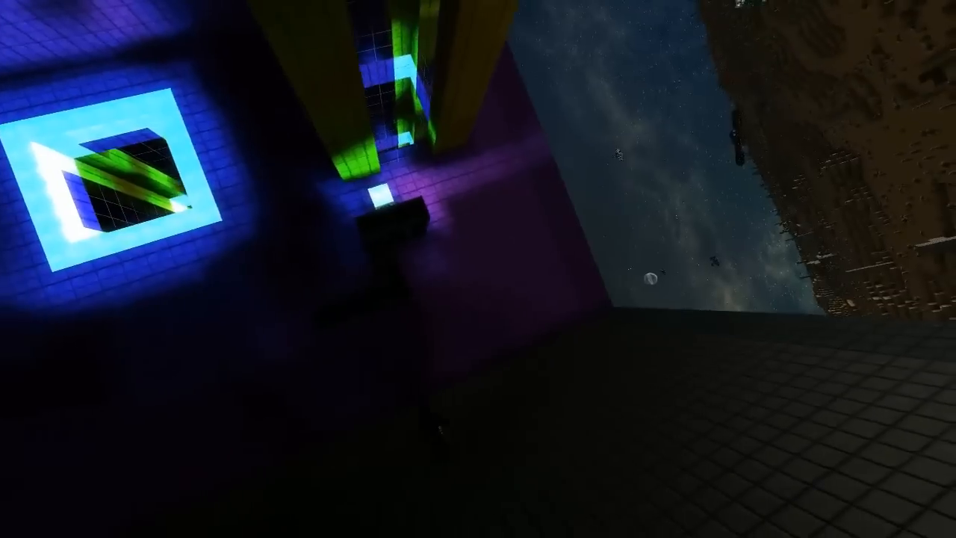
{"action": "mouse_move", "coordinate": [478, 269]}
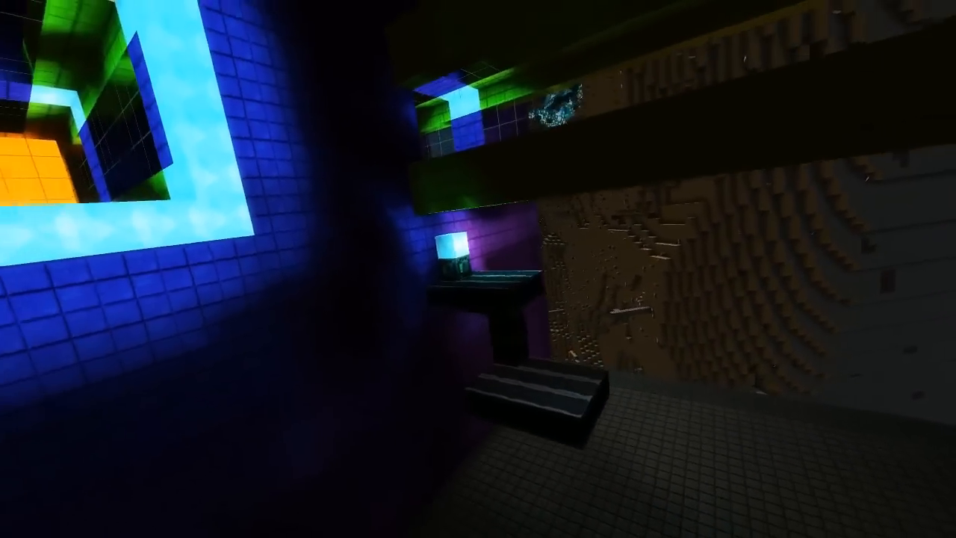
{"action": "mouse_move", "coordinate": [478, 269]}
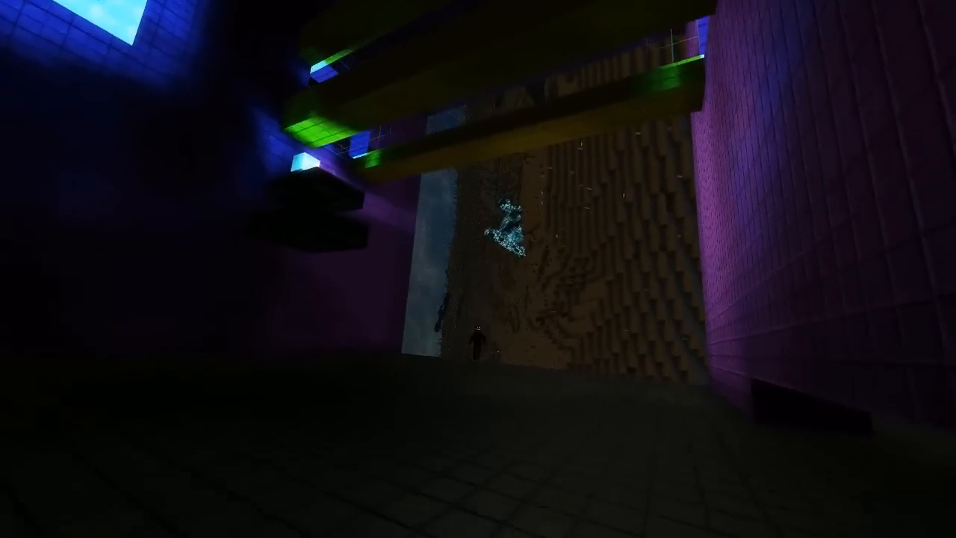
{"action": "mouse_move", "coordinate": [478, 269]}
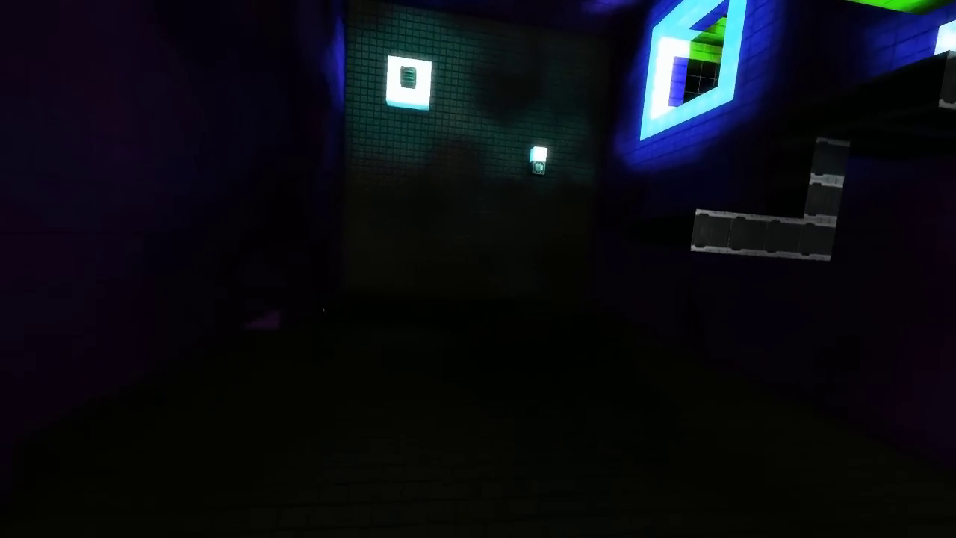
{"action": "mouse_move", "coordinate": [478, 268]}
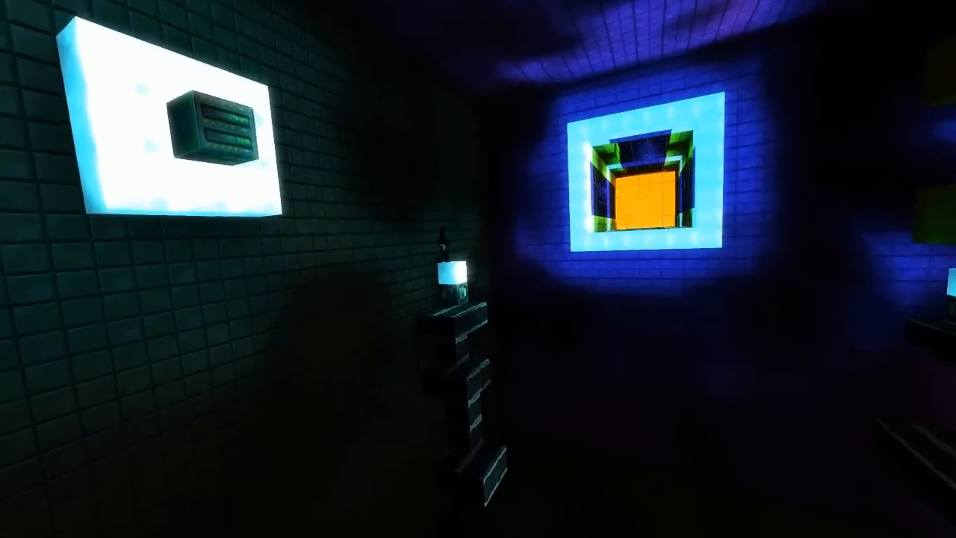
{"action": "mouse_move", "coordinate": [478, 269]}
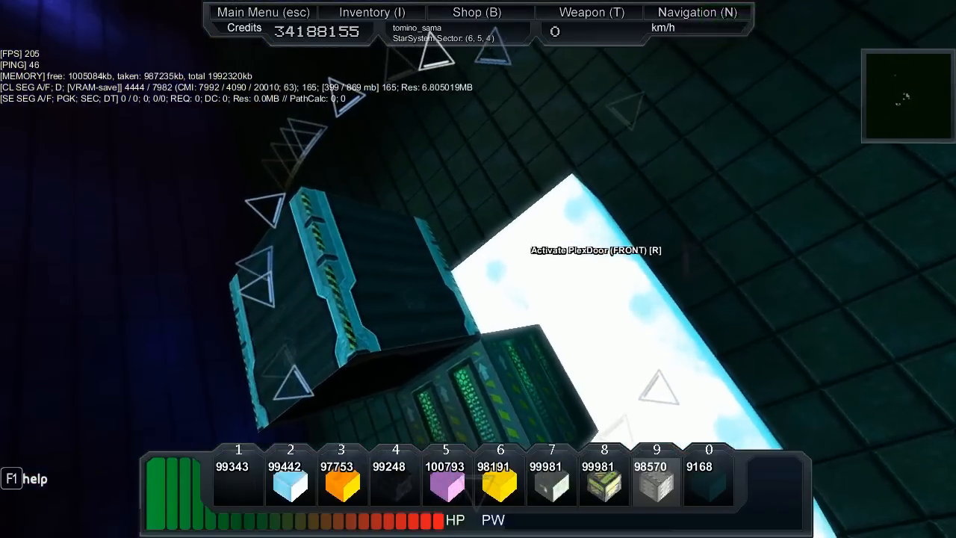
{"action": "mouse_move", "coordinate": [478, 269]}
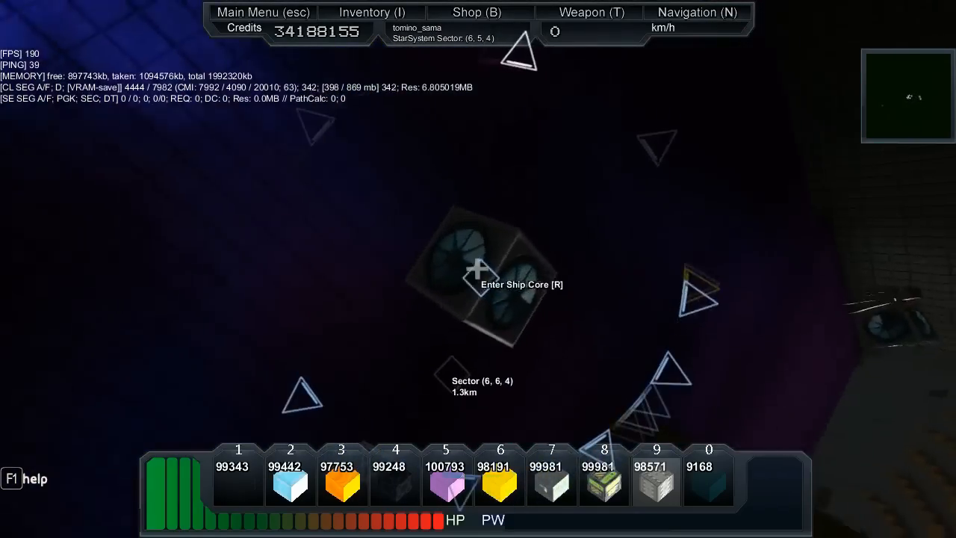
- Toggle the HUD overlay while facing the cube's ship core to show credits and the block hotbar
{"action": "key", "text": "r"}
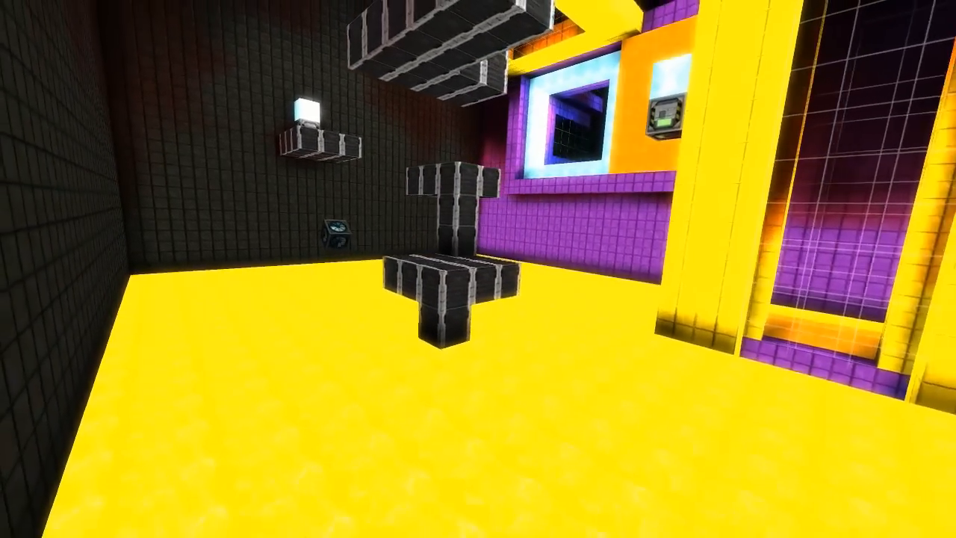
{"action": "mouse_move", "coordinate": [478, 269]}
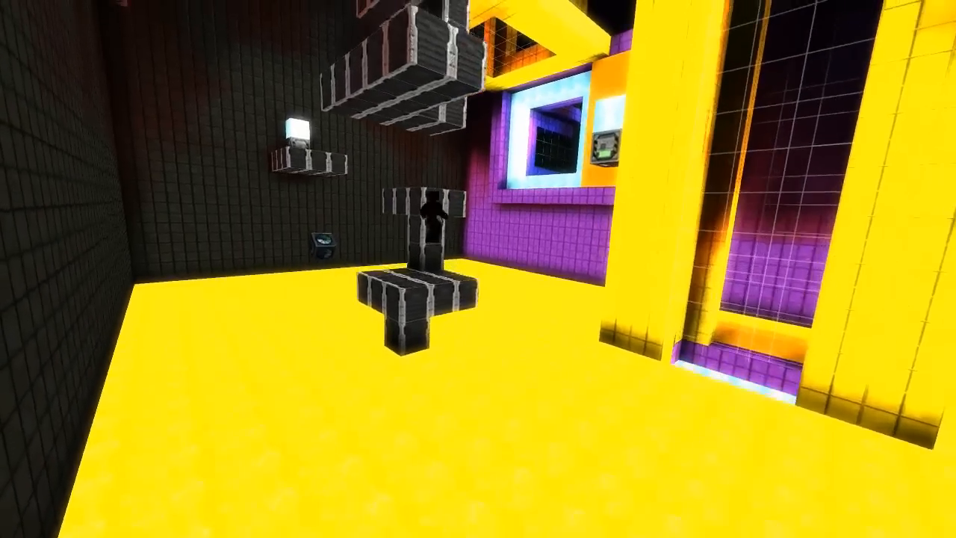
{"action": "mouse_move", "coordinate": [478, 269]}
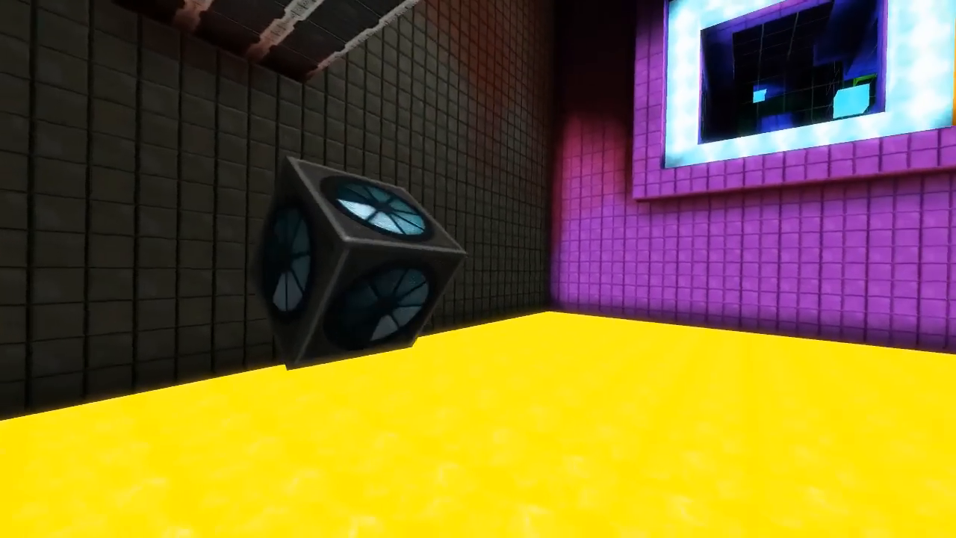
{"action": "mouse_move", "coordinate": [478, 269]}
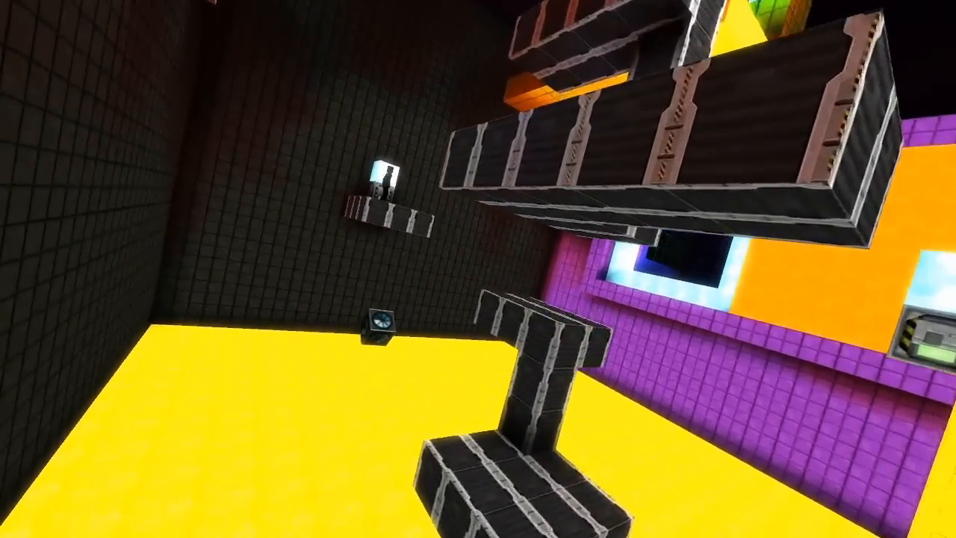
{"action": "mouse_move", "coordinate": [479, 269]}
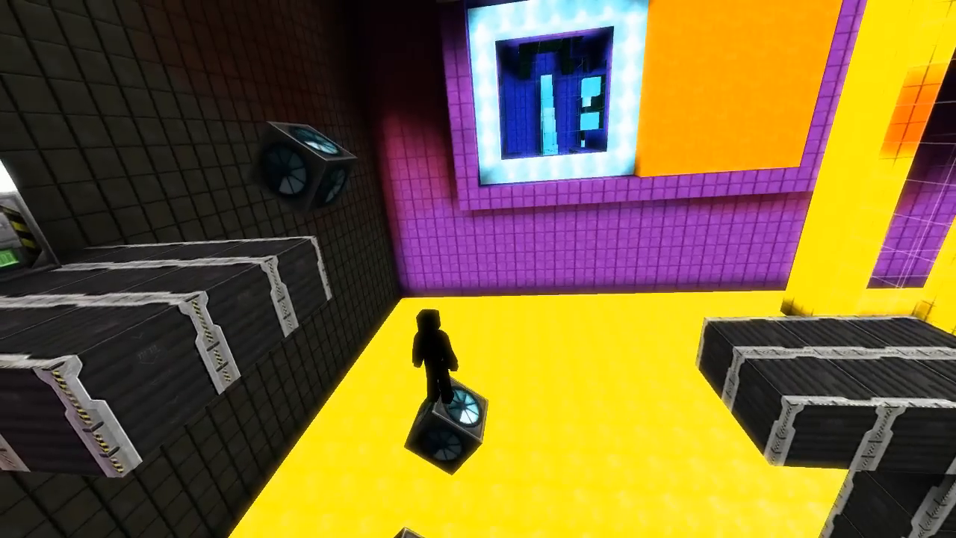
{"action": "mouse_move", "coordinate": [478, 269]}
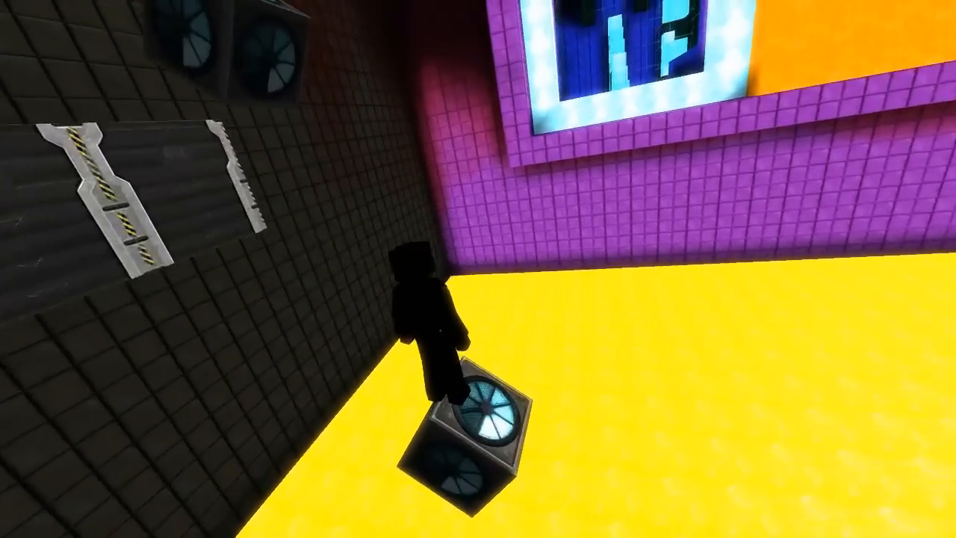
{"action": "mouse_move", "coordinate": [478, 269]}
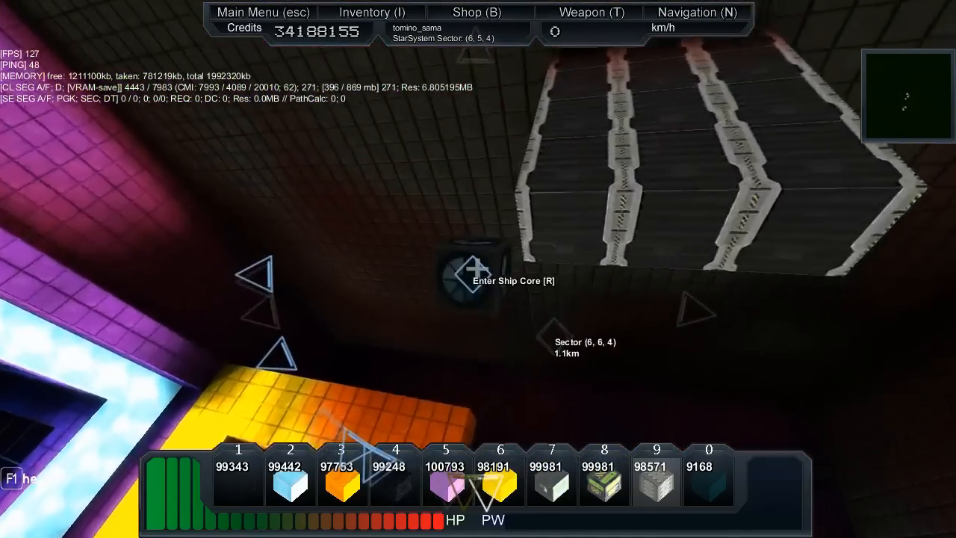
- Interact while climbing the dark striped step platforms along the yellow room's wall
{"action": "key", "text": "r"}
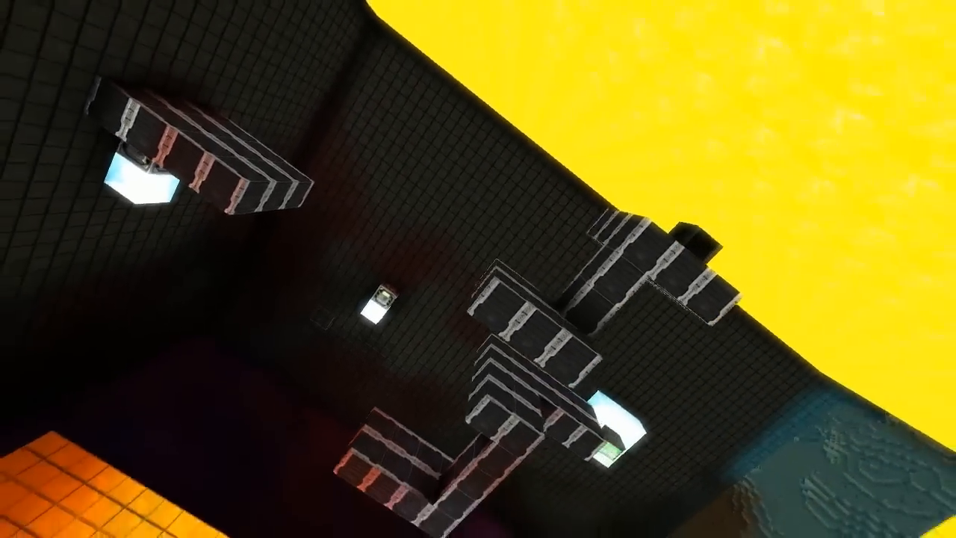
{"action": "mouse_move", "coordinate": [478, 269]}
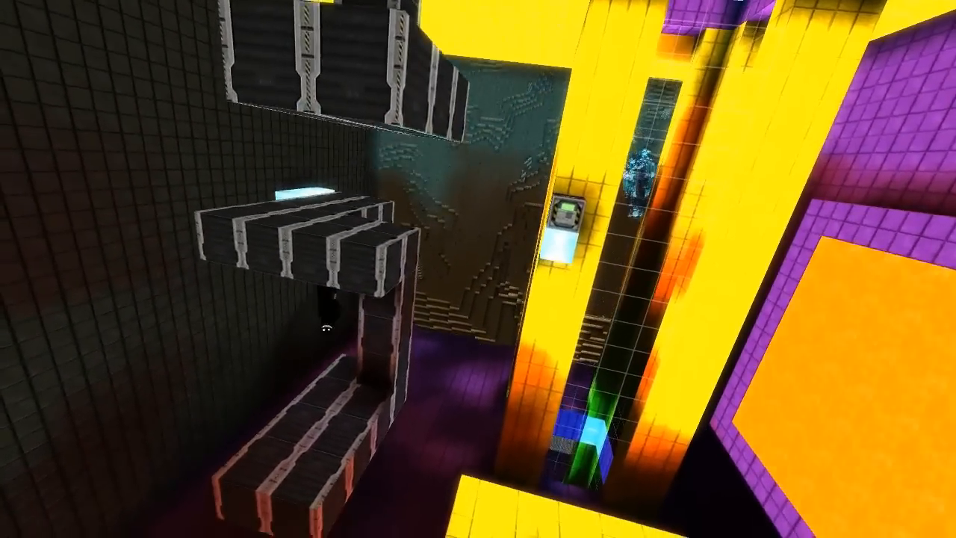
{"action": "mouse_move", "coordinate": [479, 269]}
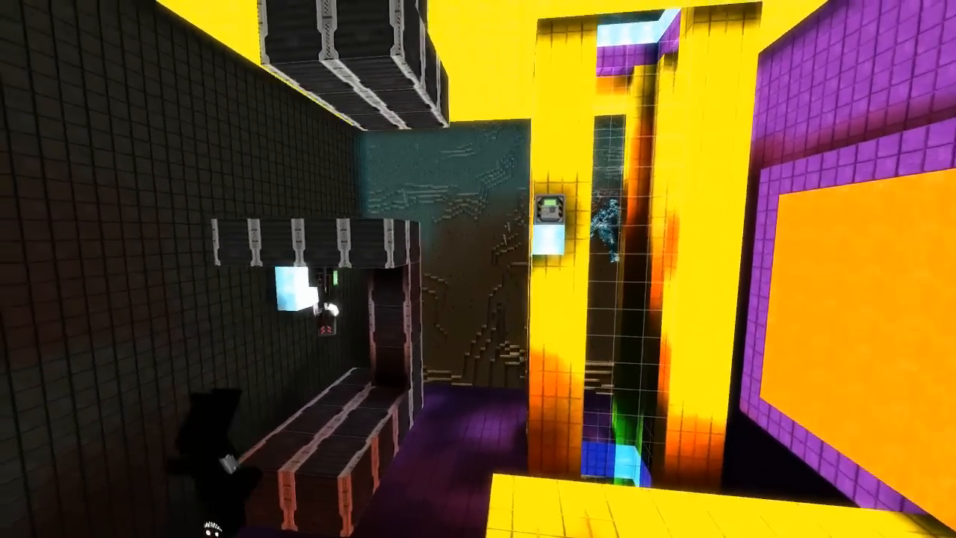
{"action": "mouse_move", "coordinate": [478, 269]}
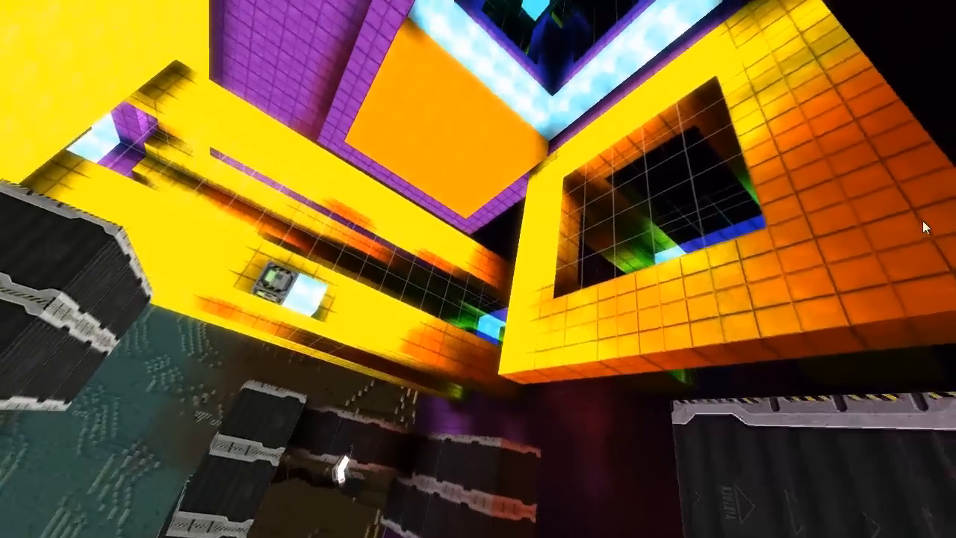
{"action": "mouse_move", "coordinate": [478, 269]}
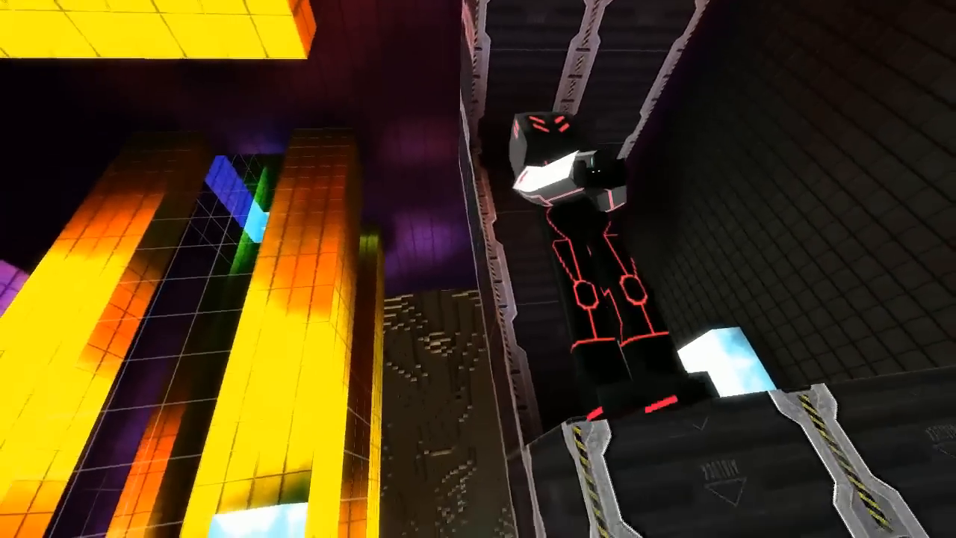
{"action": "mouse_move", "coordinate": [478, 269]}
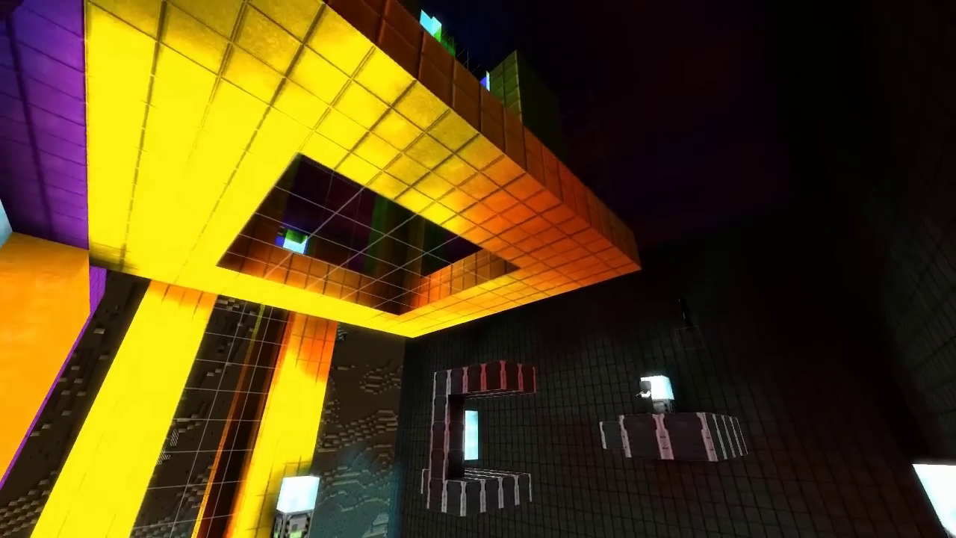
{"action": "mouse_move", "coordinate": [478, 269]}
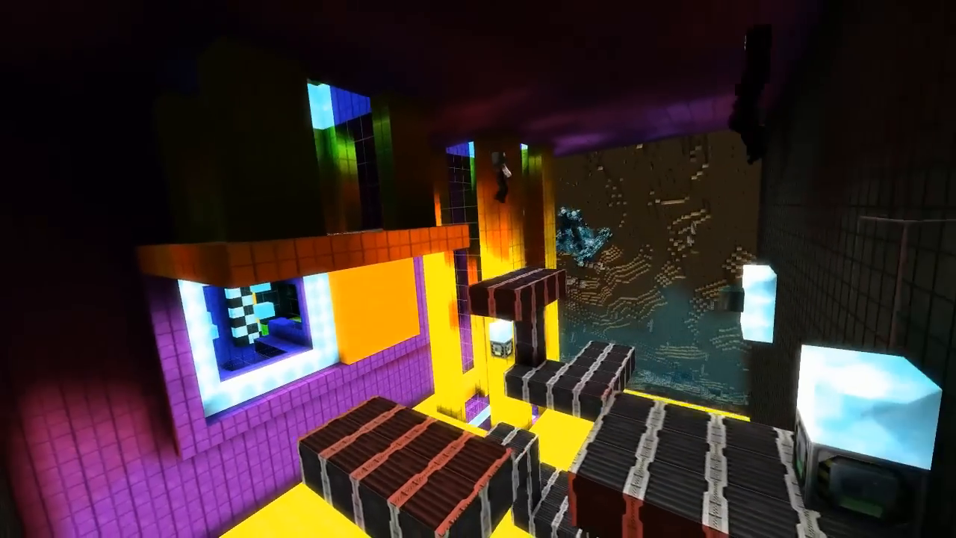
{"action": "mouse_move", "coordinate": [478, 269]}
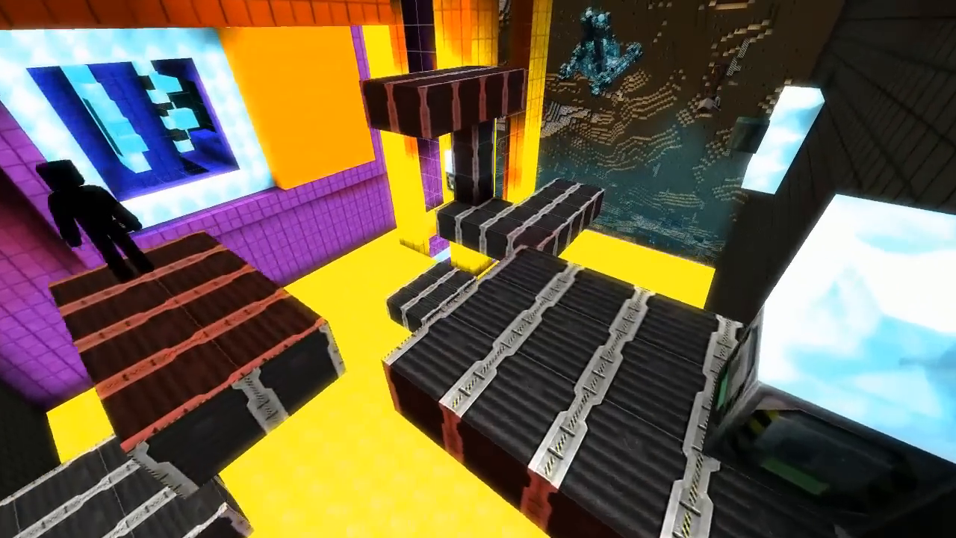
{"action": "mouse_move", "coordinate": [478, 269]}
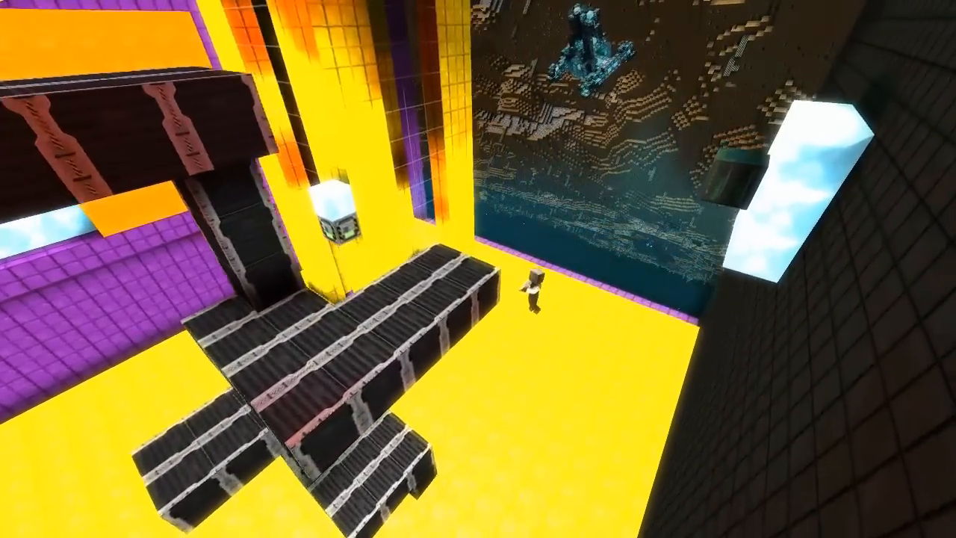
{"action": "mouse_move", "coordinate": [478, 269]}
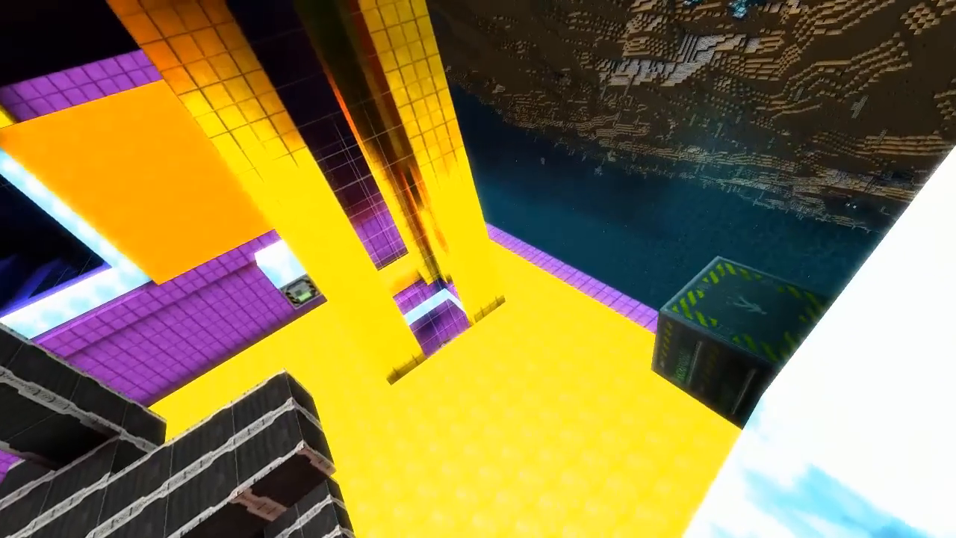
{"action": "mouse_move", "coordinate": [478, 269]}
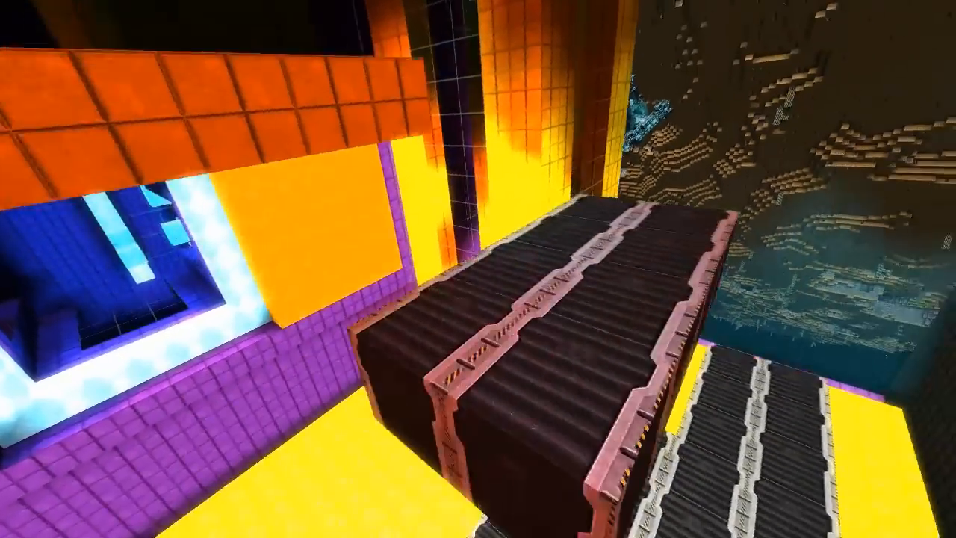
{"action": "mouse_move", "coordinate": [478, 269]}
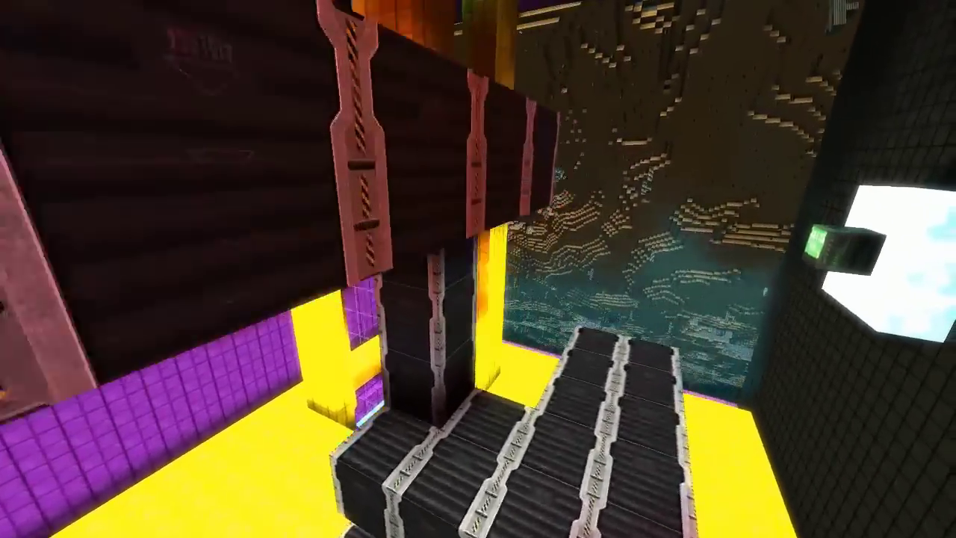
{"action": "mouse_move", "coordinate": [478, 268]}
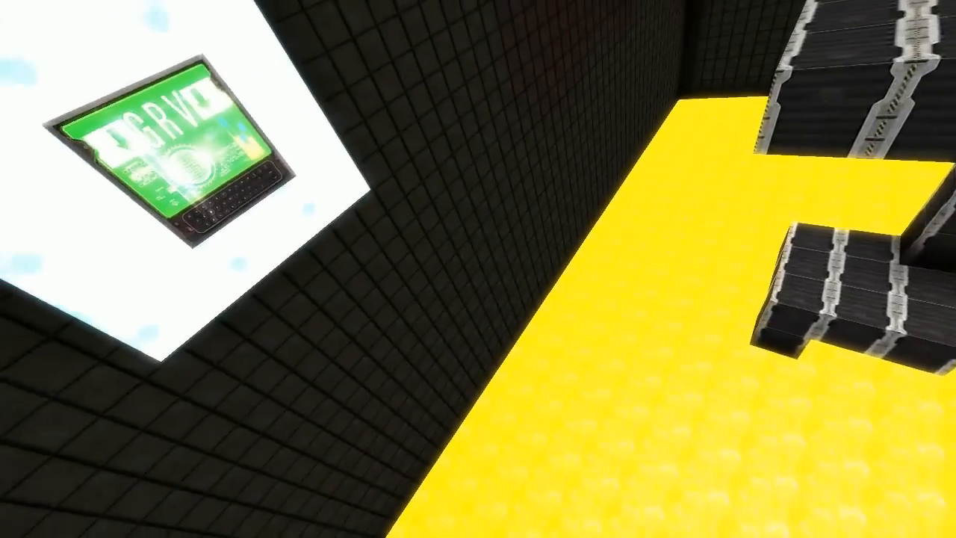
{"action": "mouse_move", "coordinate": [478, 269]}
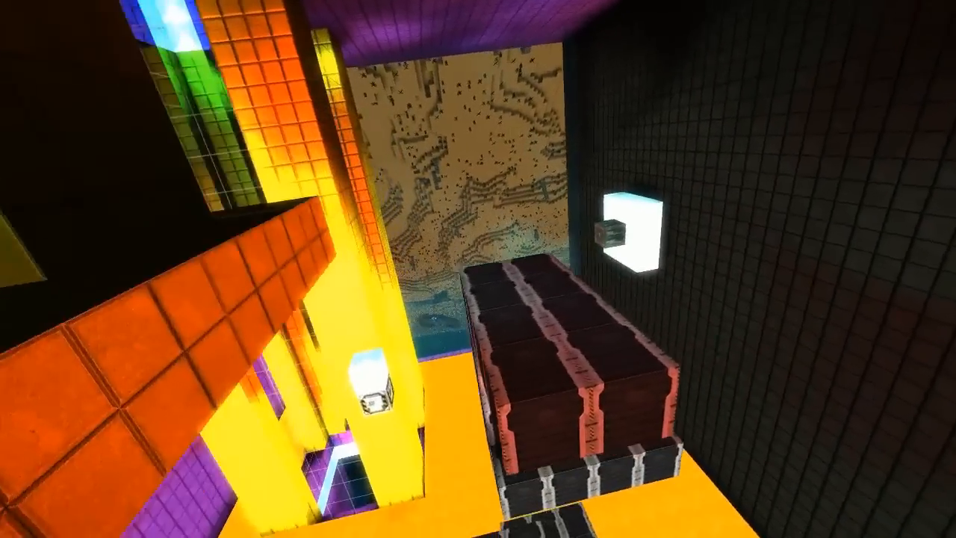
{"action": "mouse_move", "coordinate": [478, 269]}
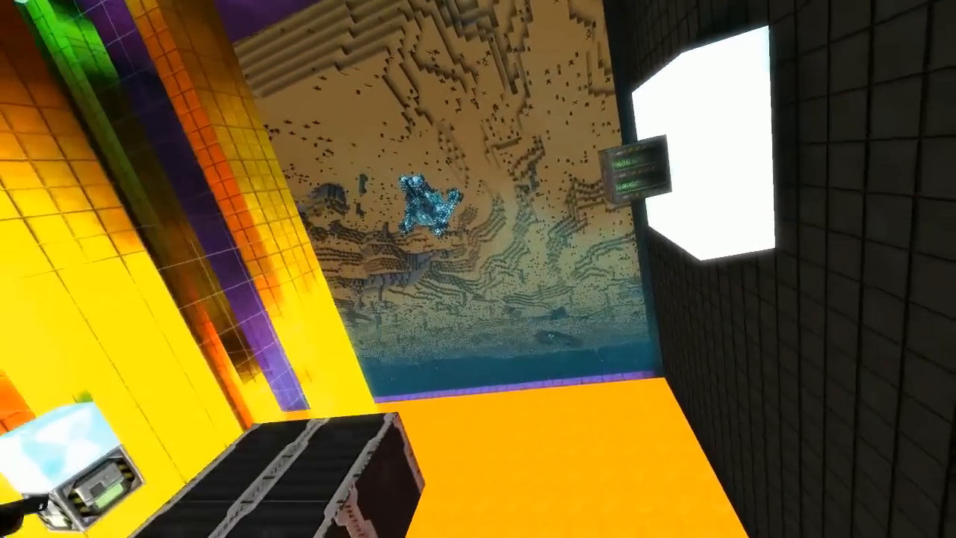
{"action": "mouse_move", "coordinate": [478, 269]}
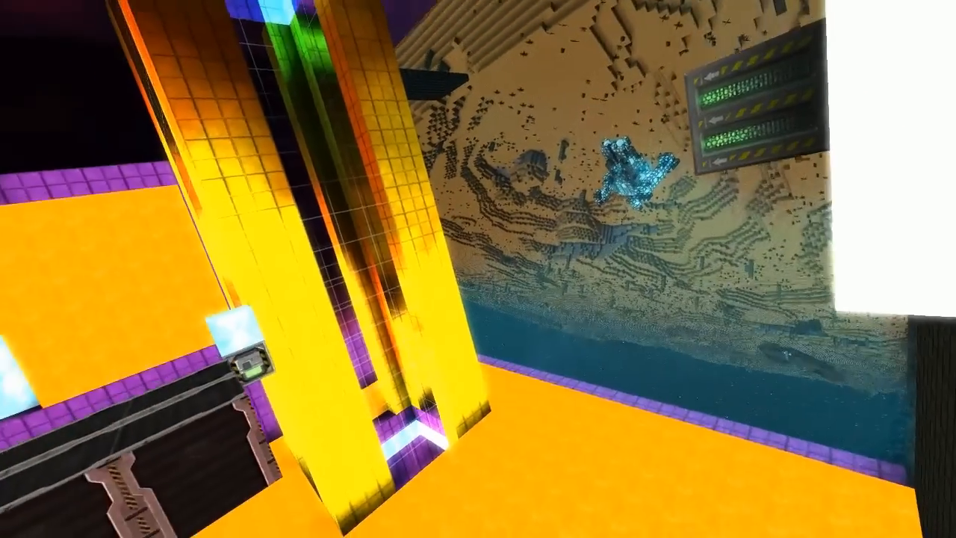
{"action": "mouse_move", "coordinate": [478, 269]}
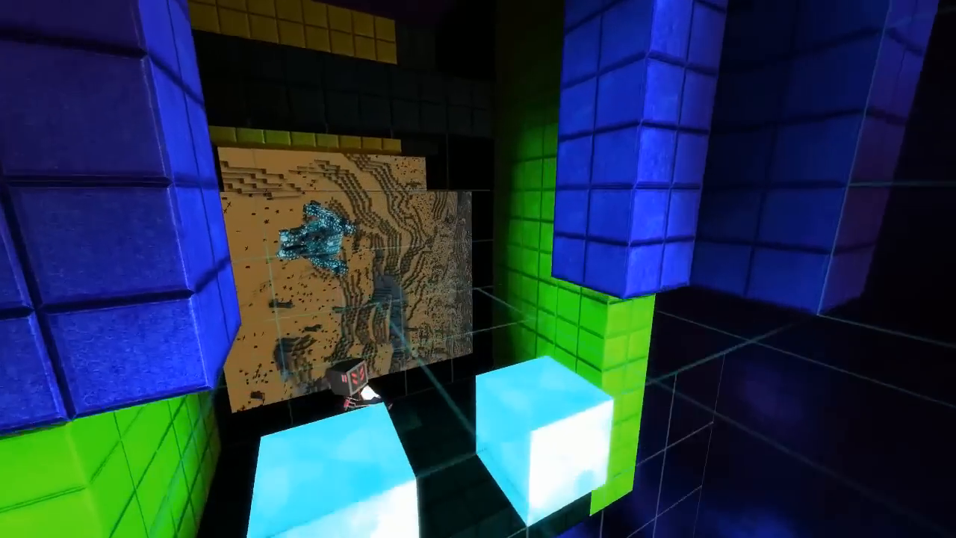
{"action": "mouse_move", "coordinate": [478, 269]}
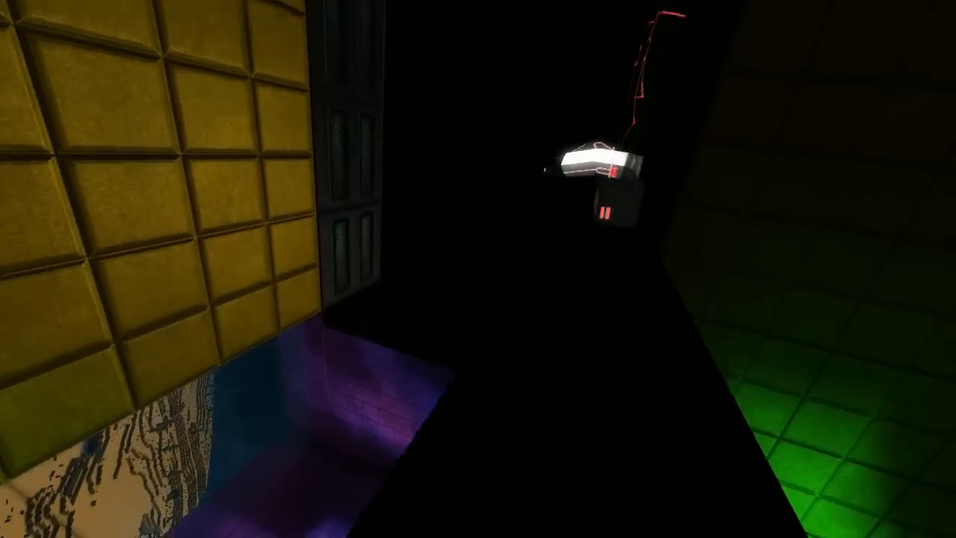
{"action": "mouse_move", "coordinate": [478, 269]}
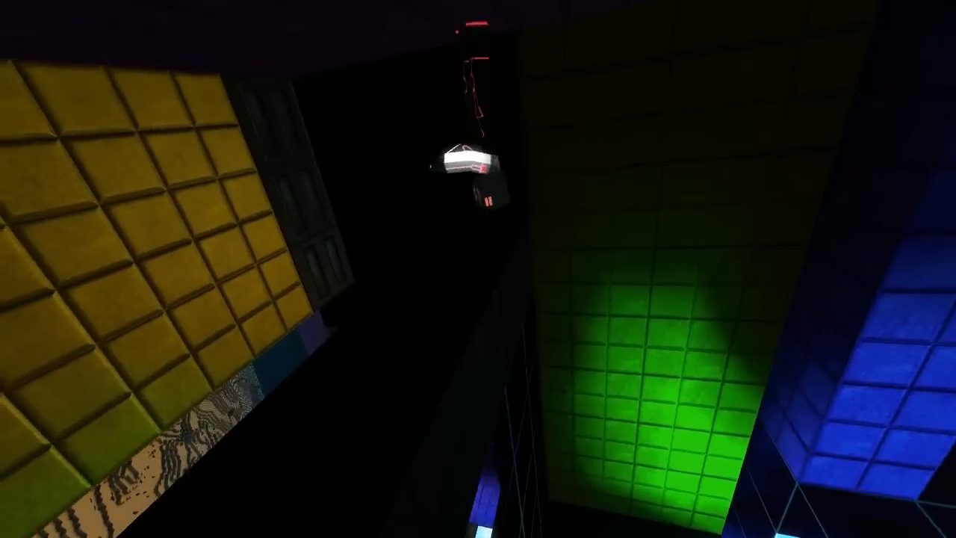
{"action": "mouse_move", "coordinate": [478, 269]}
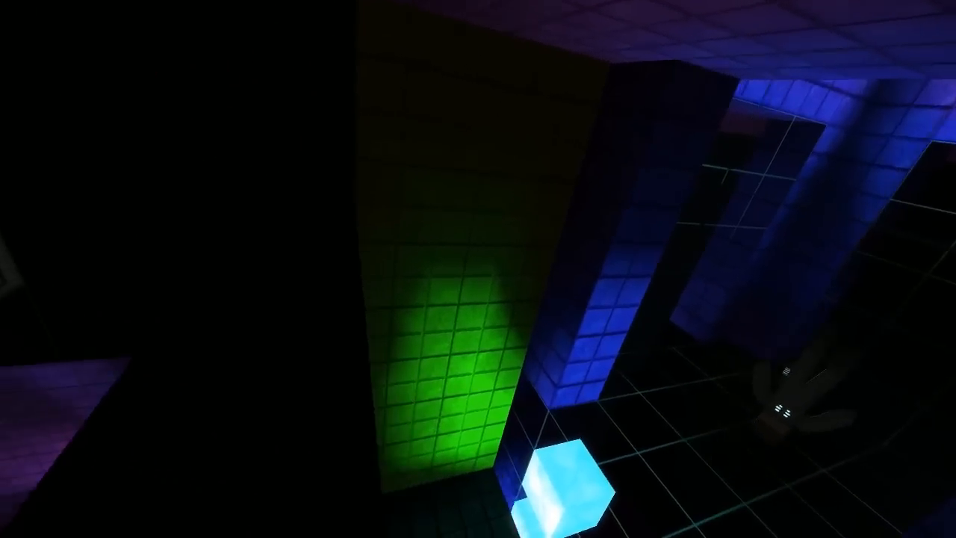
{"action": "mouse_move", "coordinate": [479, 269]}
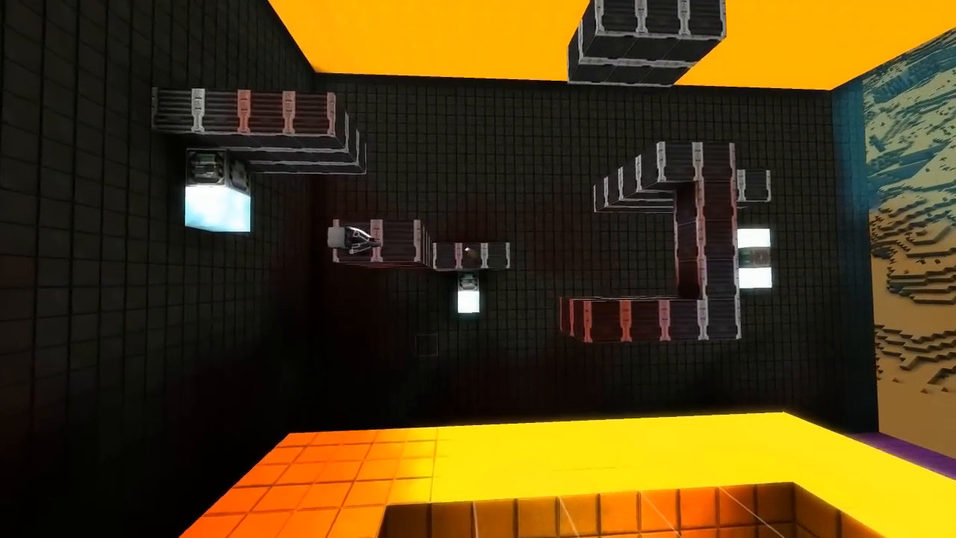
{"action": "mouse_move", "coordinate": [479, 269]}
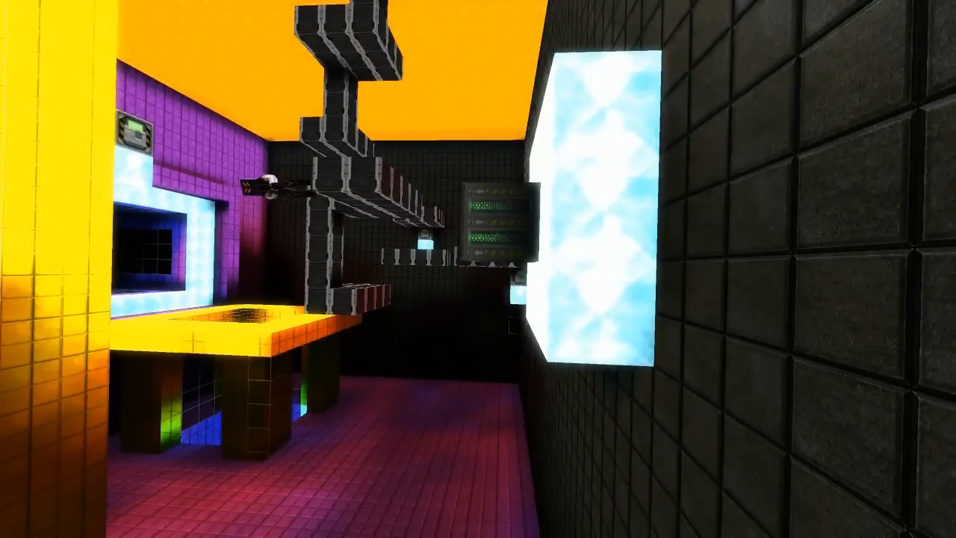
{"action": "mouse_move", "coordinate": [478, 269]}
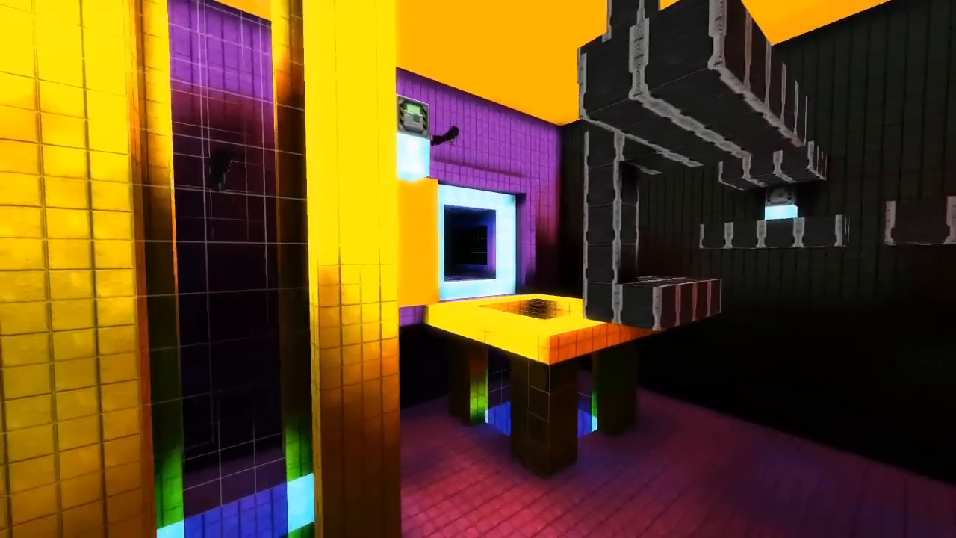
{"action": "mouse_move", "coordinate": [478, 269]}
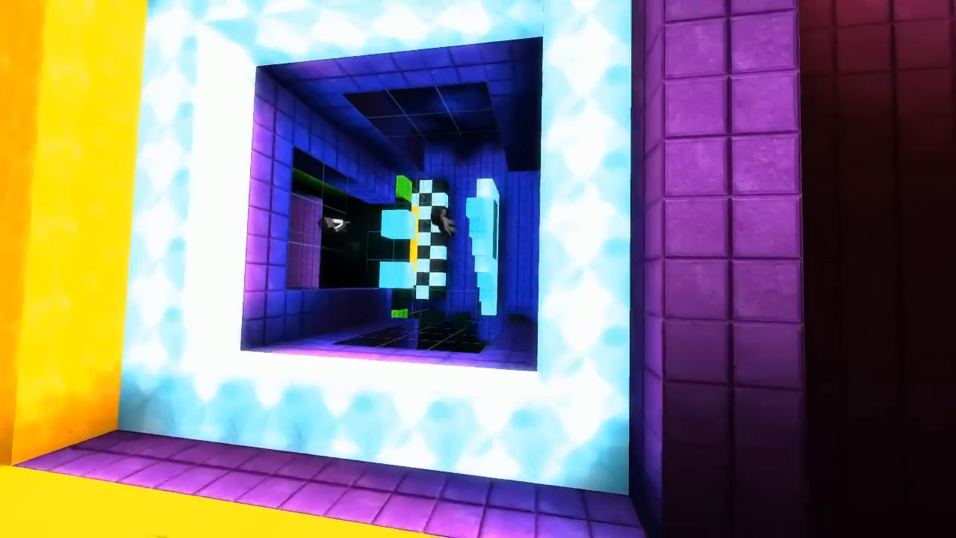
{"action": "mouse_move", "coordinate": [478, 269]}
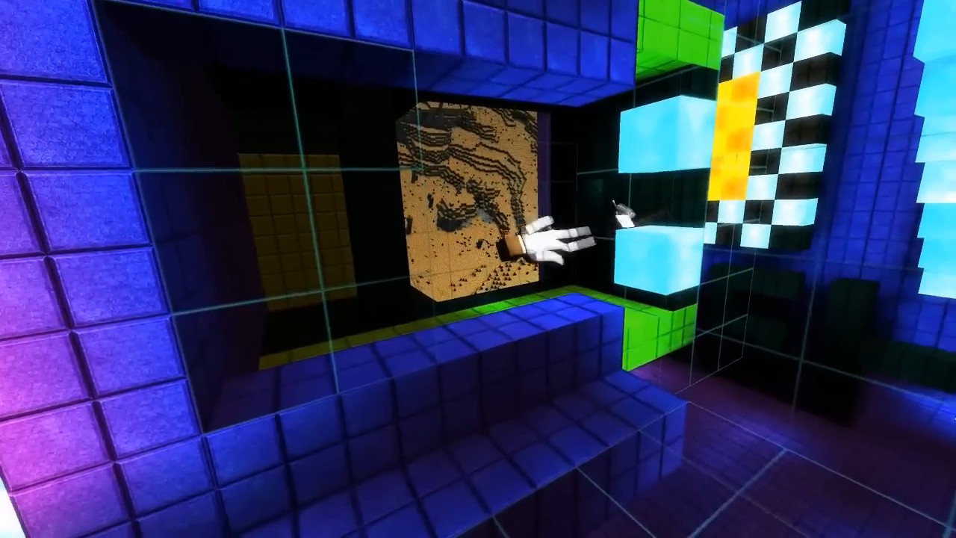
{"action": "mouse_move", "coordinate": [478, 269]}
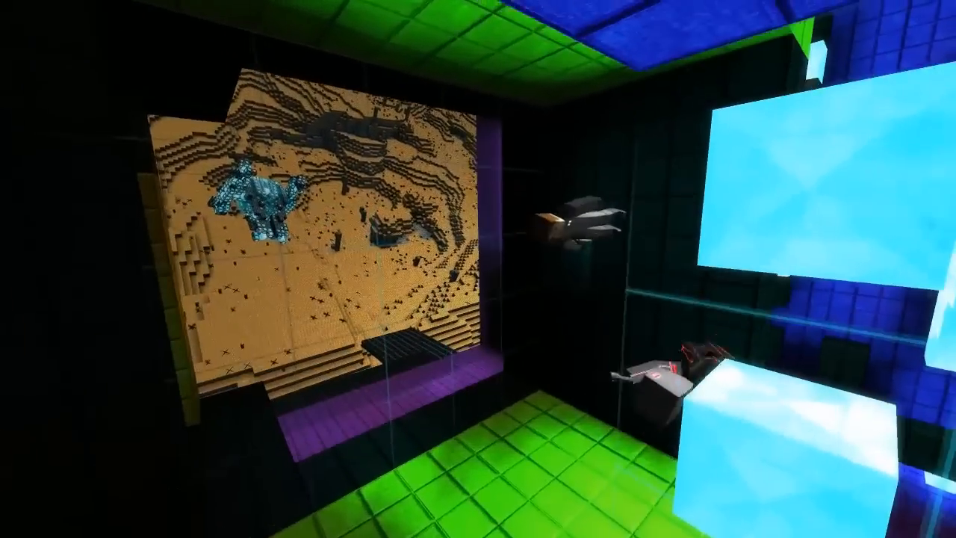
{"action": "mouse_move", "coordinate": [478, 269]}
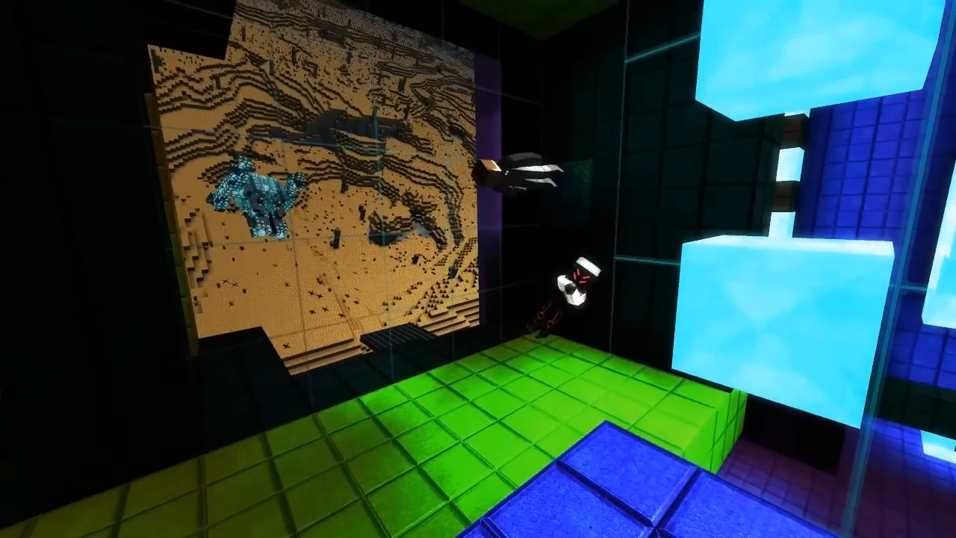
{"action": "mouse_move", "coordinate": [478, 269]}
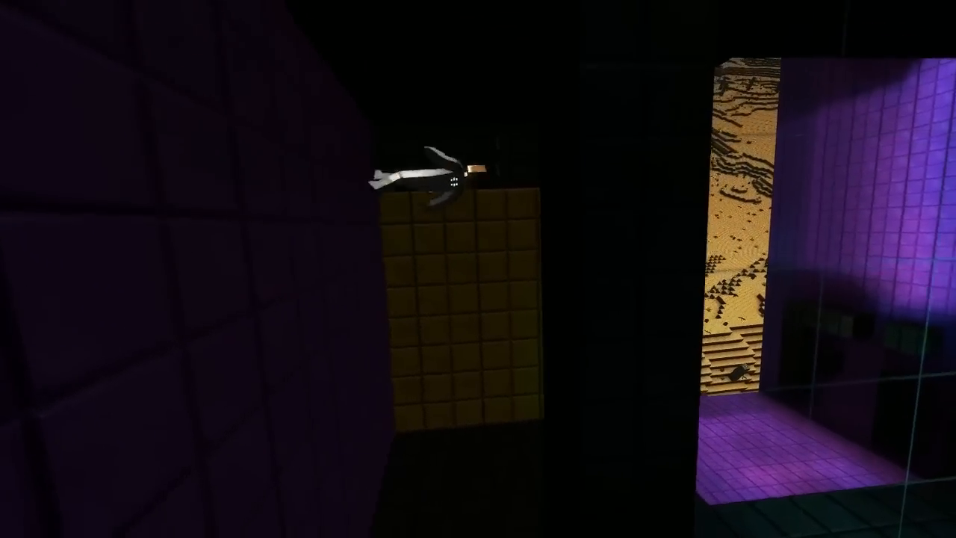
{"action": "mouse_move", "coordinate": [478, 269]}
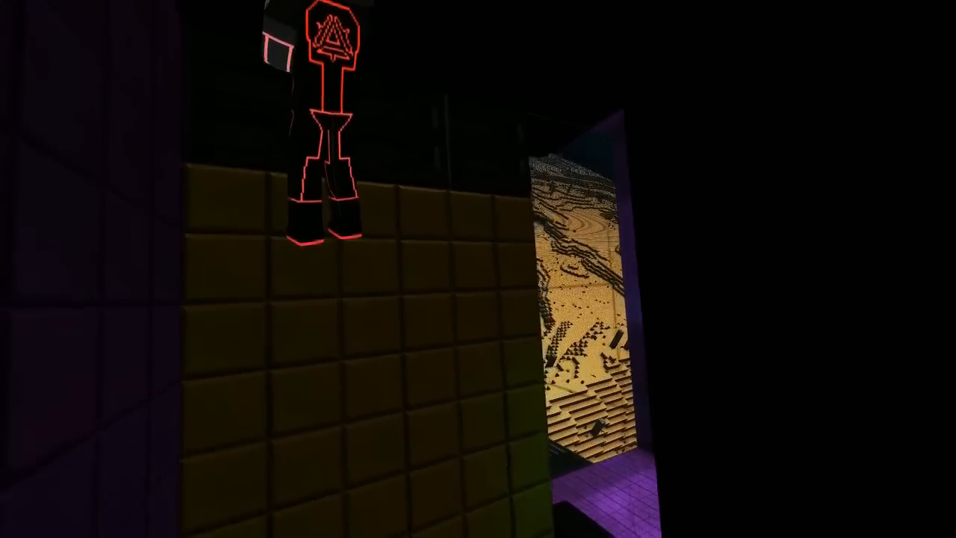
{"action": "mouse_move", "coordinate": [478, 269]}
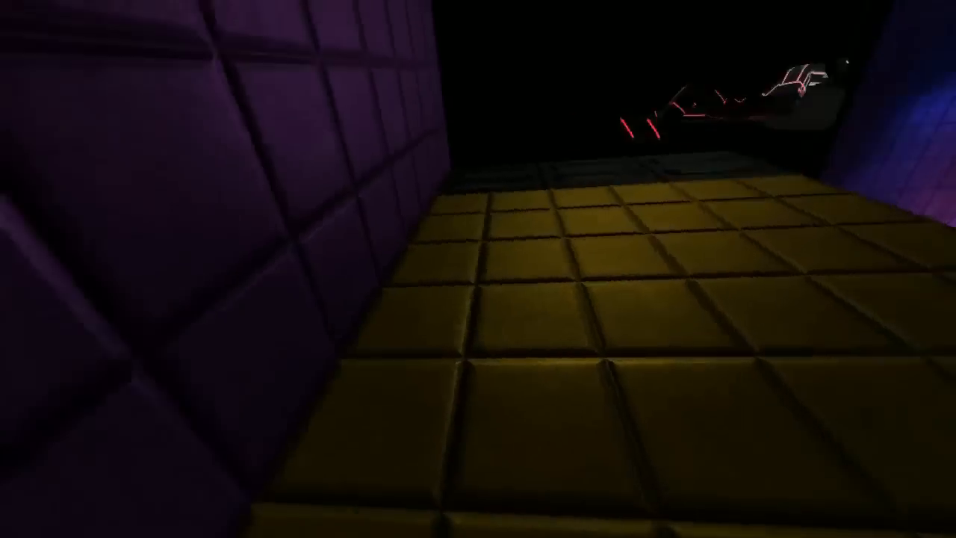
{"action": "mouse_move", "coordinate": [478, 269]}
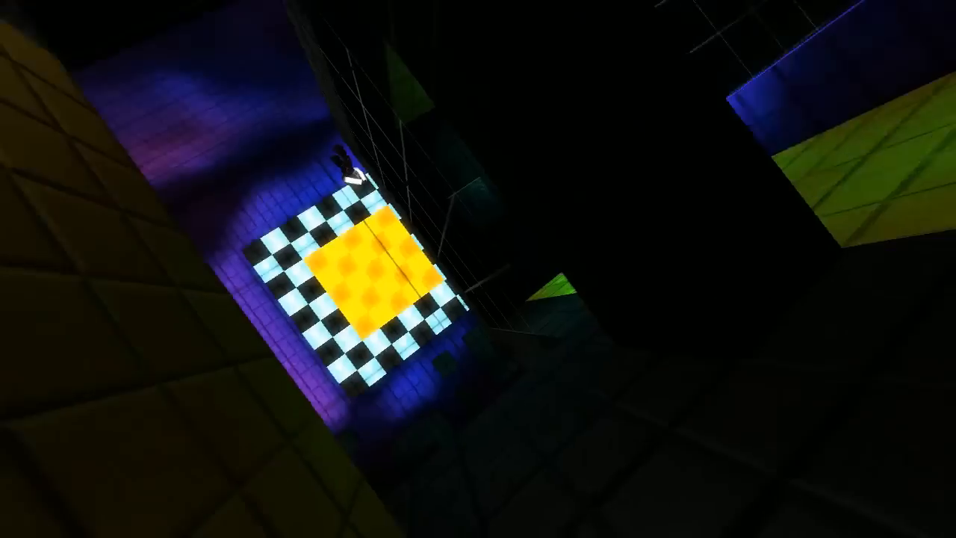
{"action": "mouse_move", "coordinate": [478, 269]}
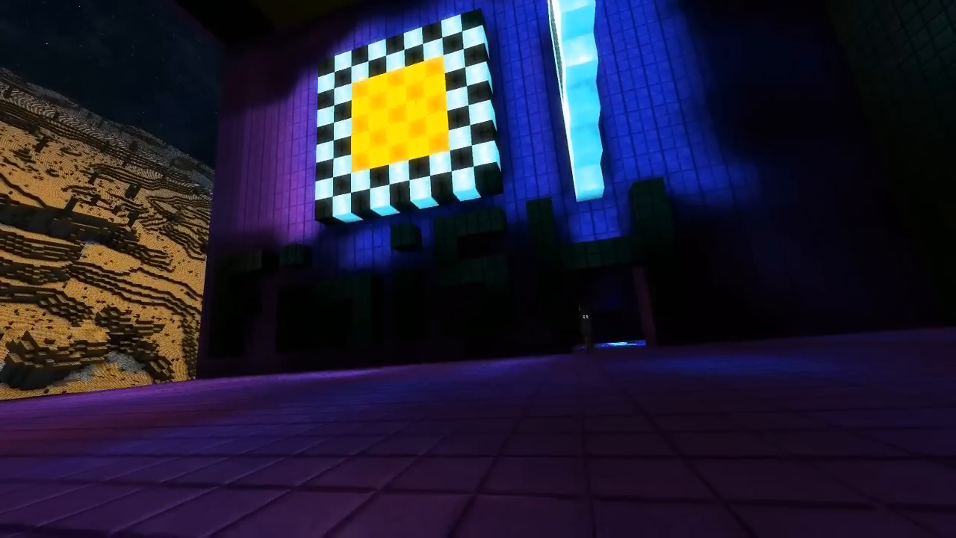
{"action": "mouse_move", "coordinate": [478, 269]}
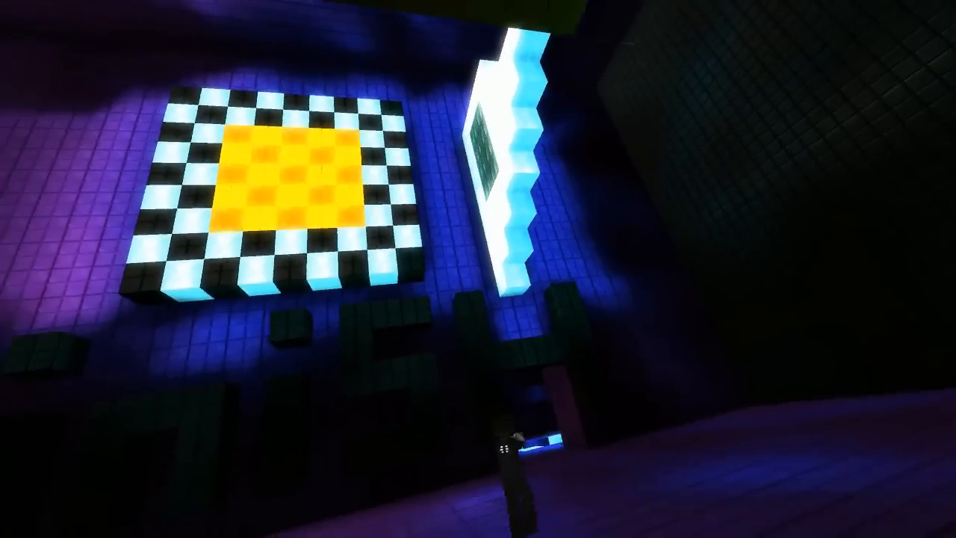
{"action": "mouse_move", "coordinate": [478, 269]}
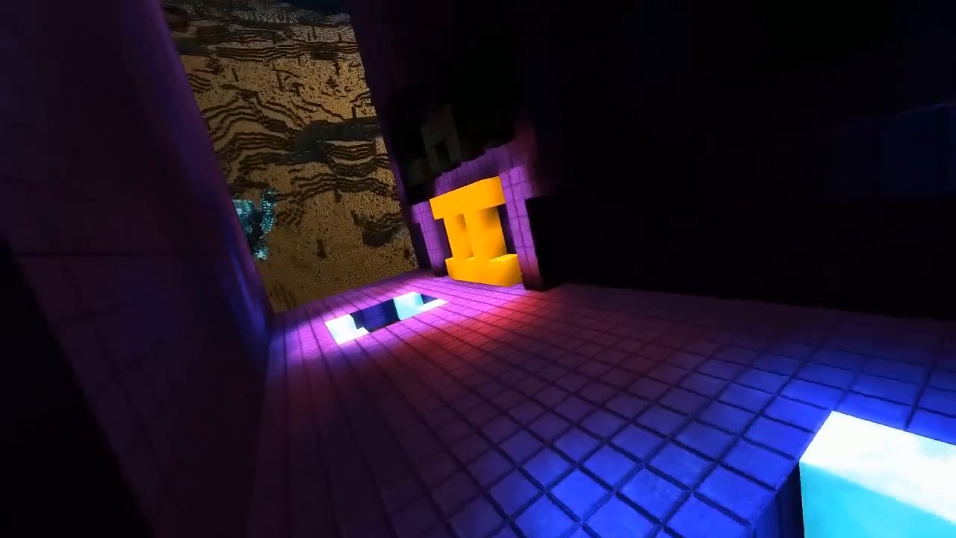
{"action": "mouse_move", "coordinate": [478, 269]}
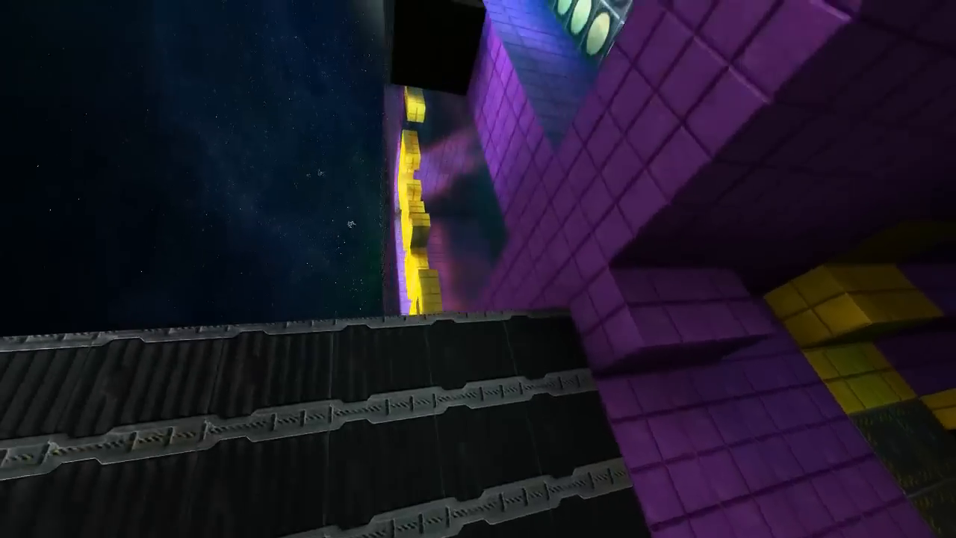
{"action": "mouse_move", "coordinate": [478, 269]}
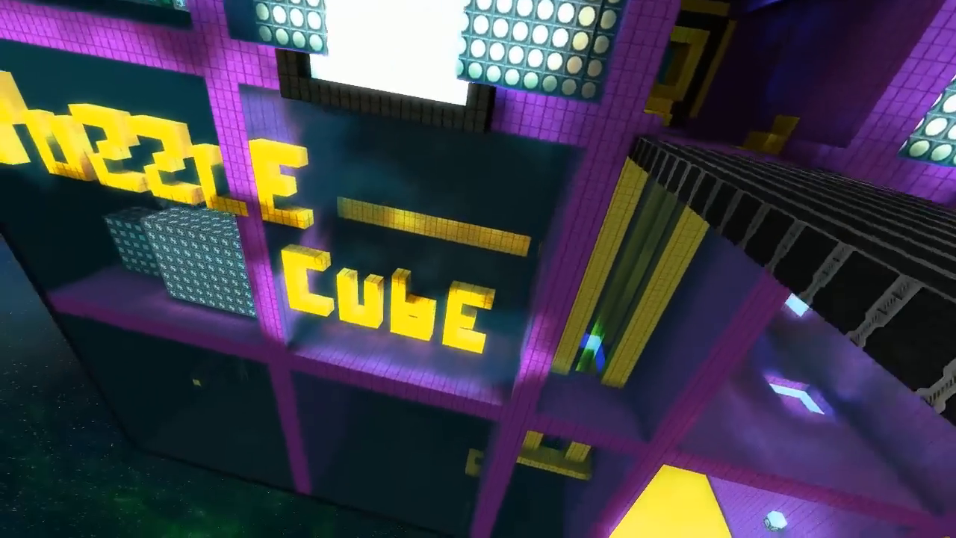
{"action": "mouse_move", "coordinate": [479, 269]}
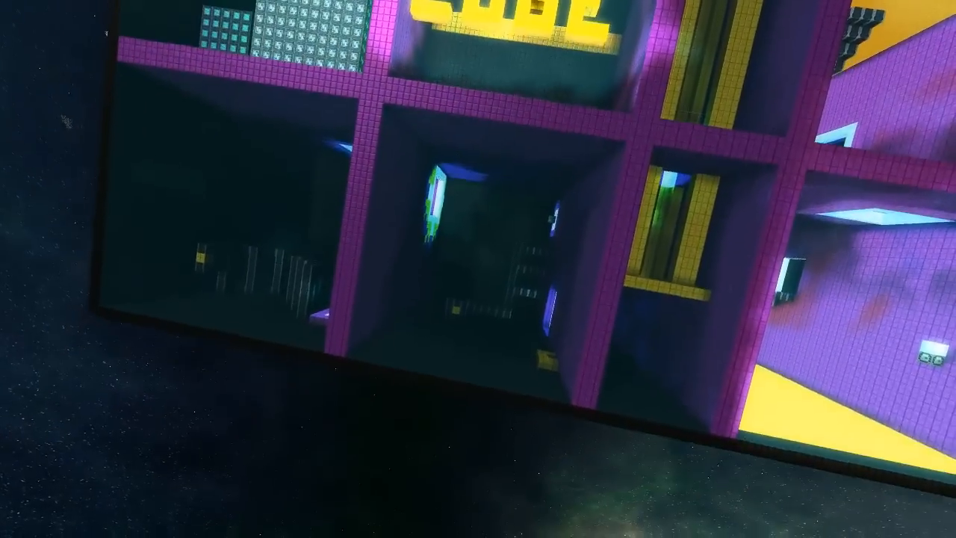
{"action": "mouse_move", "coordinate": [478, 269]}
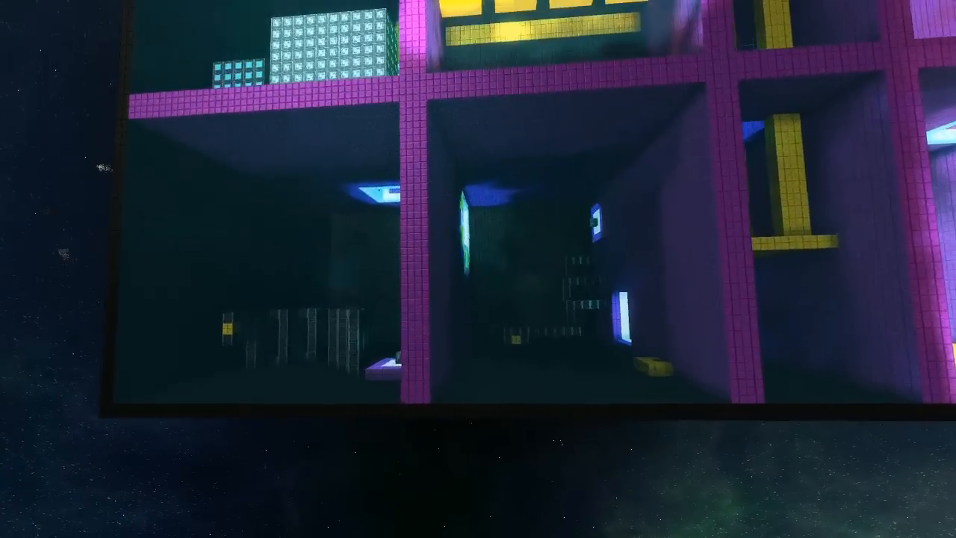
{"action": "mouse_move", "coordinate": [478, 269]}
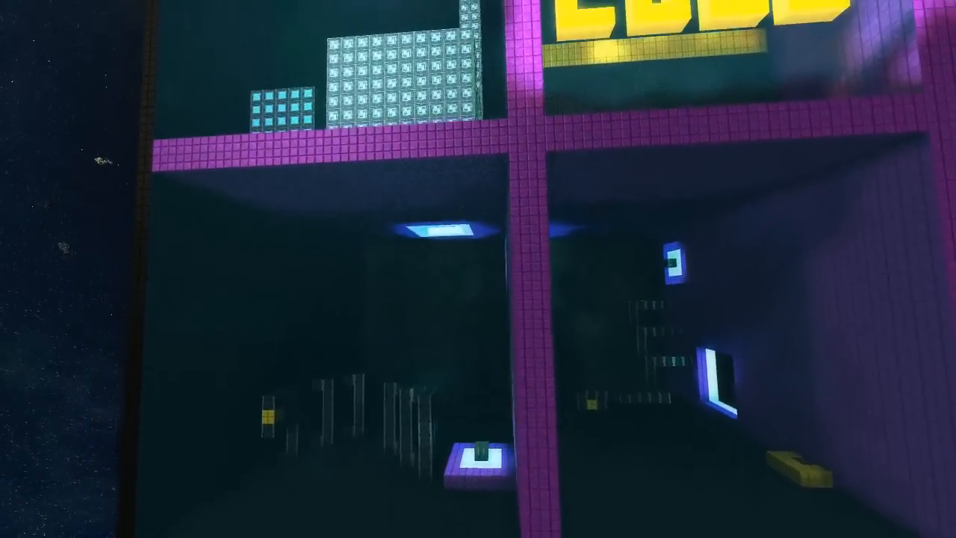
{"action": "mouse_move", "coordinate": [478, 269]}
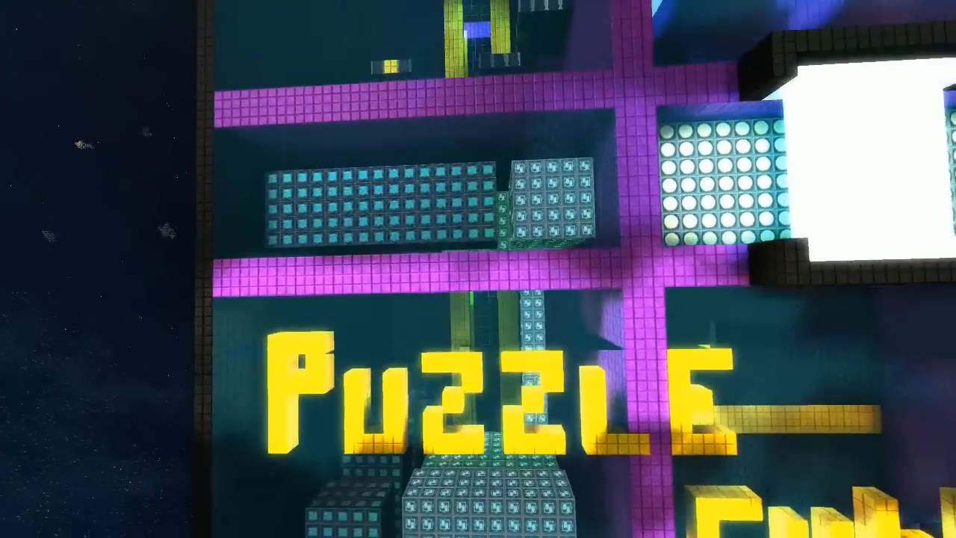
{"action": "mouse_move", "coordinate": [478, 269]}
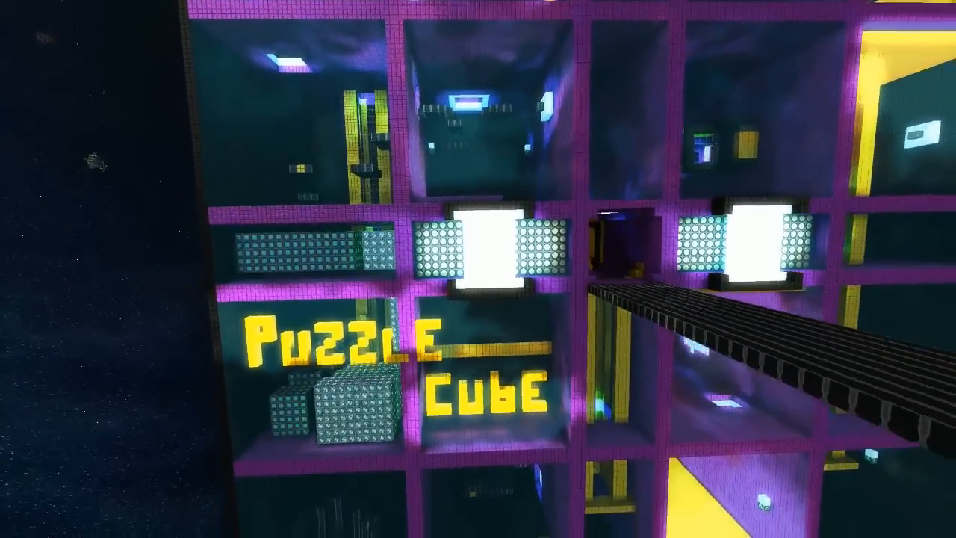
{"action": "mouse_move", "coordinate": [478, 269]}
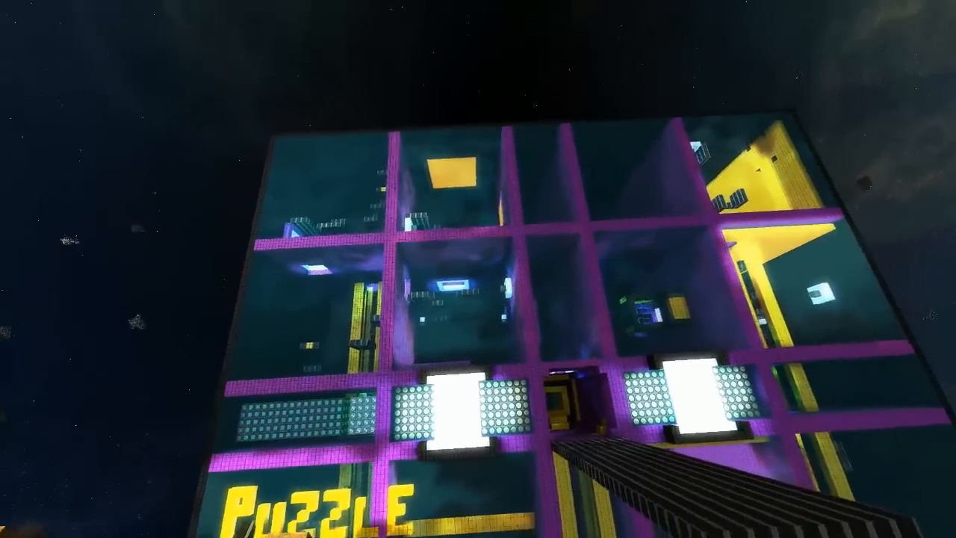
{"action": "mouse_move", "coordinate": [478, 269]}
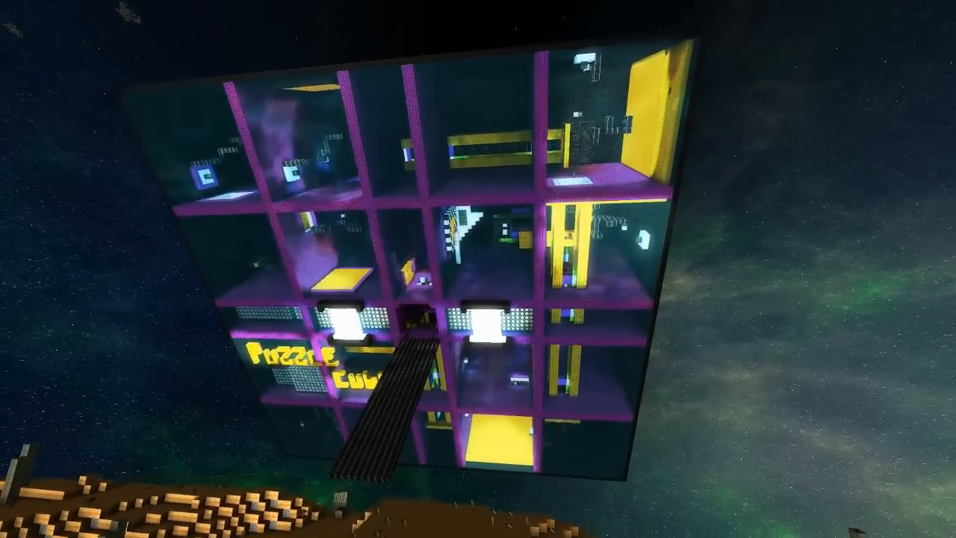
{"action": "mouse_move", "coordinate": [478, 269]}
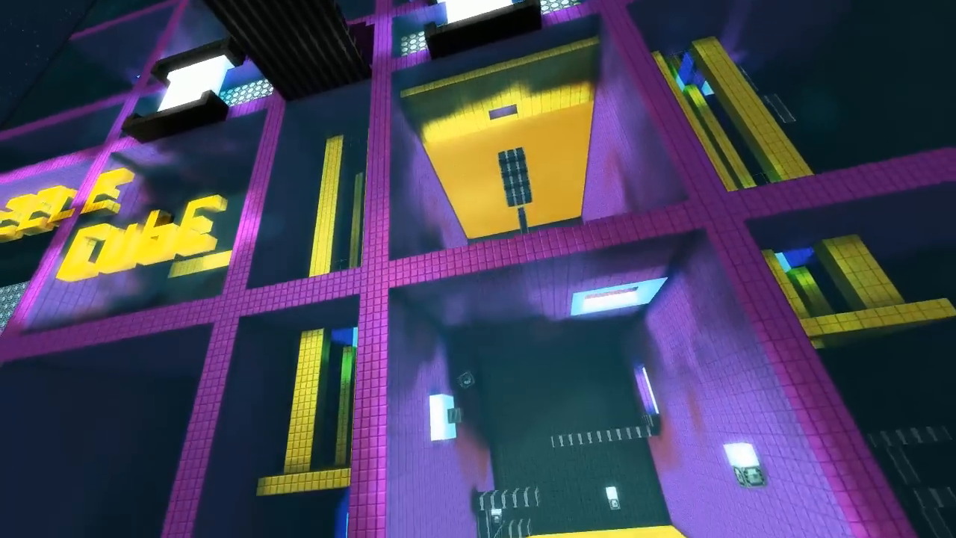
{"action": "mouse_move", "coordinate": [478, 269]}
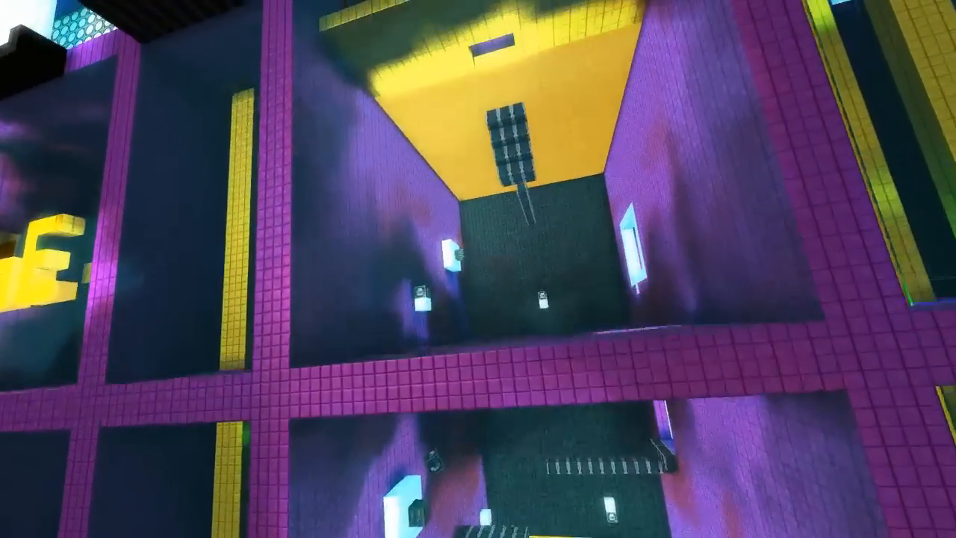
{"action": "mouse_move", "coordinate": [478, 269]}
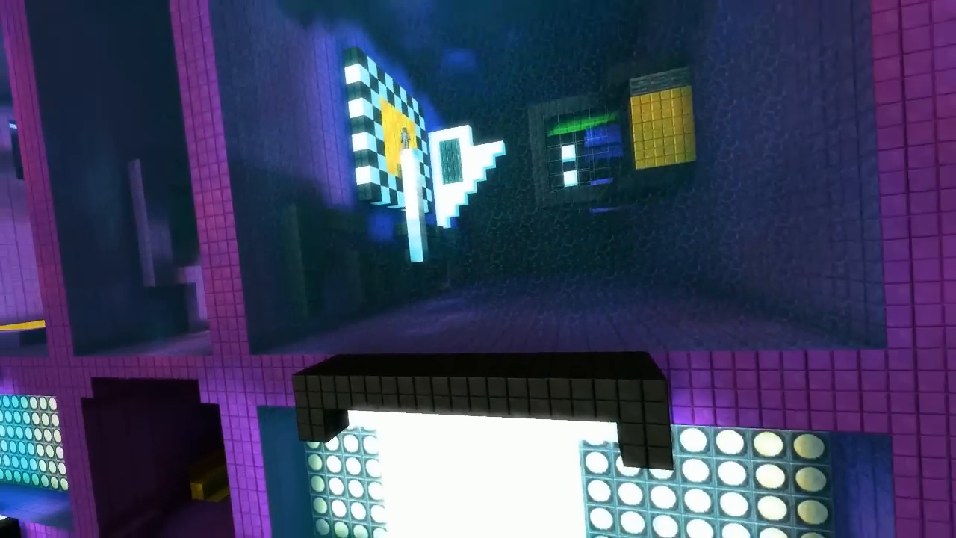
{"action": "mouse_move", "coordinate": [478, 269]}
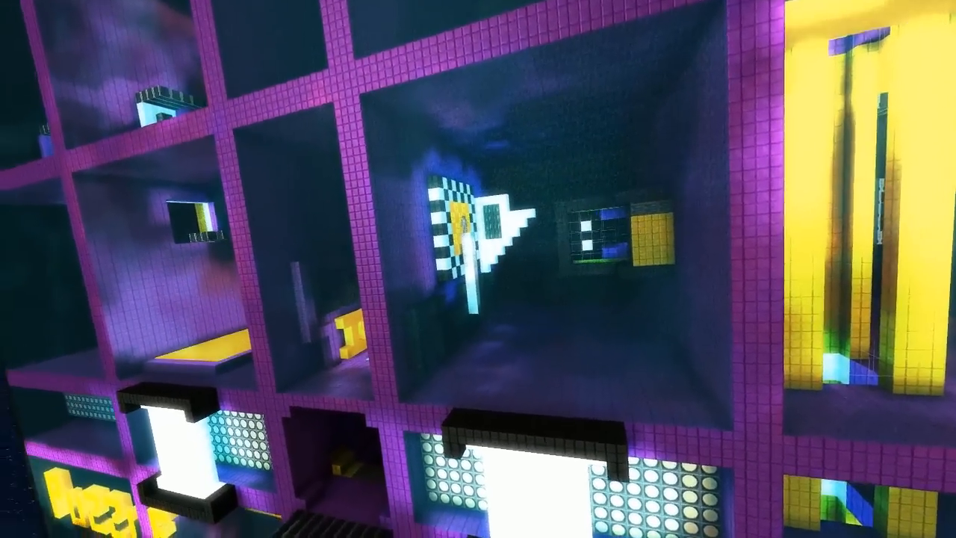
{"action": "mouse_move", "coordinate": [478, 269]}
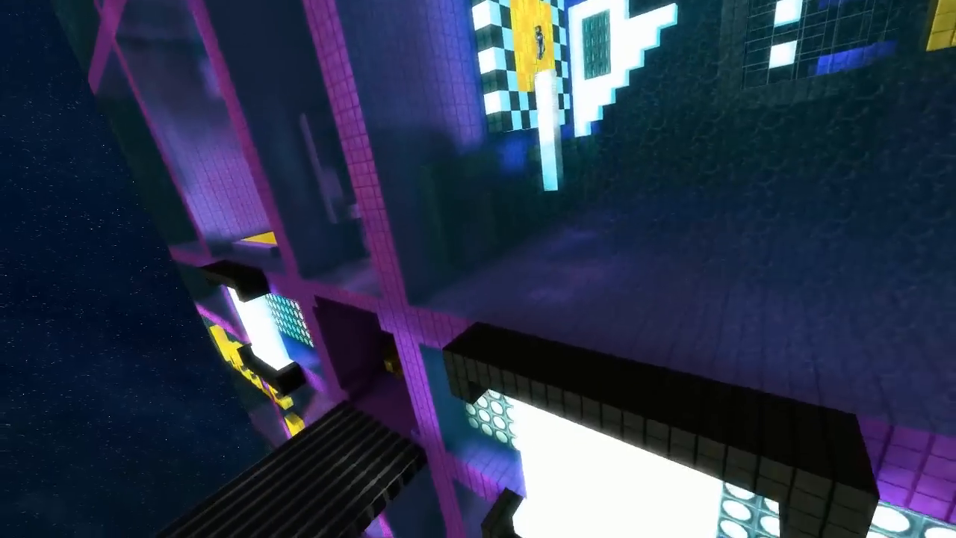
{"action": "mouse_move", "coordinate": [478, 269]}
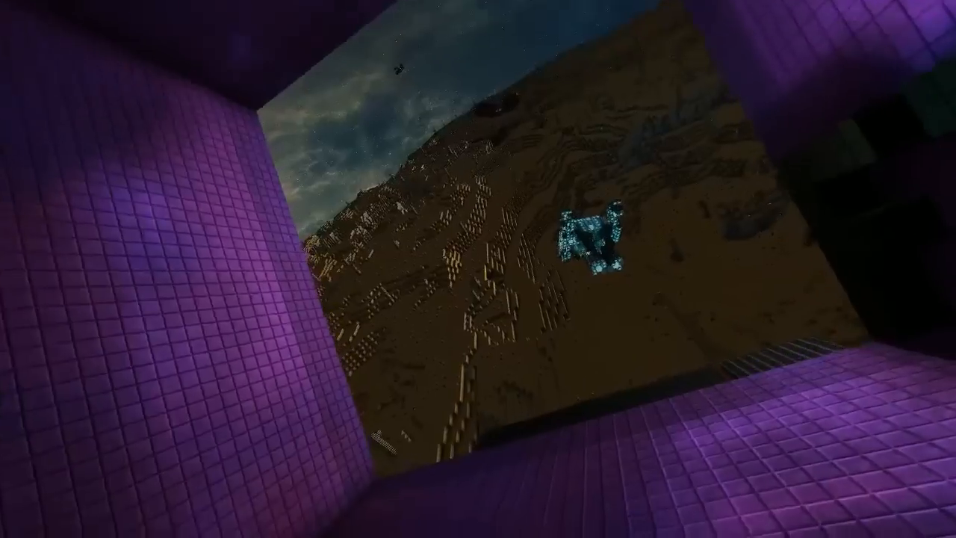
{"action": "mouse_move", "coordinate": [478, 269]}
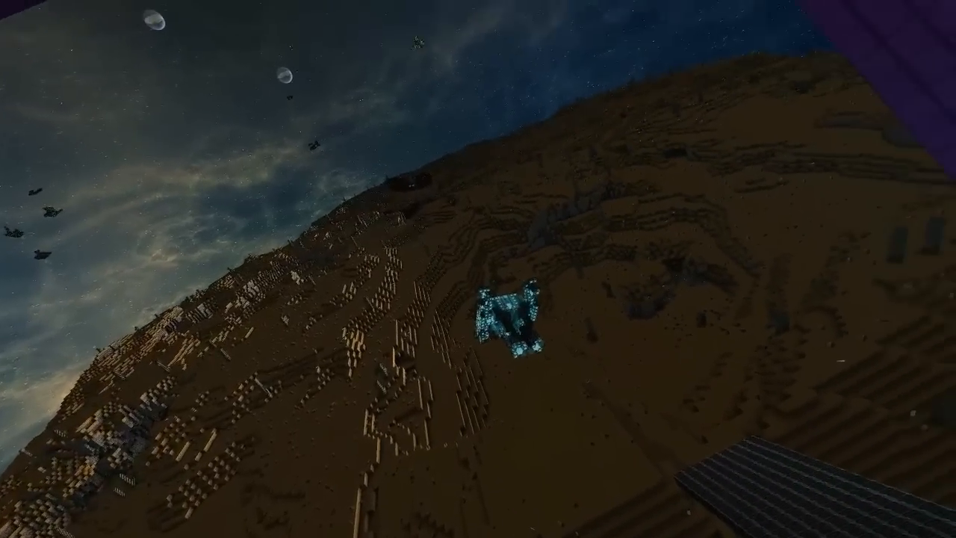
{"action": "mouse_move", "coordinate": [479, 269]}
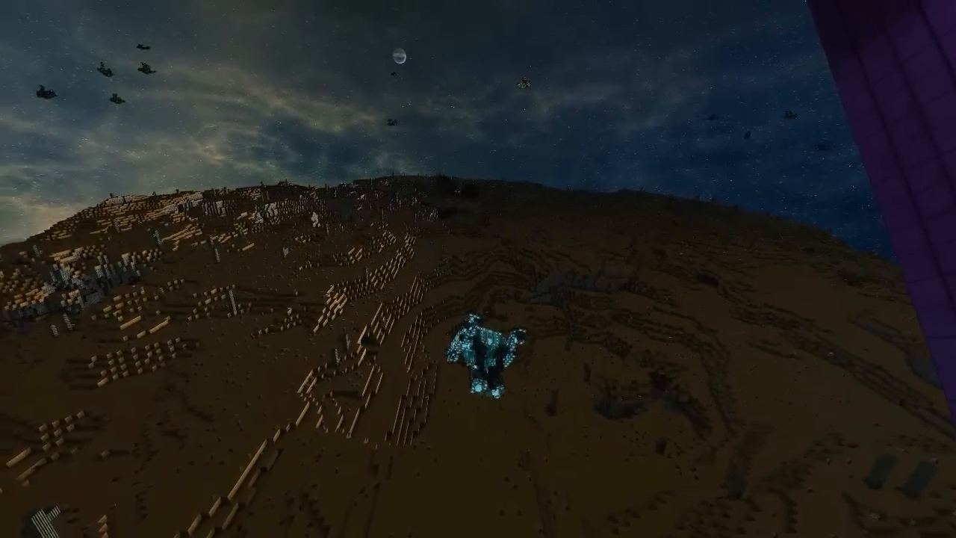
{"action": "mouse_move", "coordinate": [479, 269]}
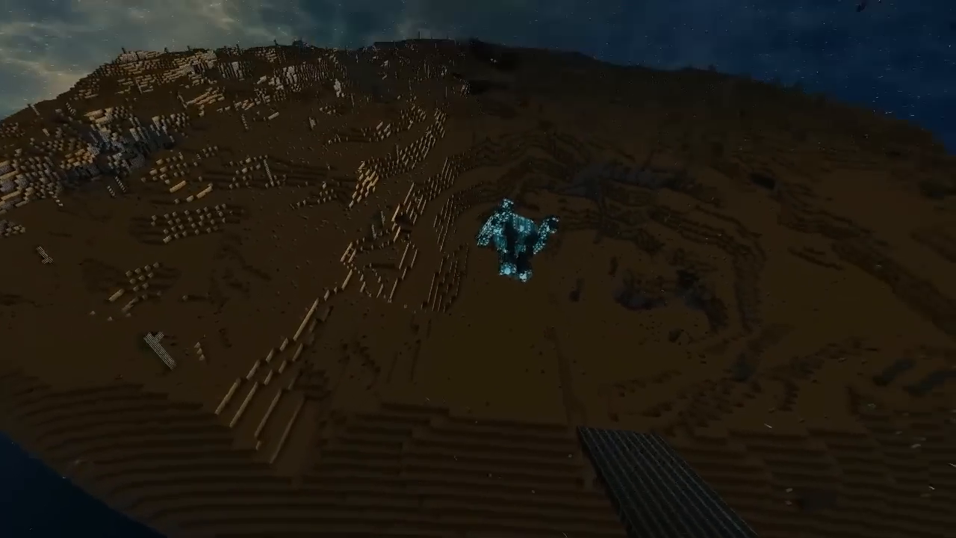
{"action": "mouse_move", "coordinate": [478, 269]}
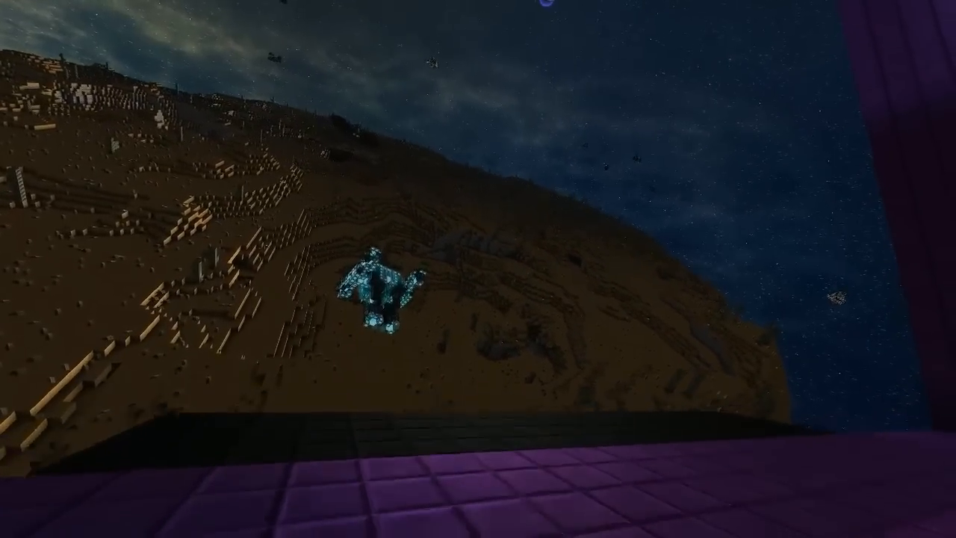
{"action": "mouse_move", "coordinate": [478, 269]}
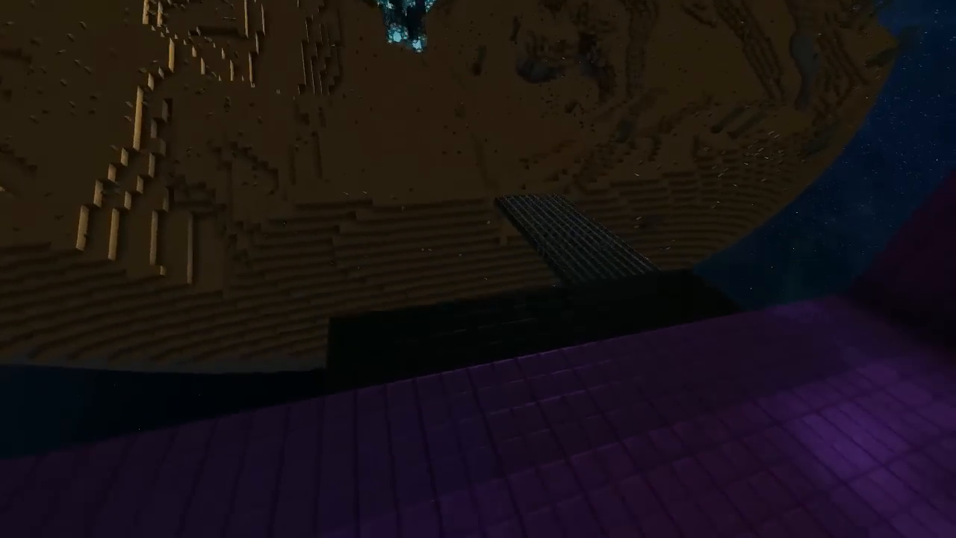